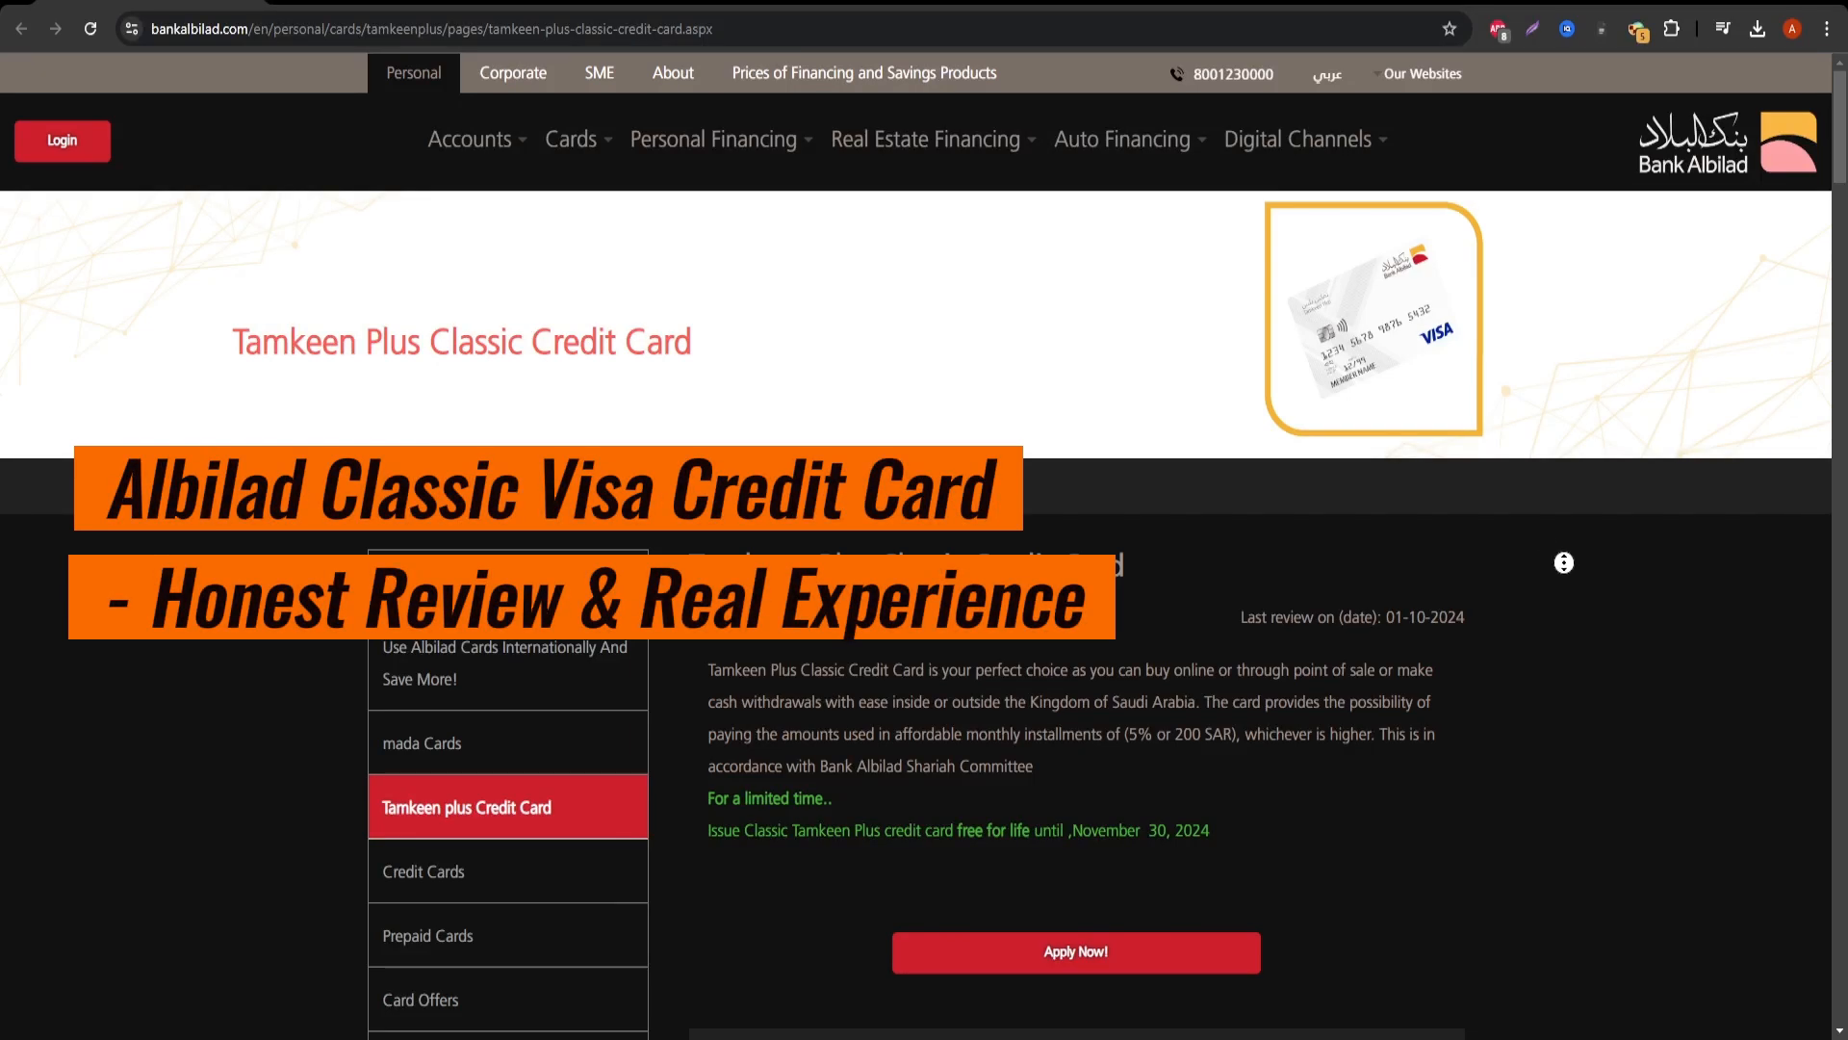
scroll(down, 3)
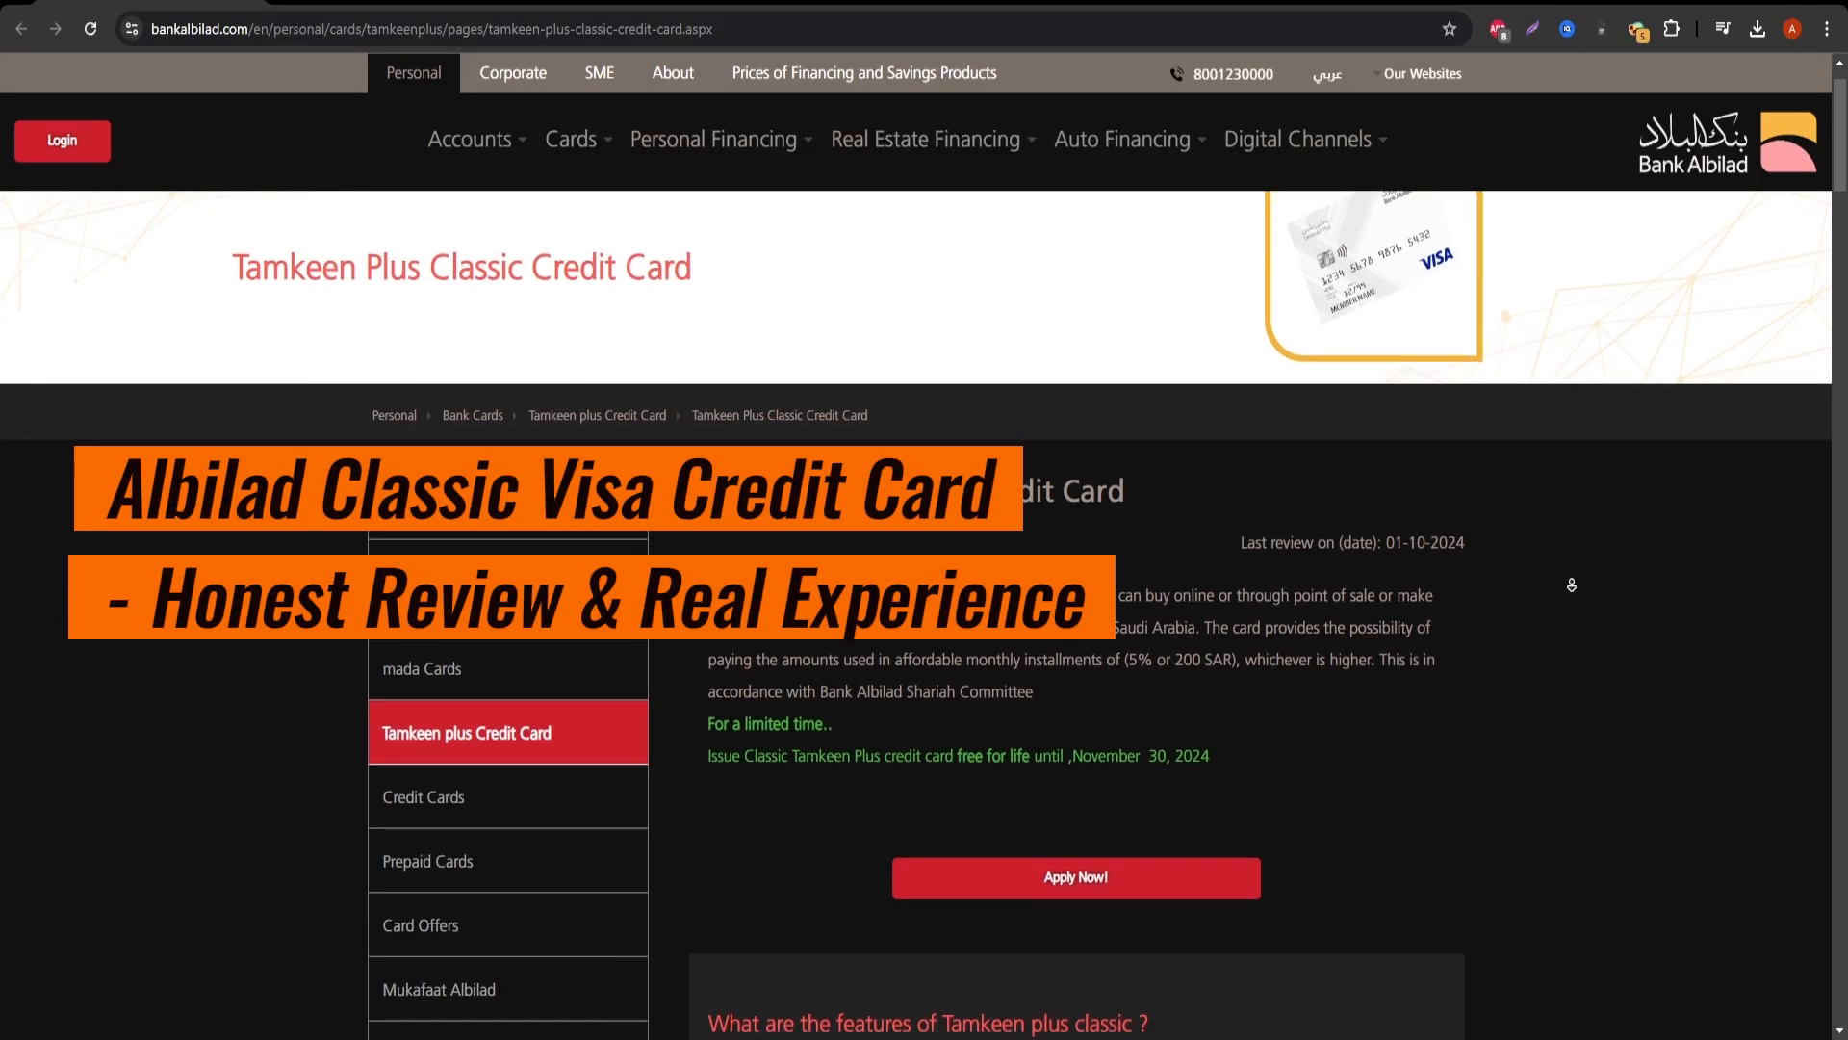
scroll(up, 3)
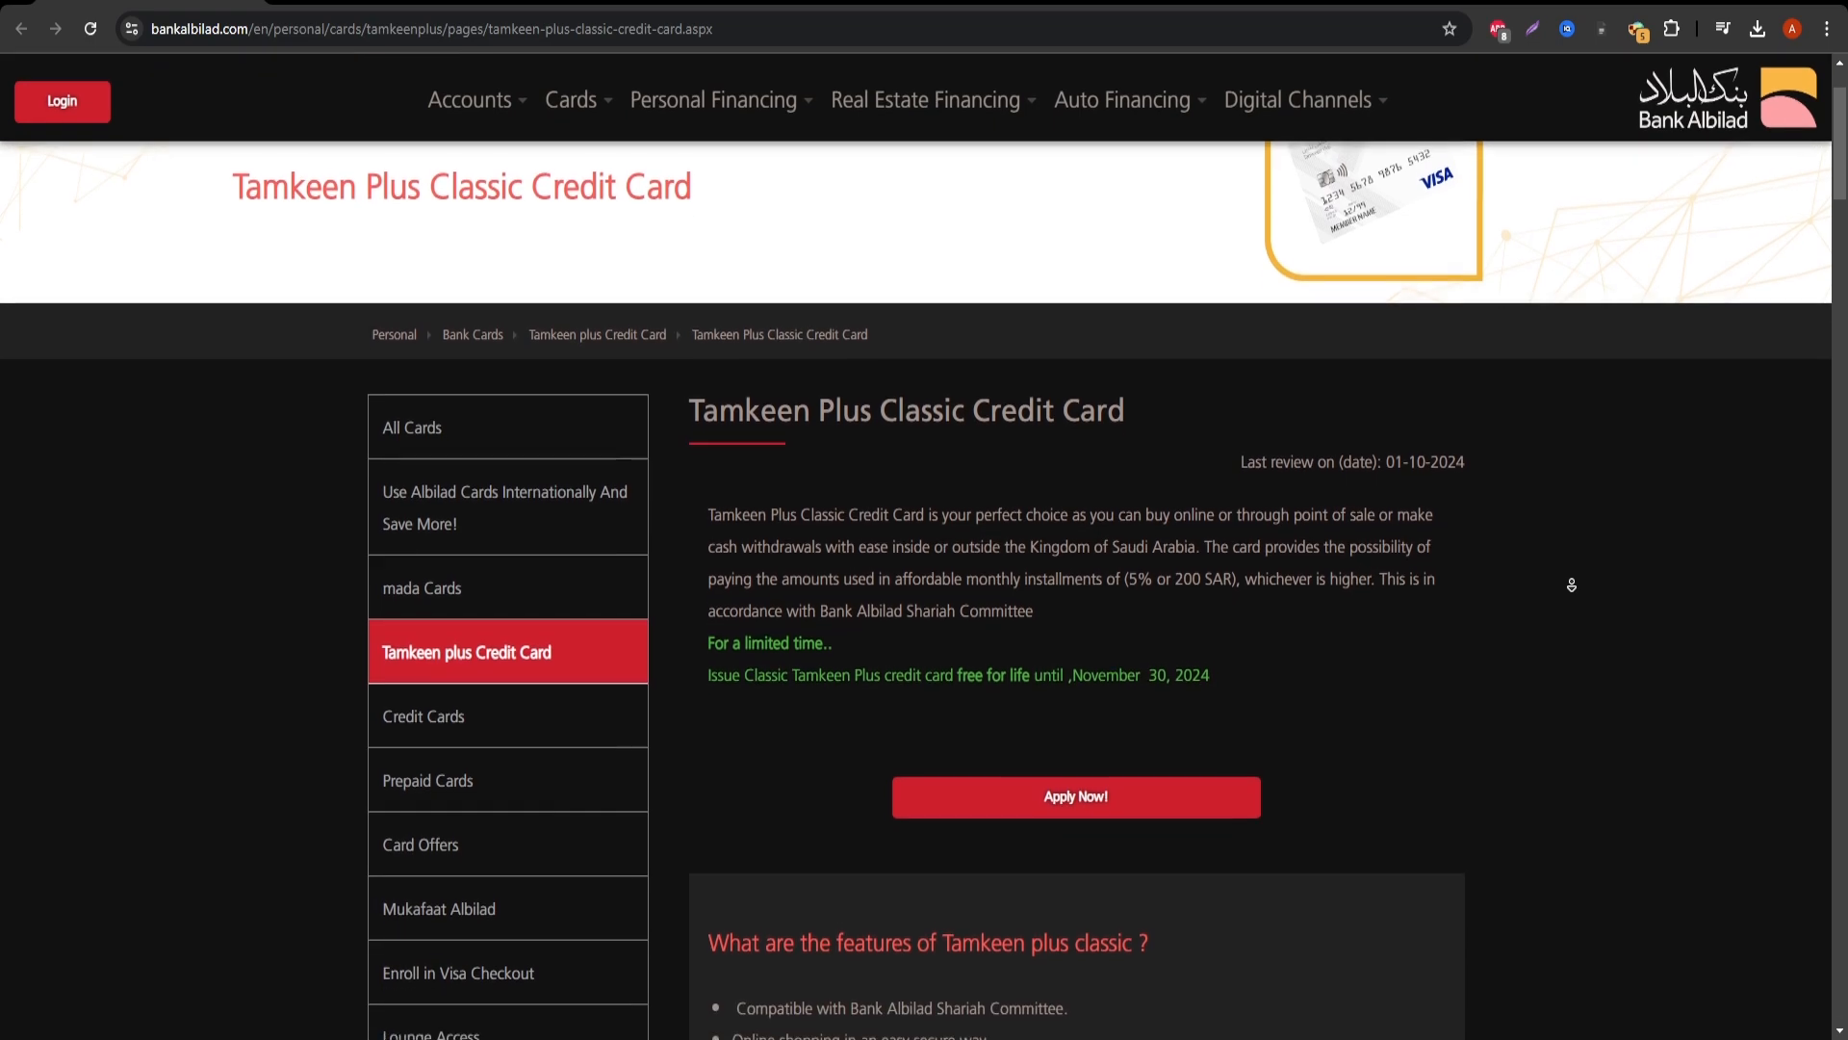
scroll(down, 3)
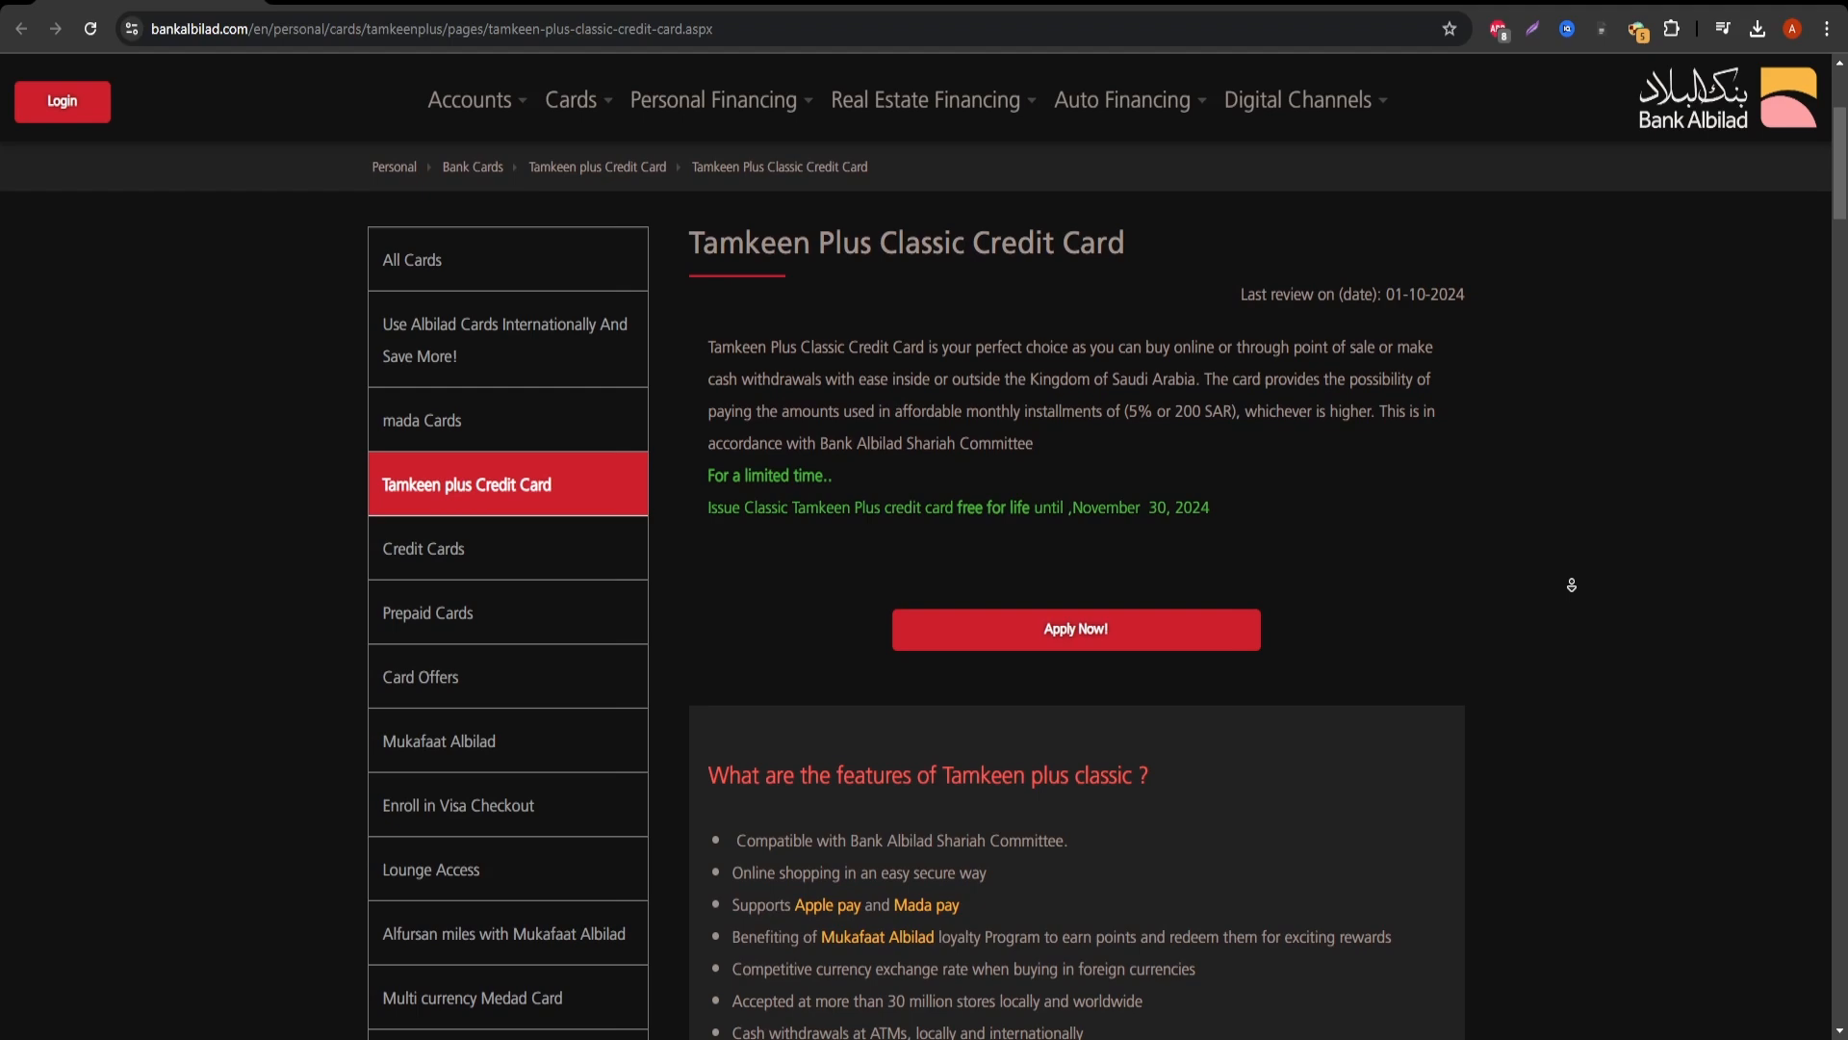
scroll(down, 3)
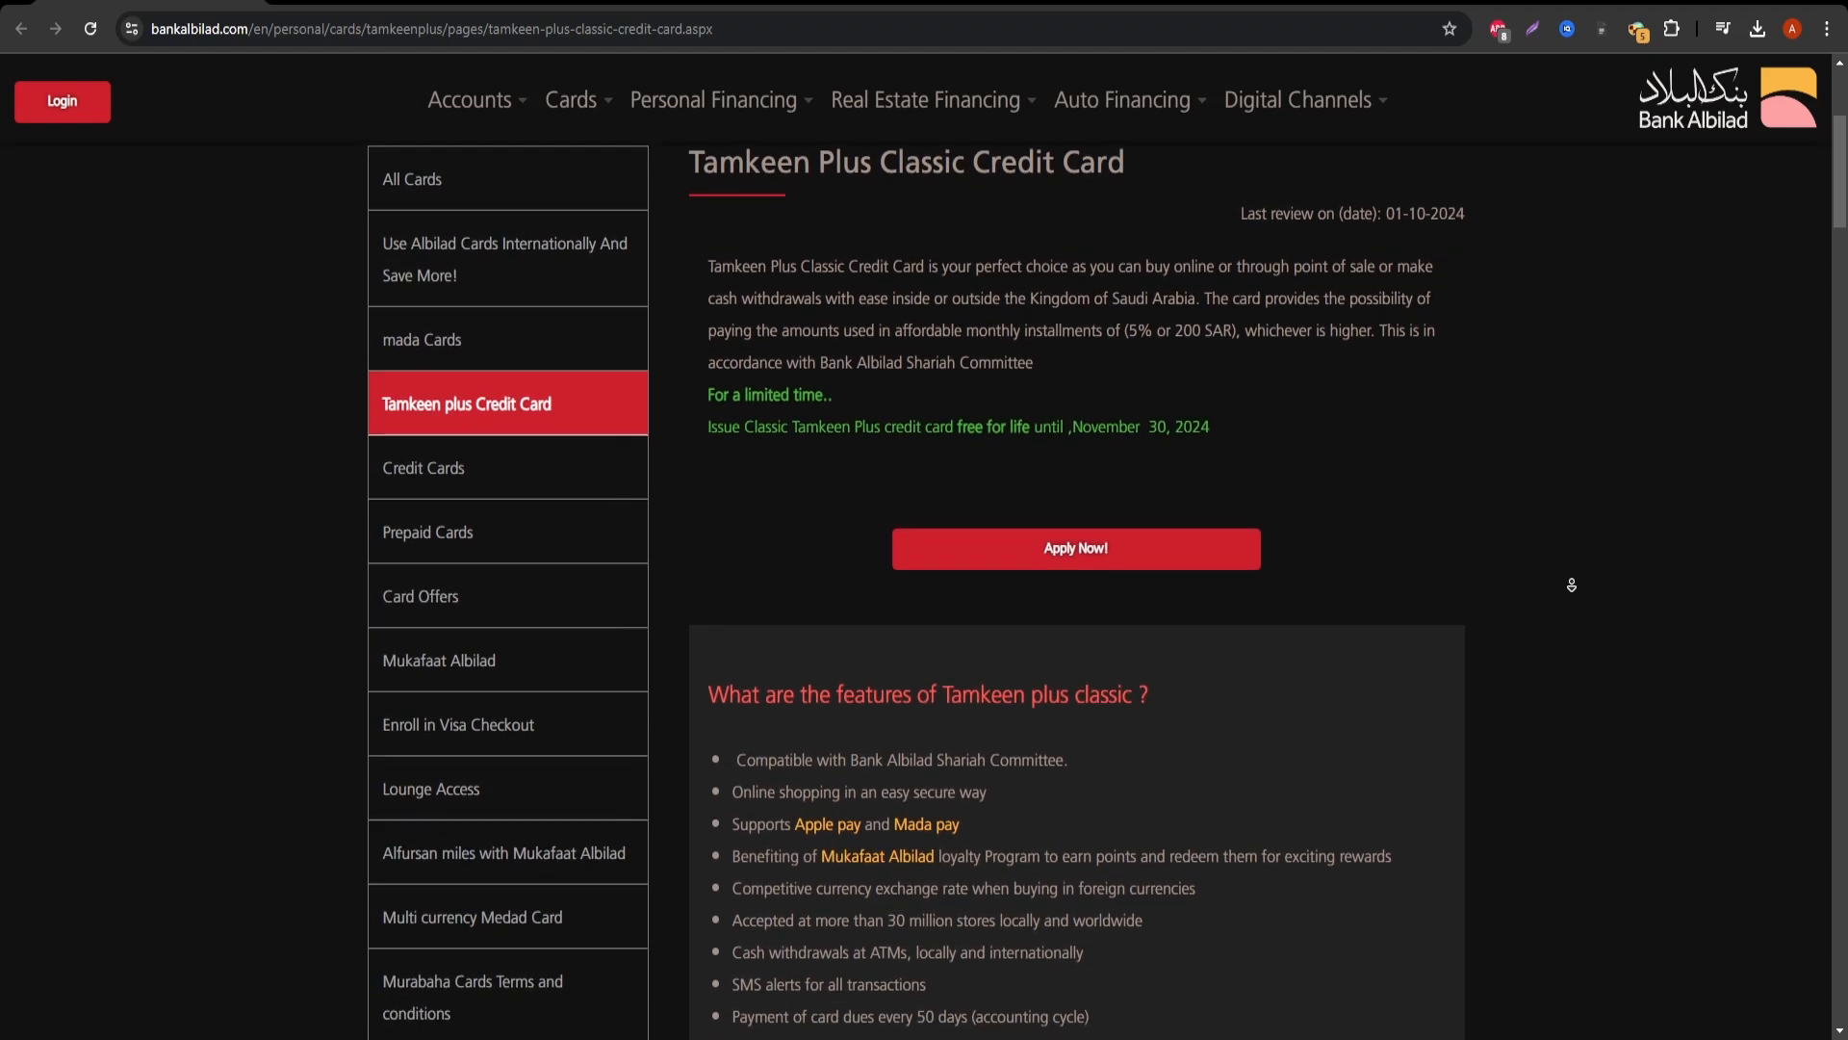
scroll(down, 3)
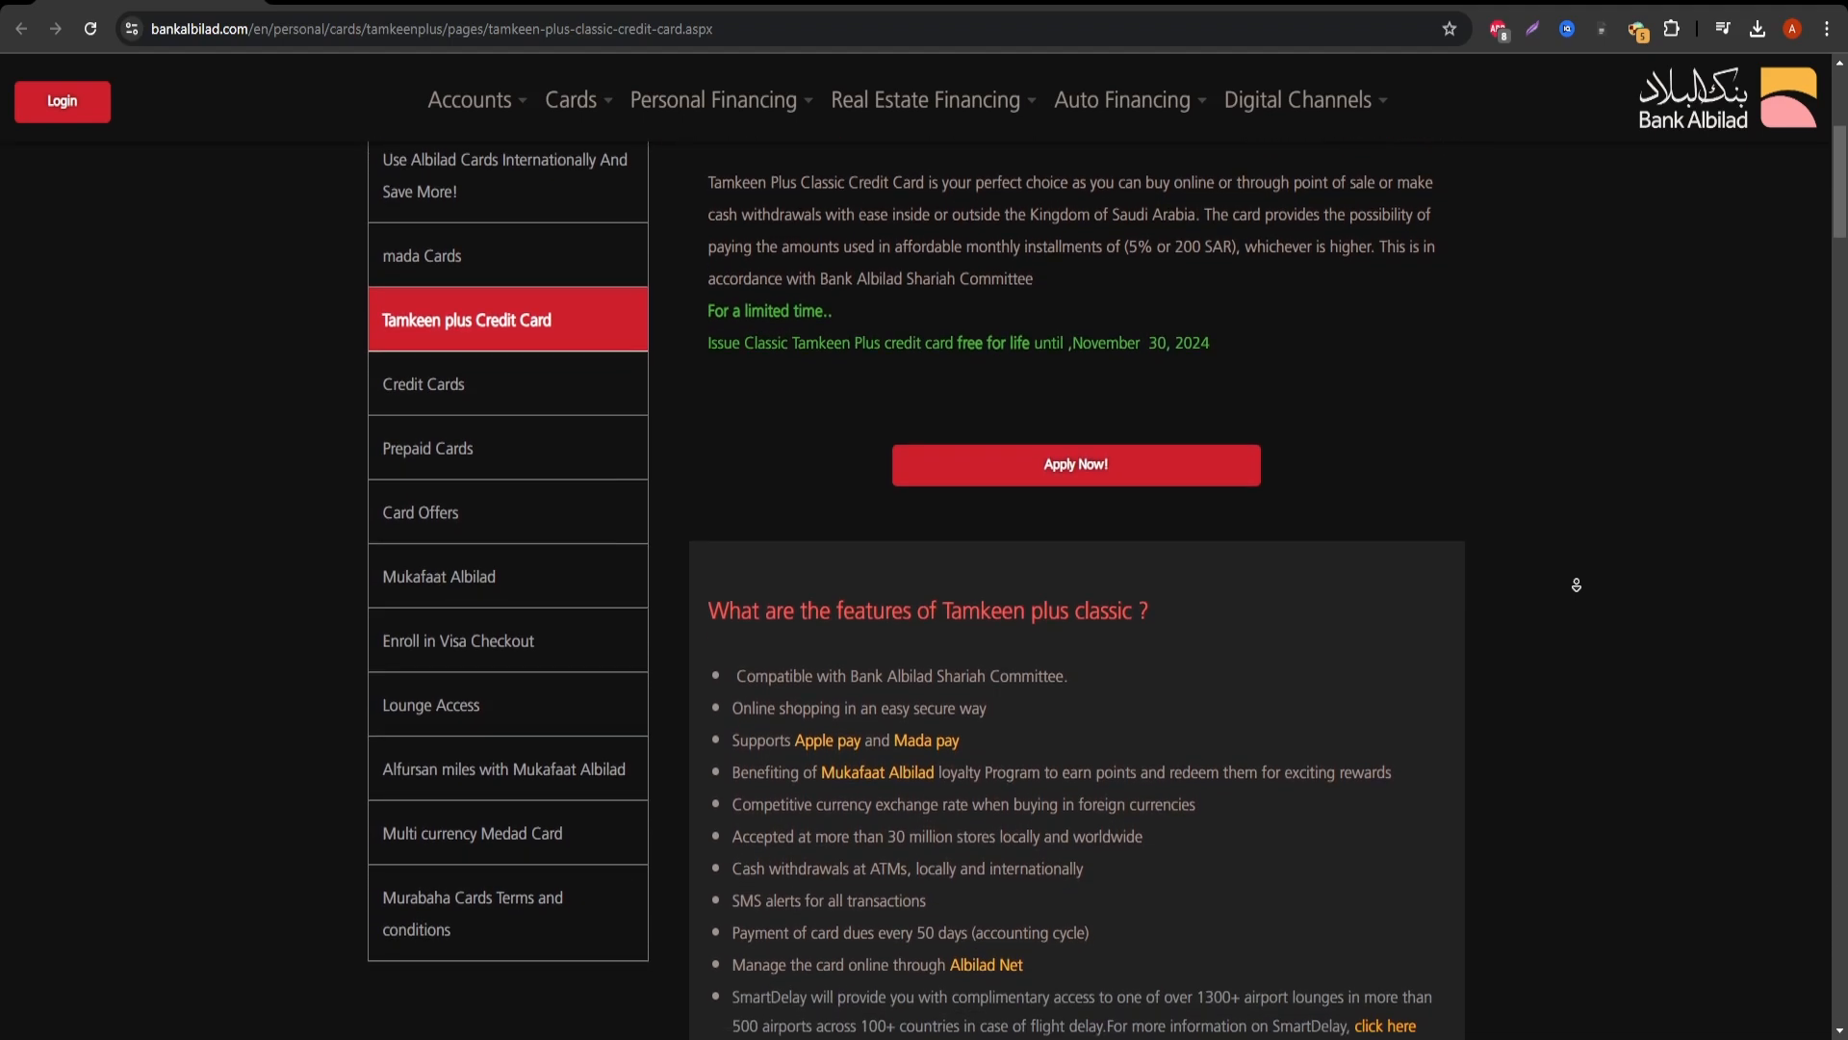
scroll(down, 3)
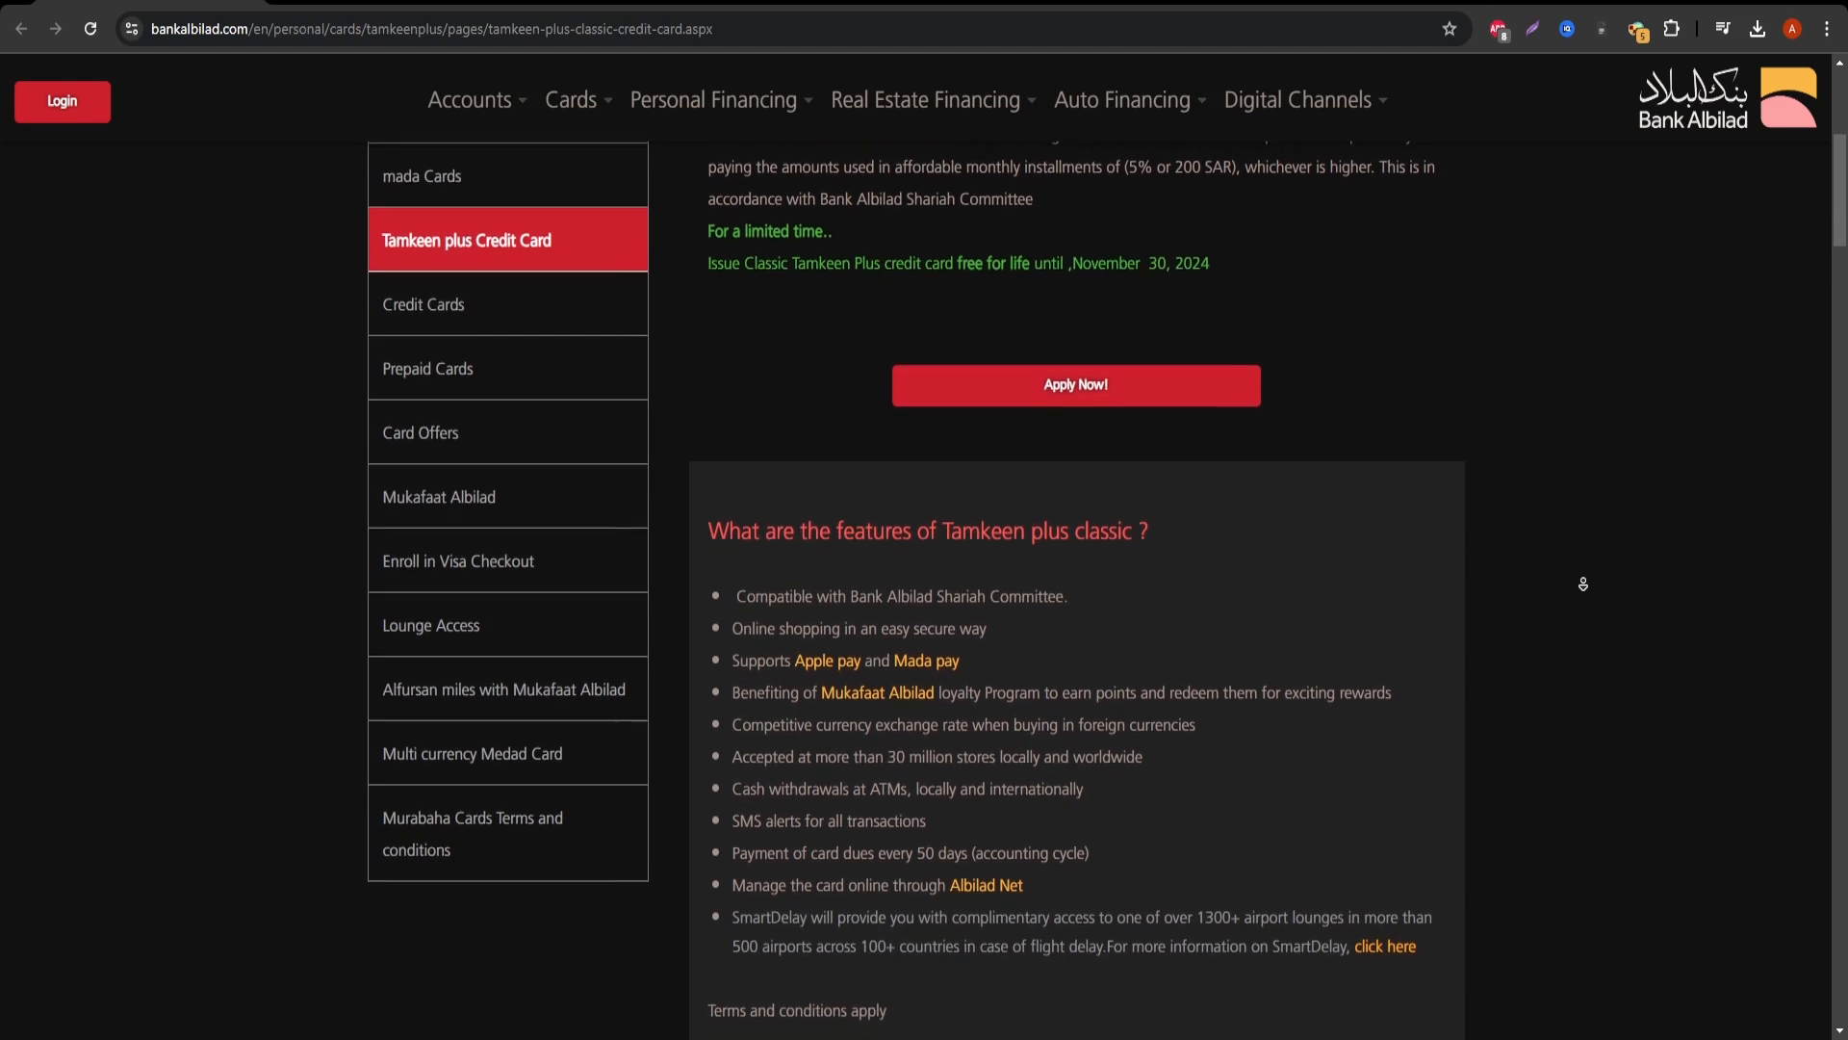
scroll(down, 3)
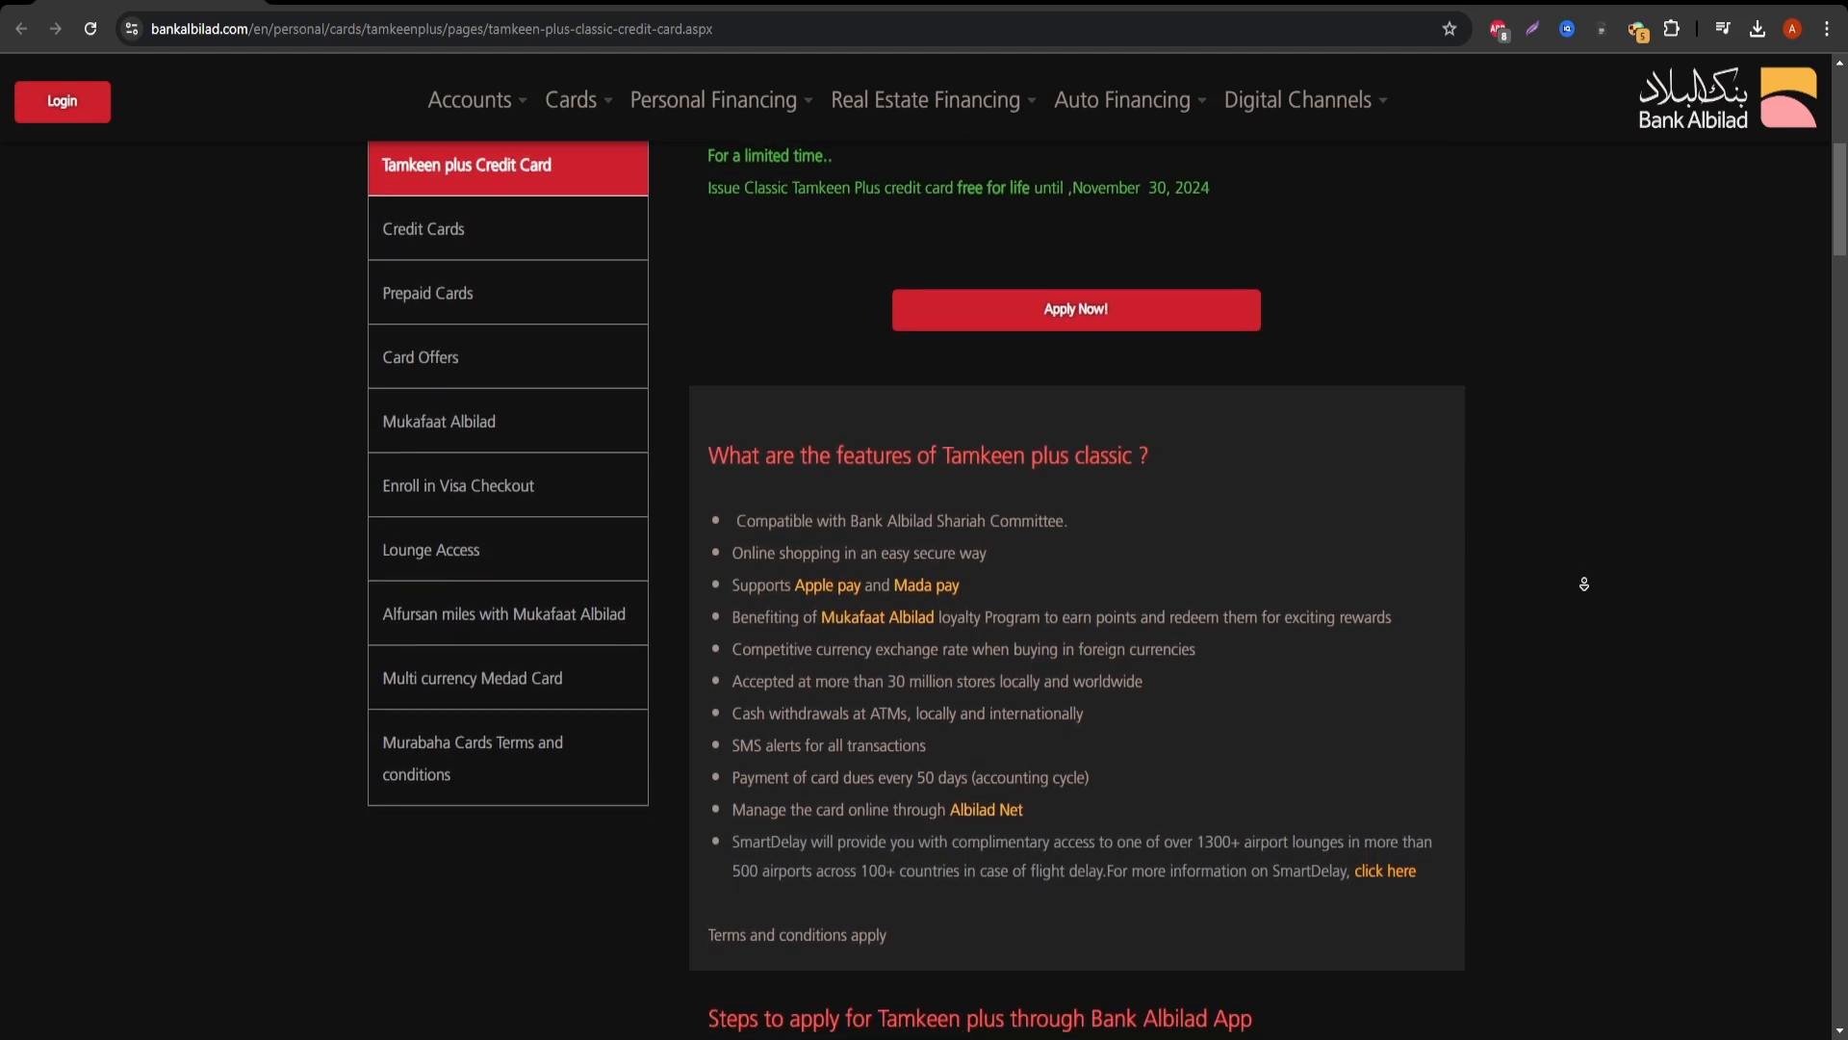
scroll(down, 3)
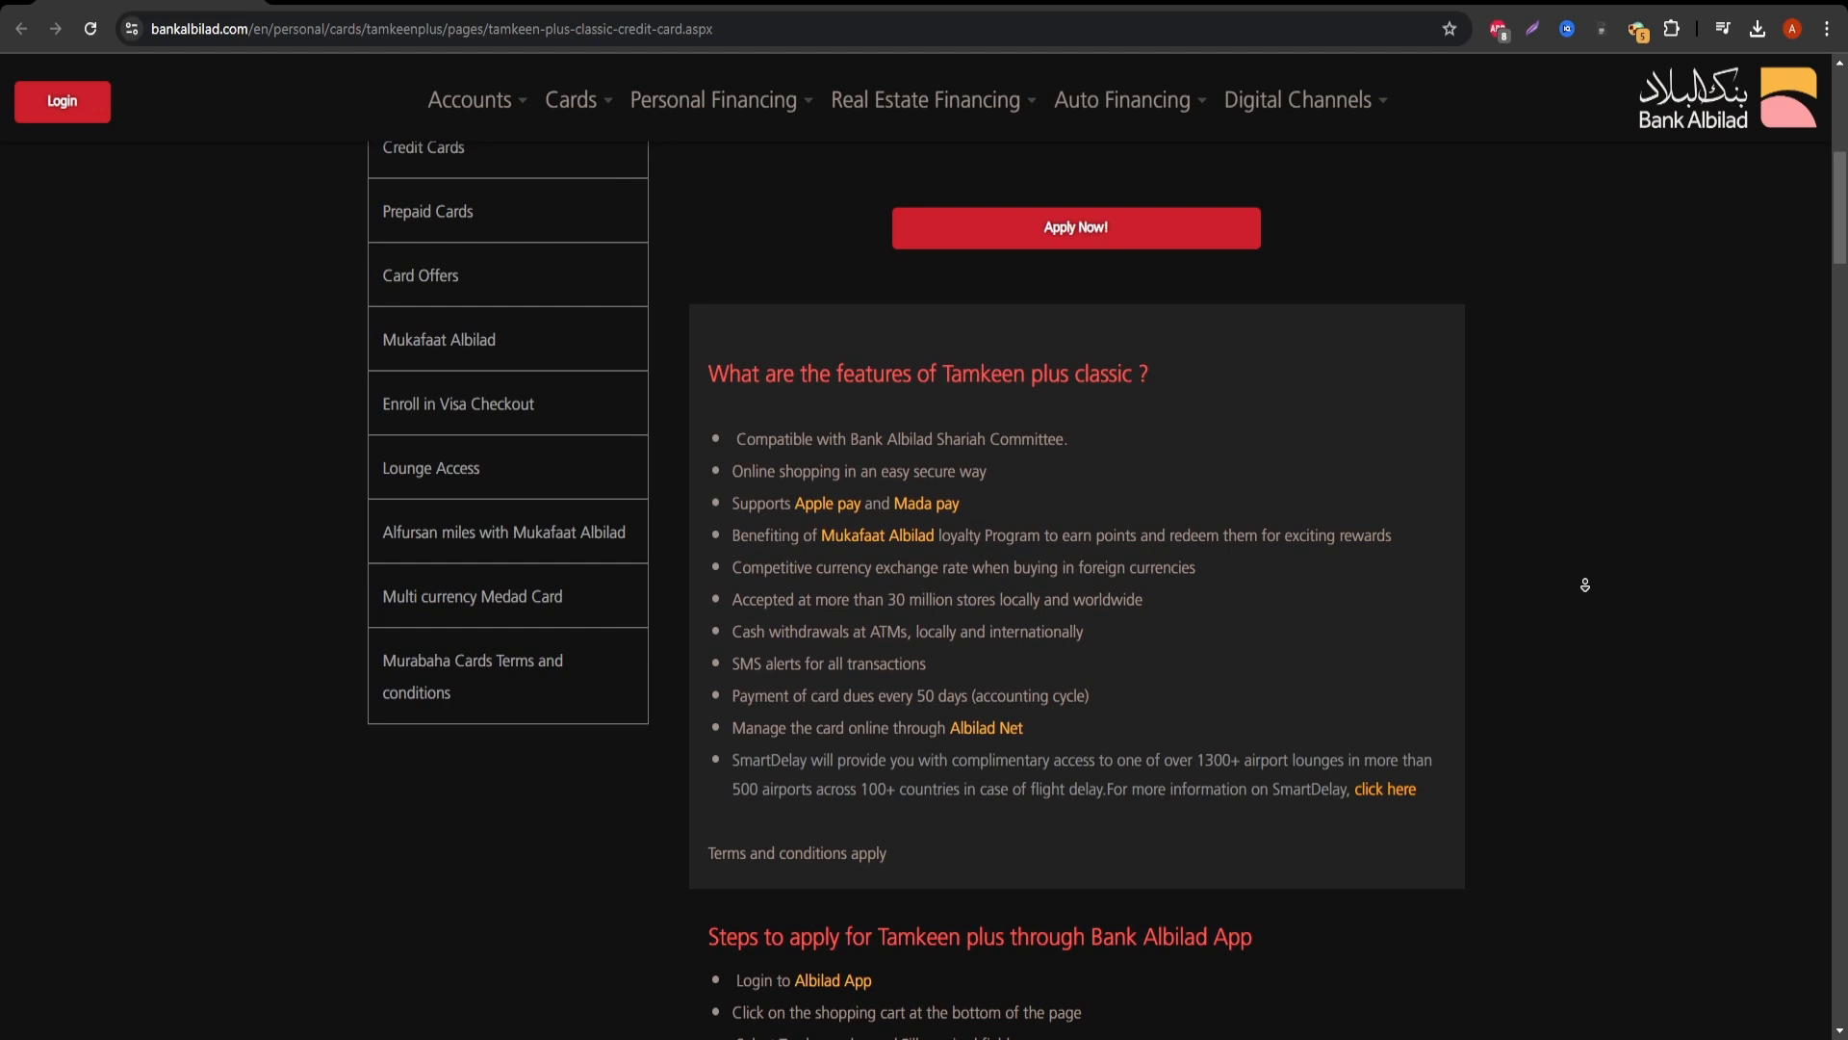
scroll(down, 3)
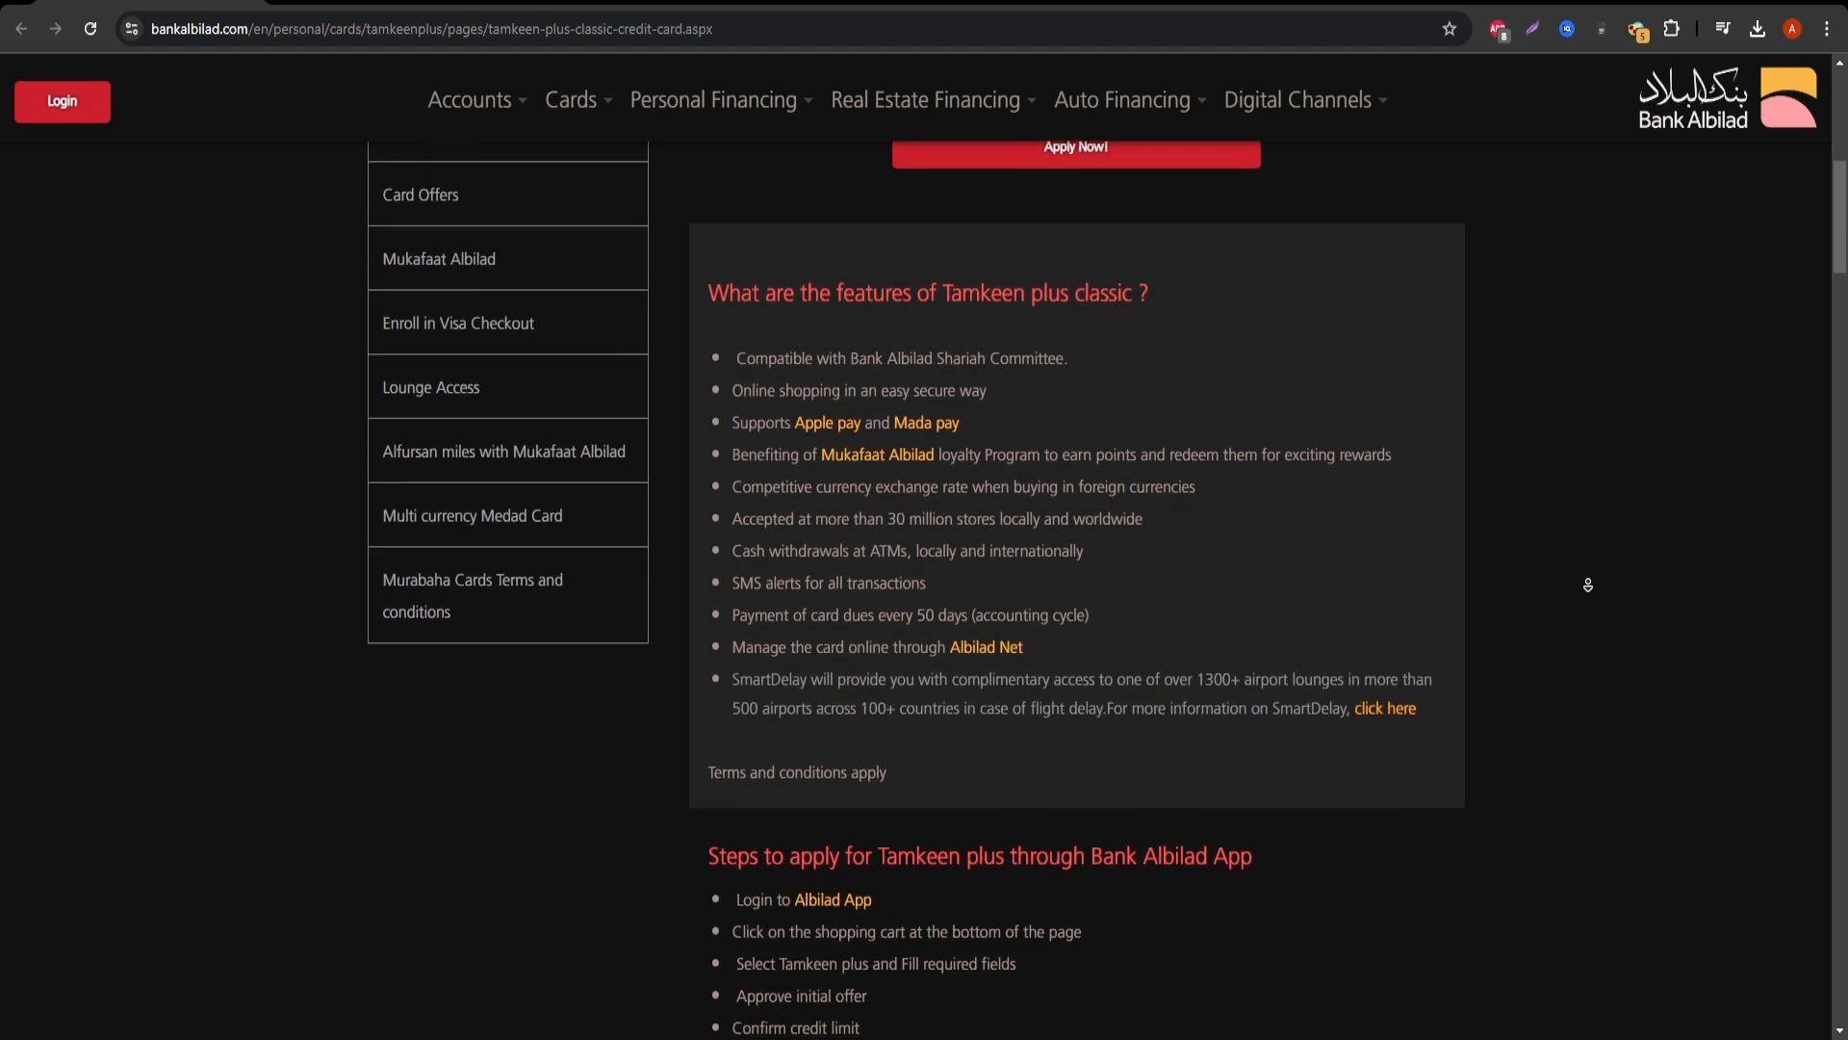
scroll(down, 3)
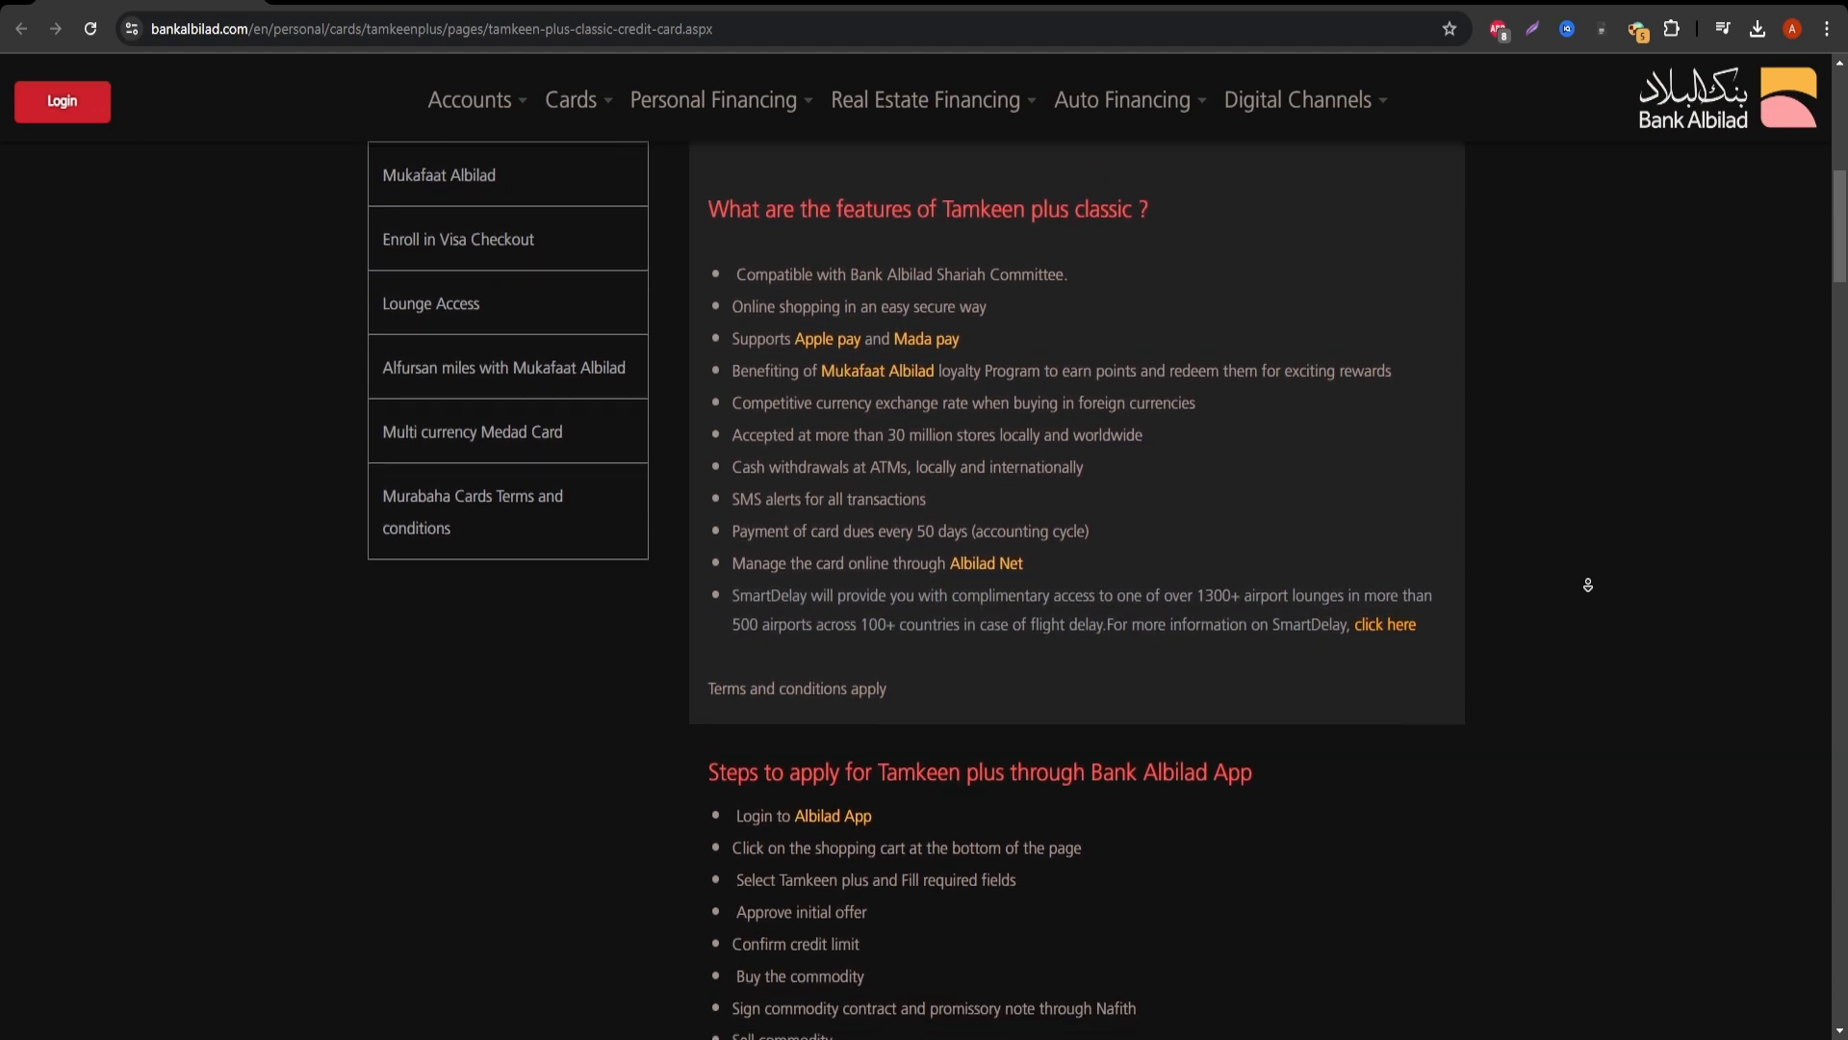
scroll(down, 3)
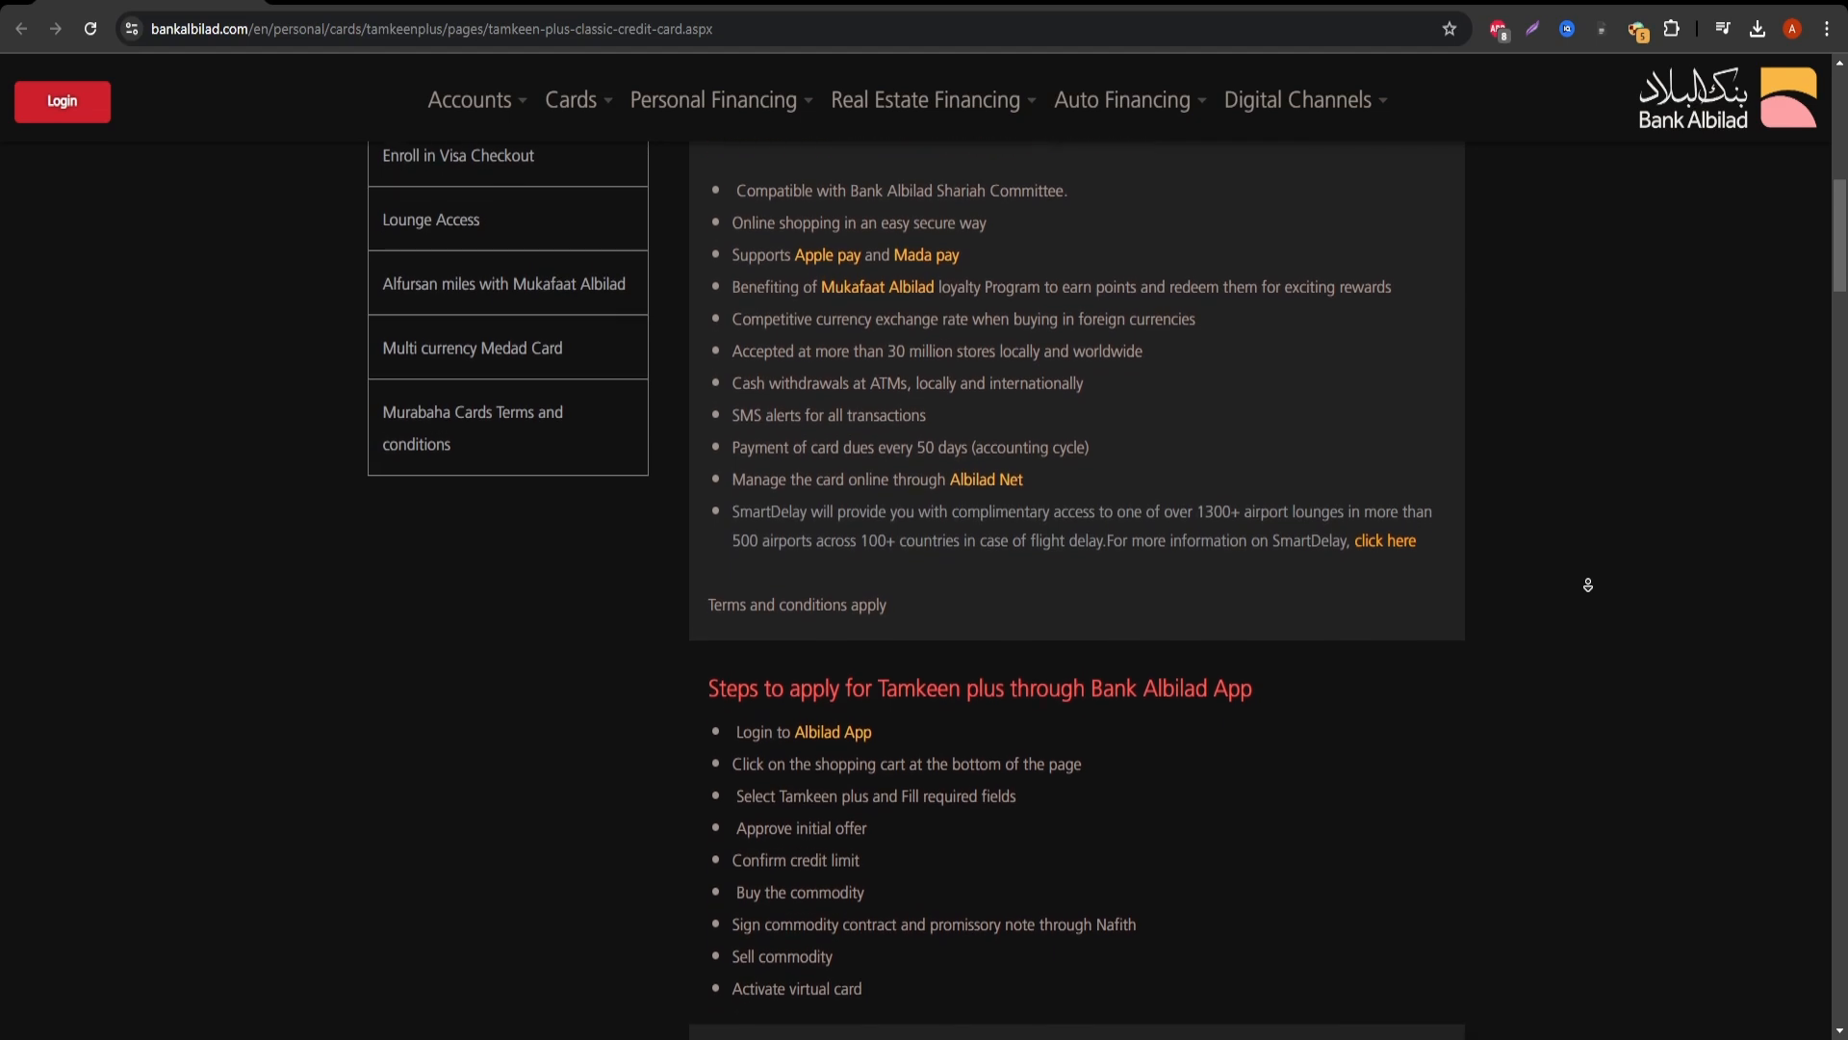
scroll(down, 3)
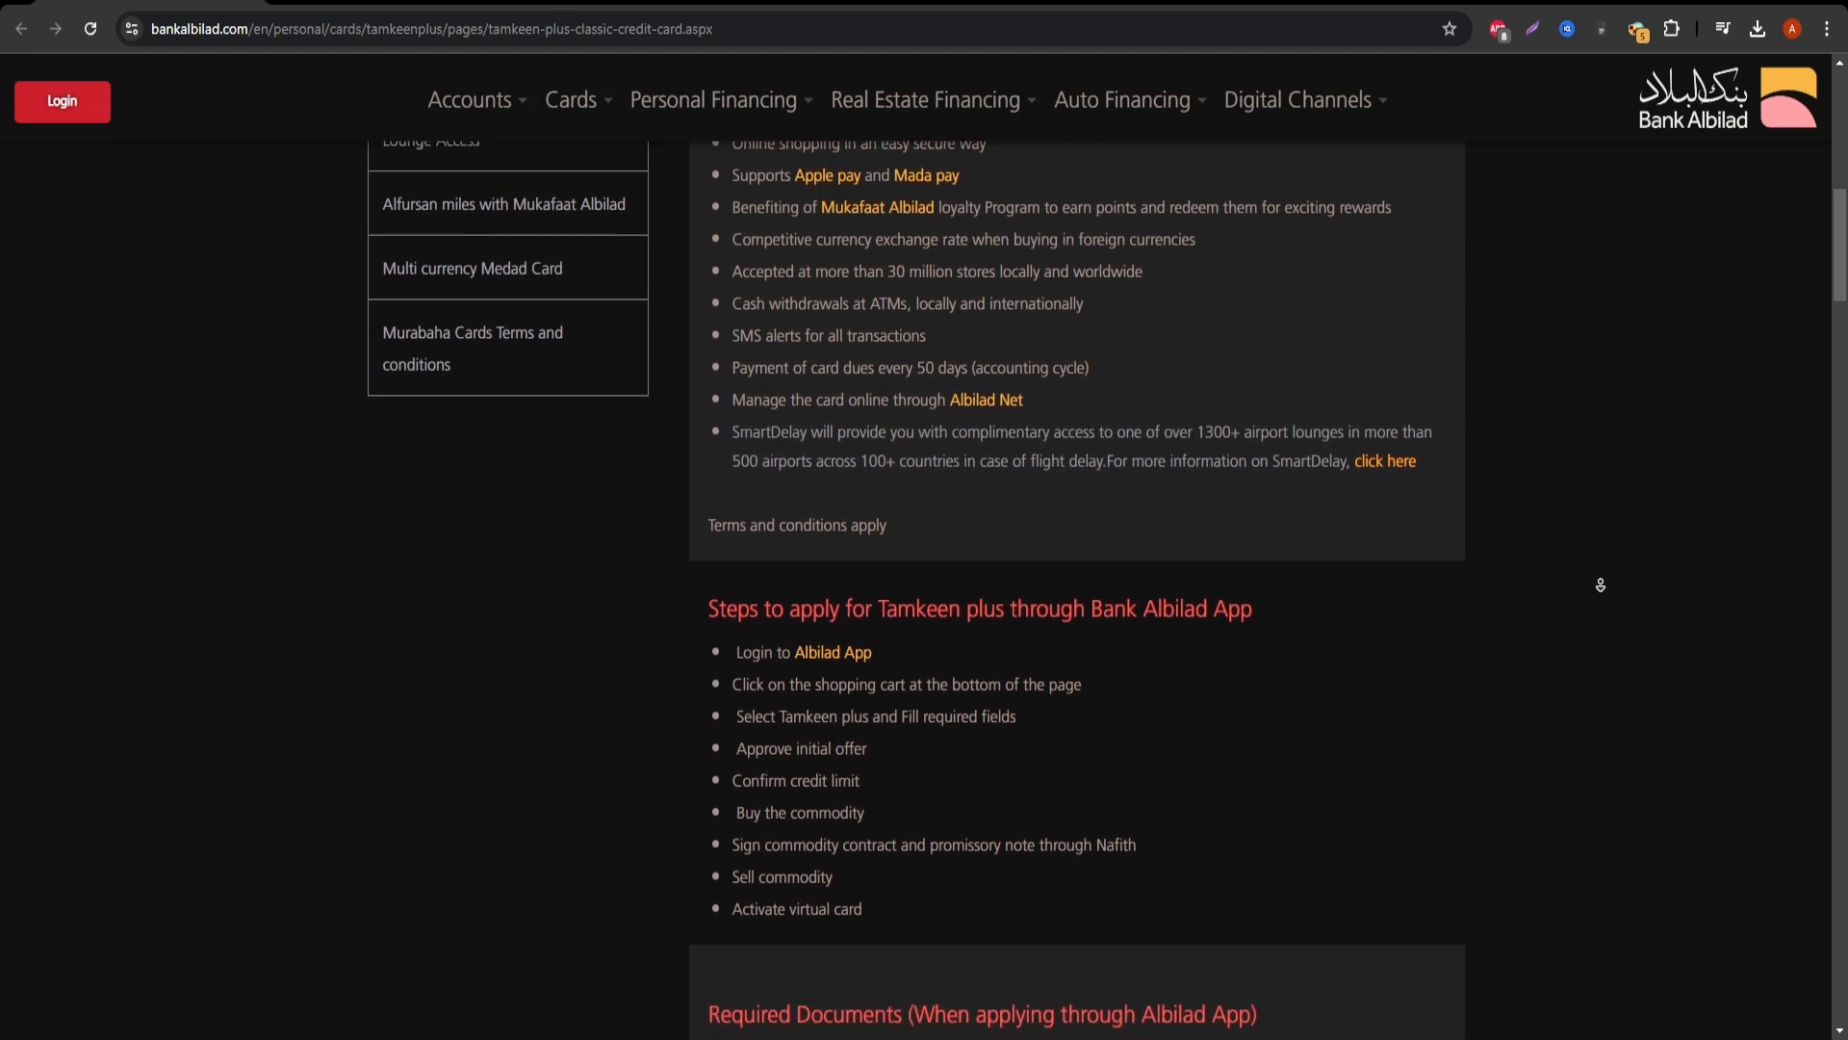
scroll(down, 3)
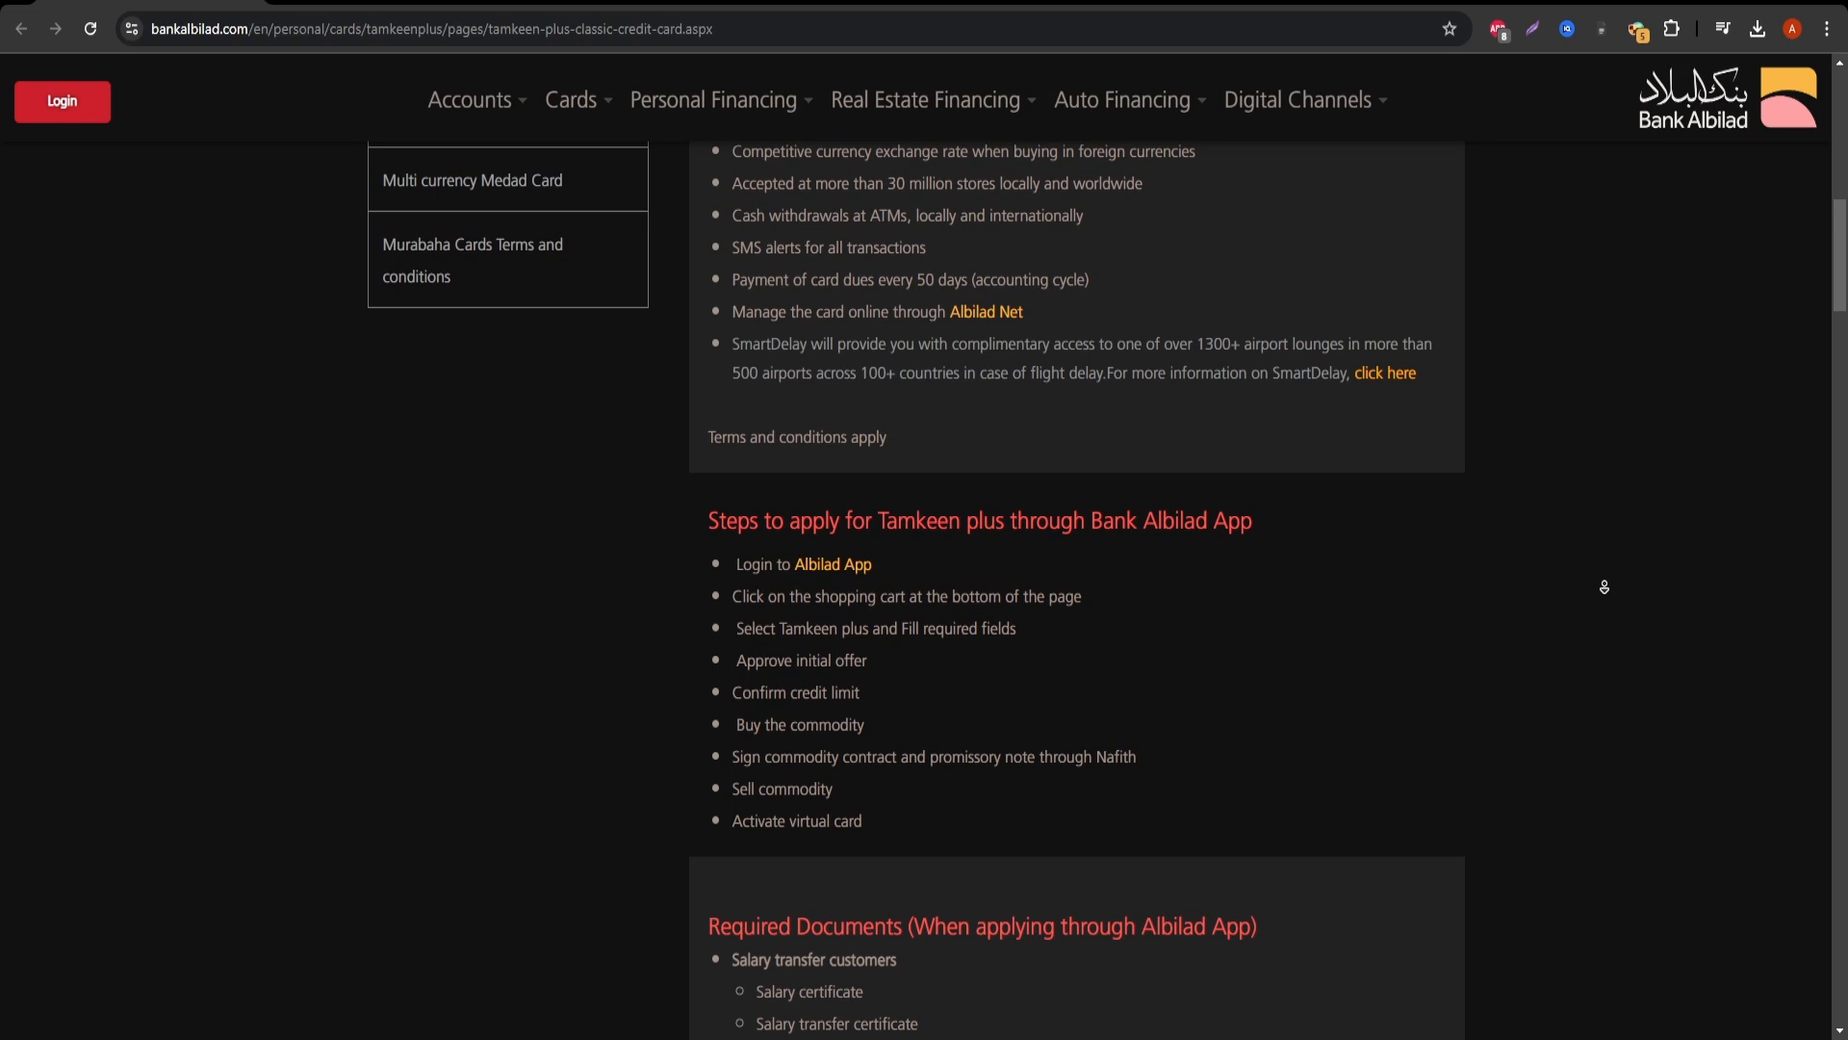
scroll(down, 3)
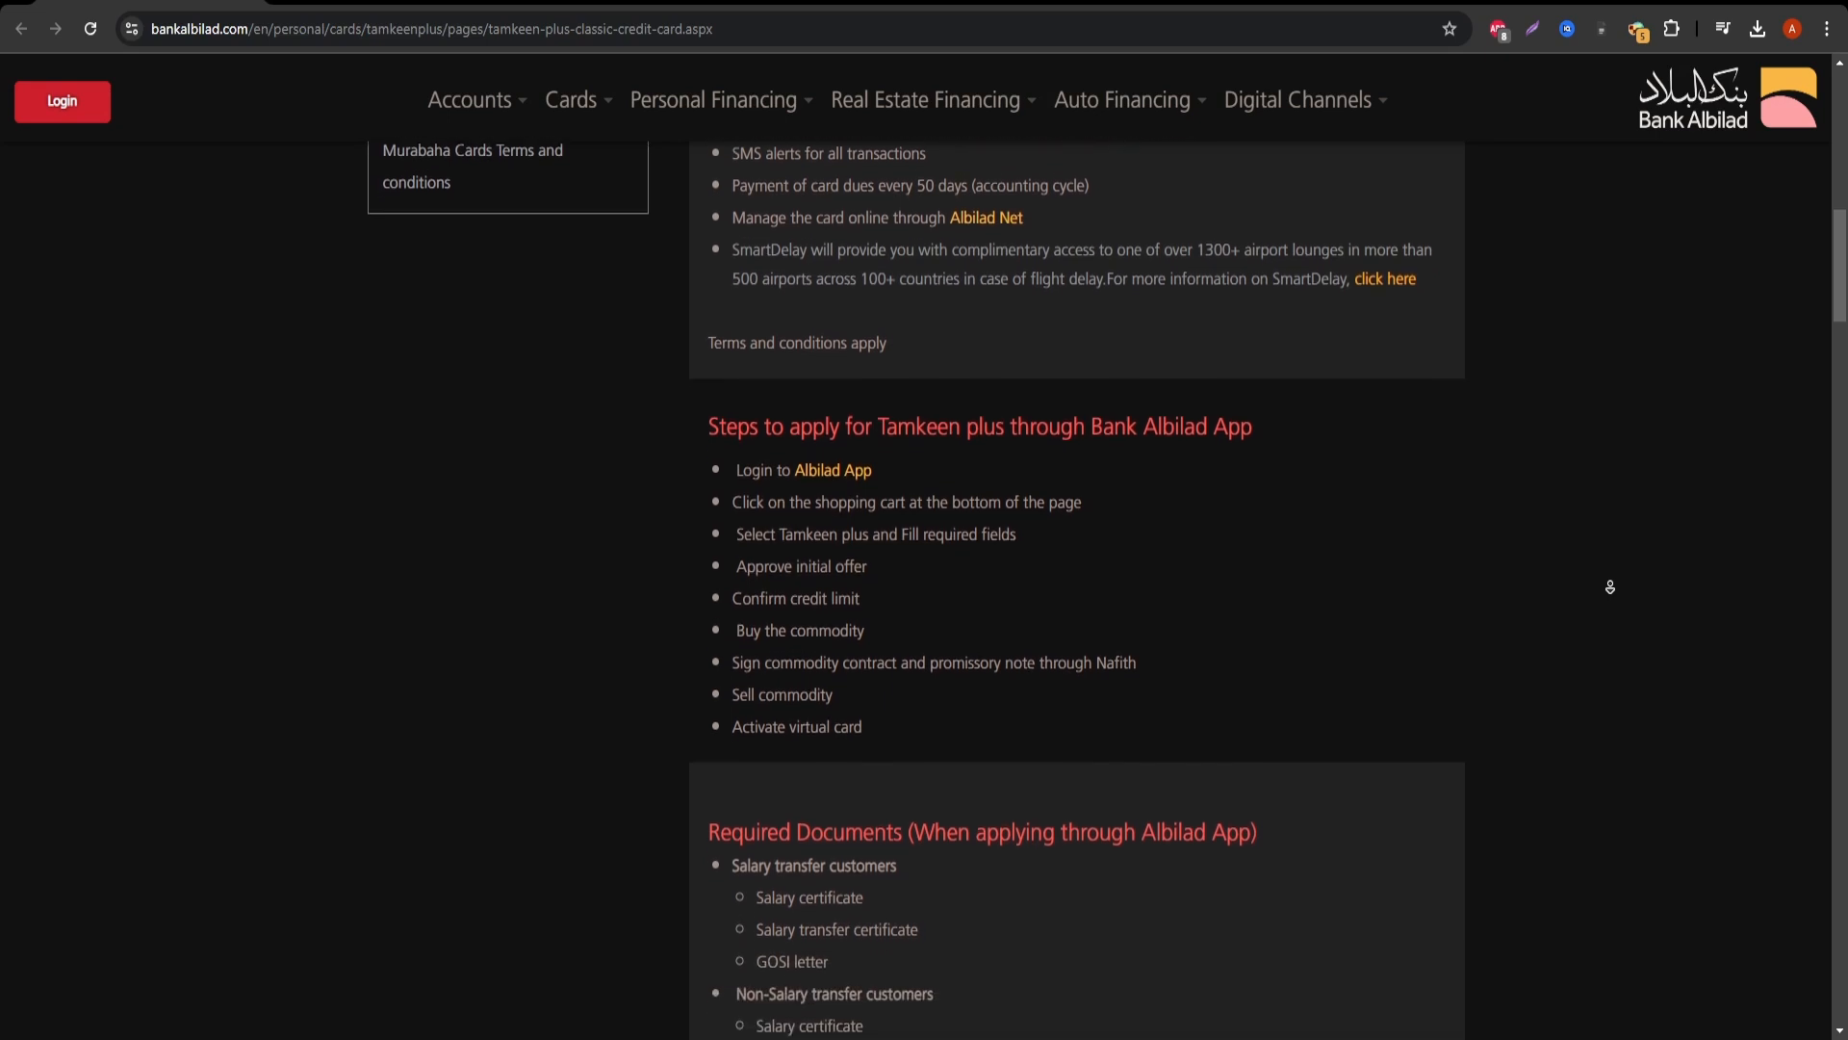
scroll(down, 3)
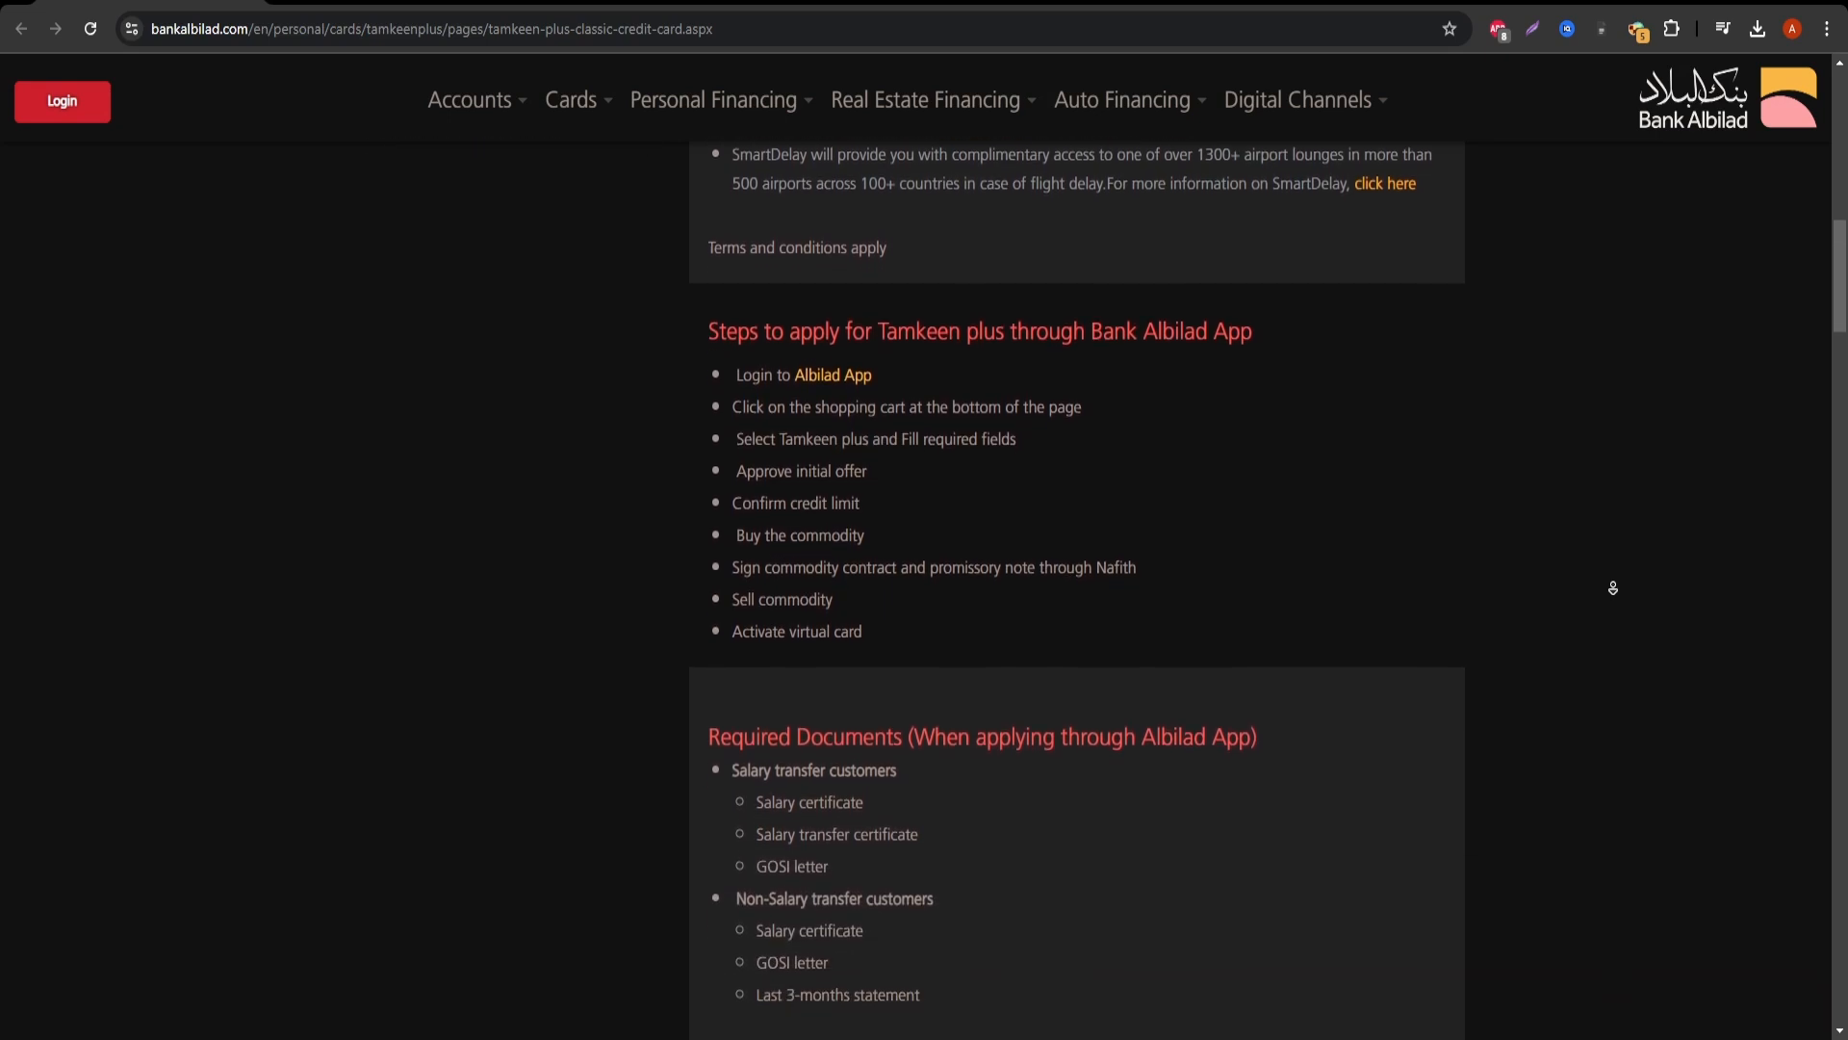
scroll(down, 3)
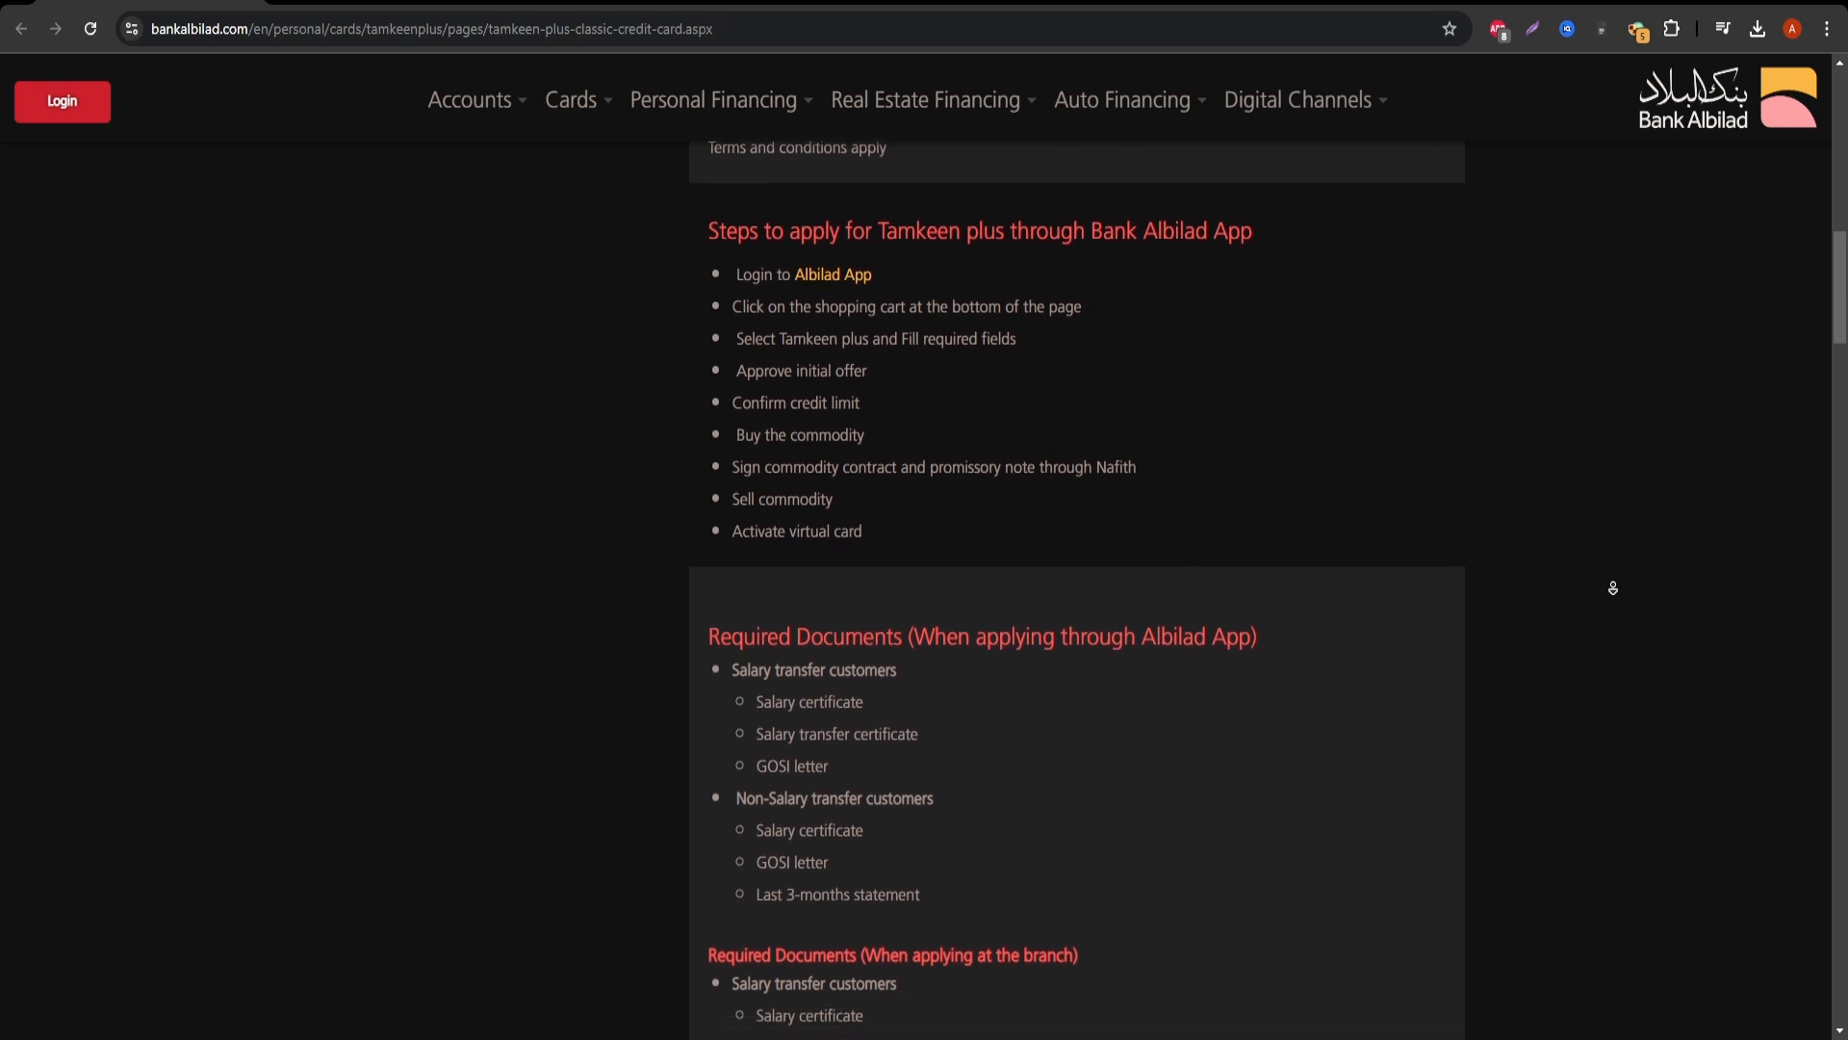
scroll(down, 3)
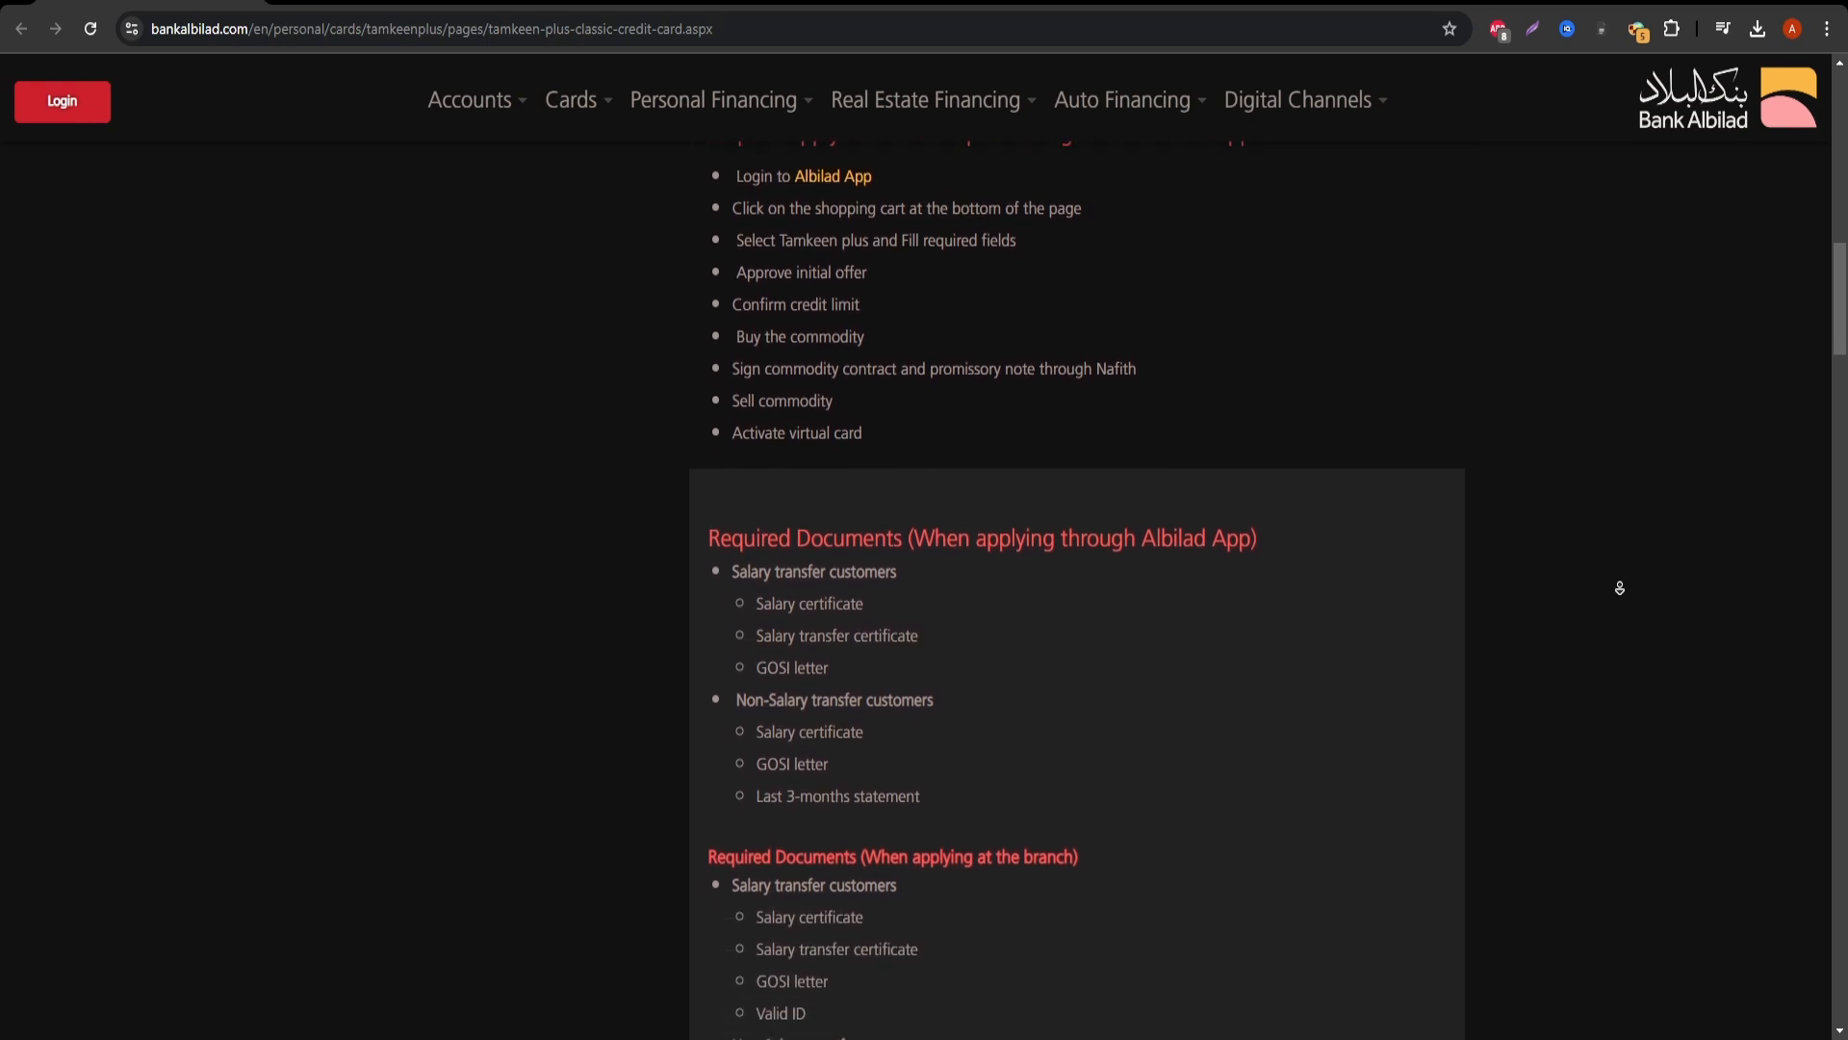
scroll(down, 3)
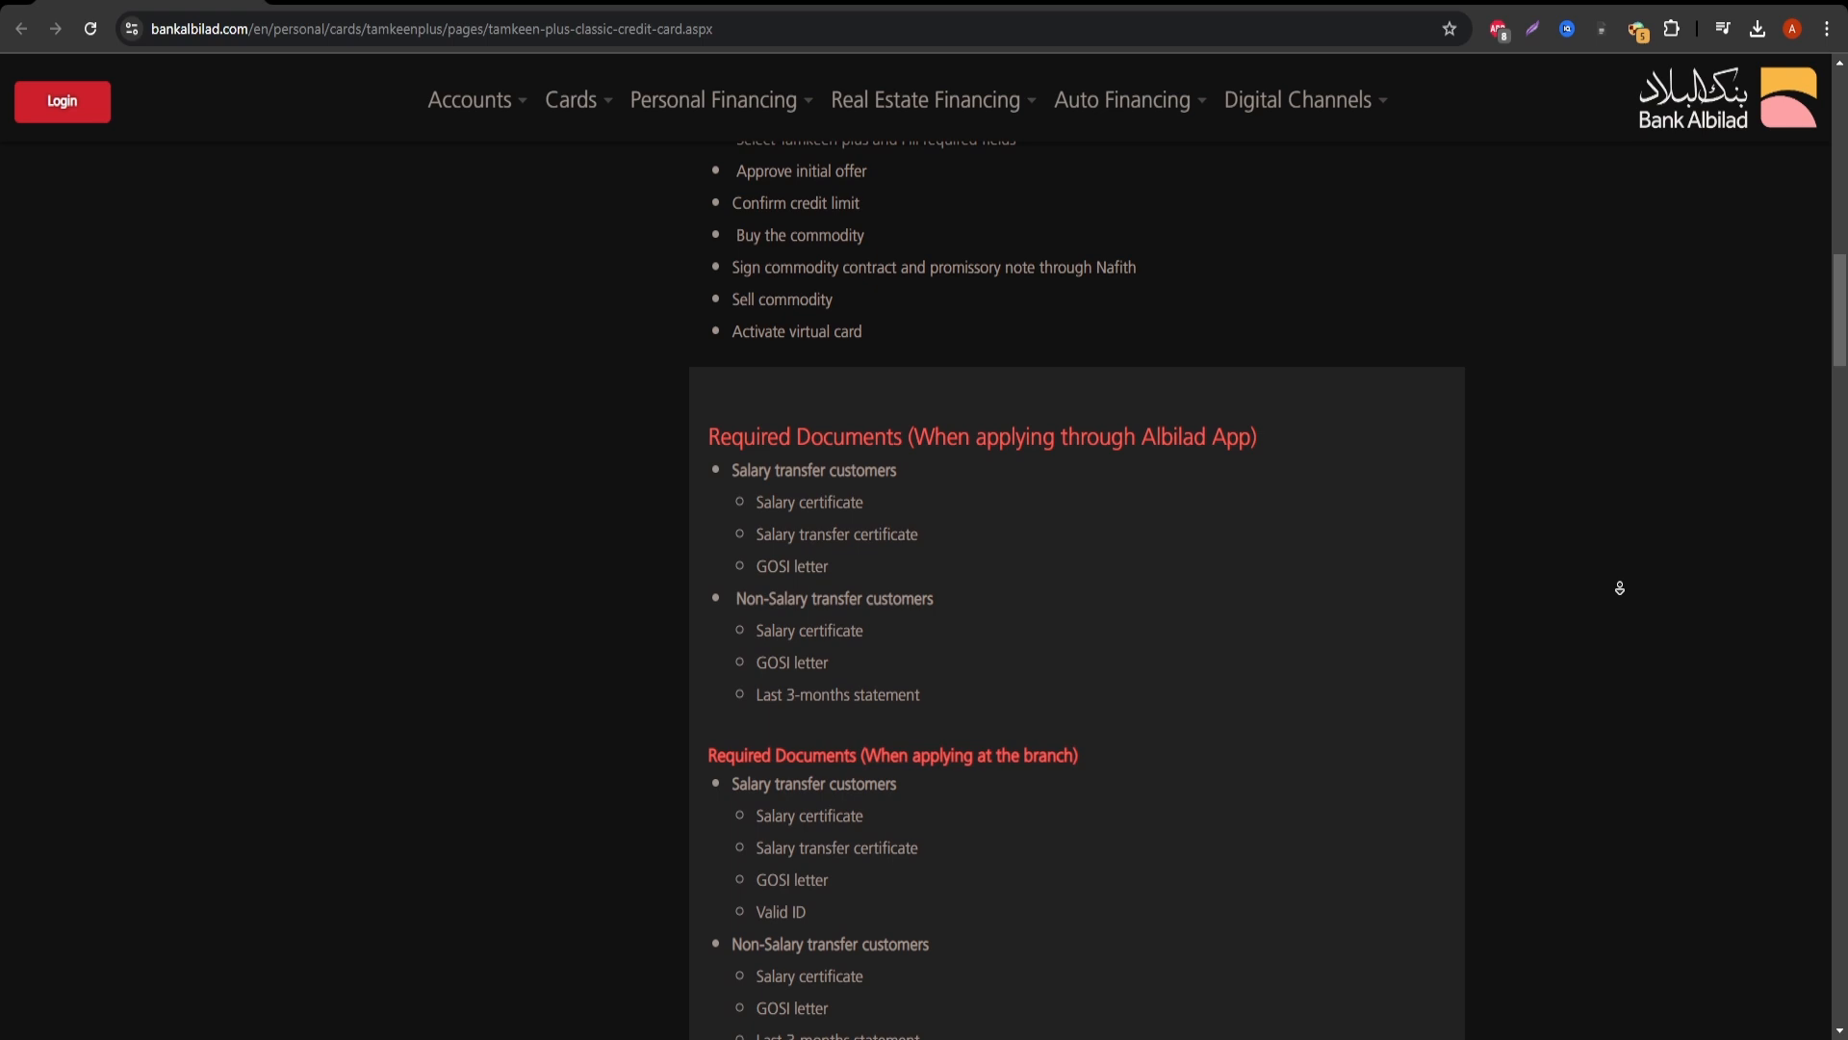
scroll(down, 3)
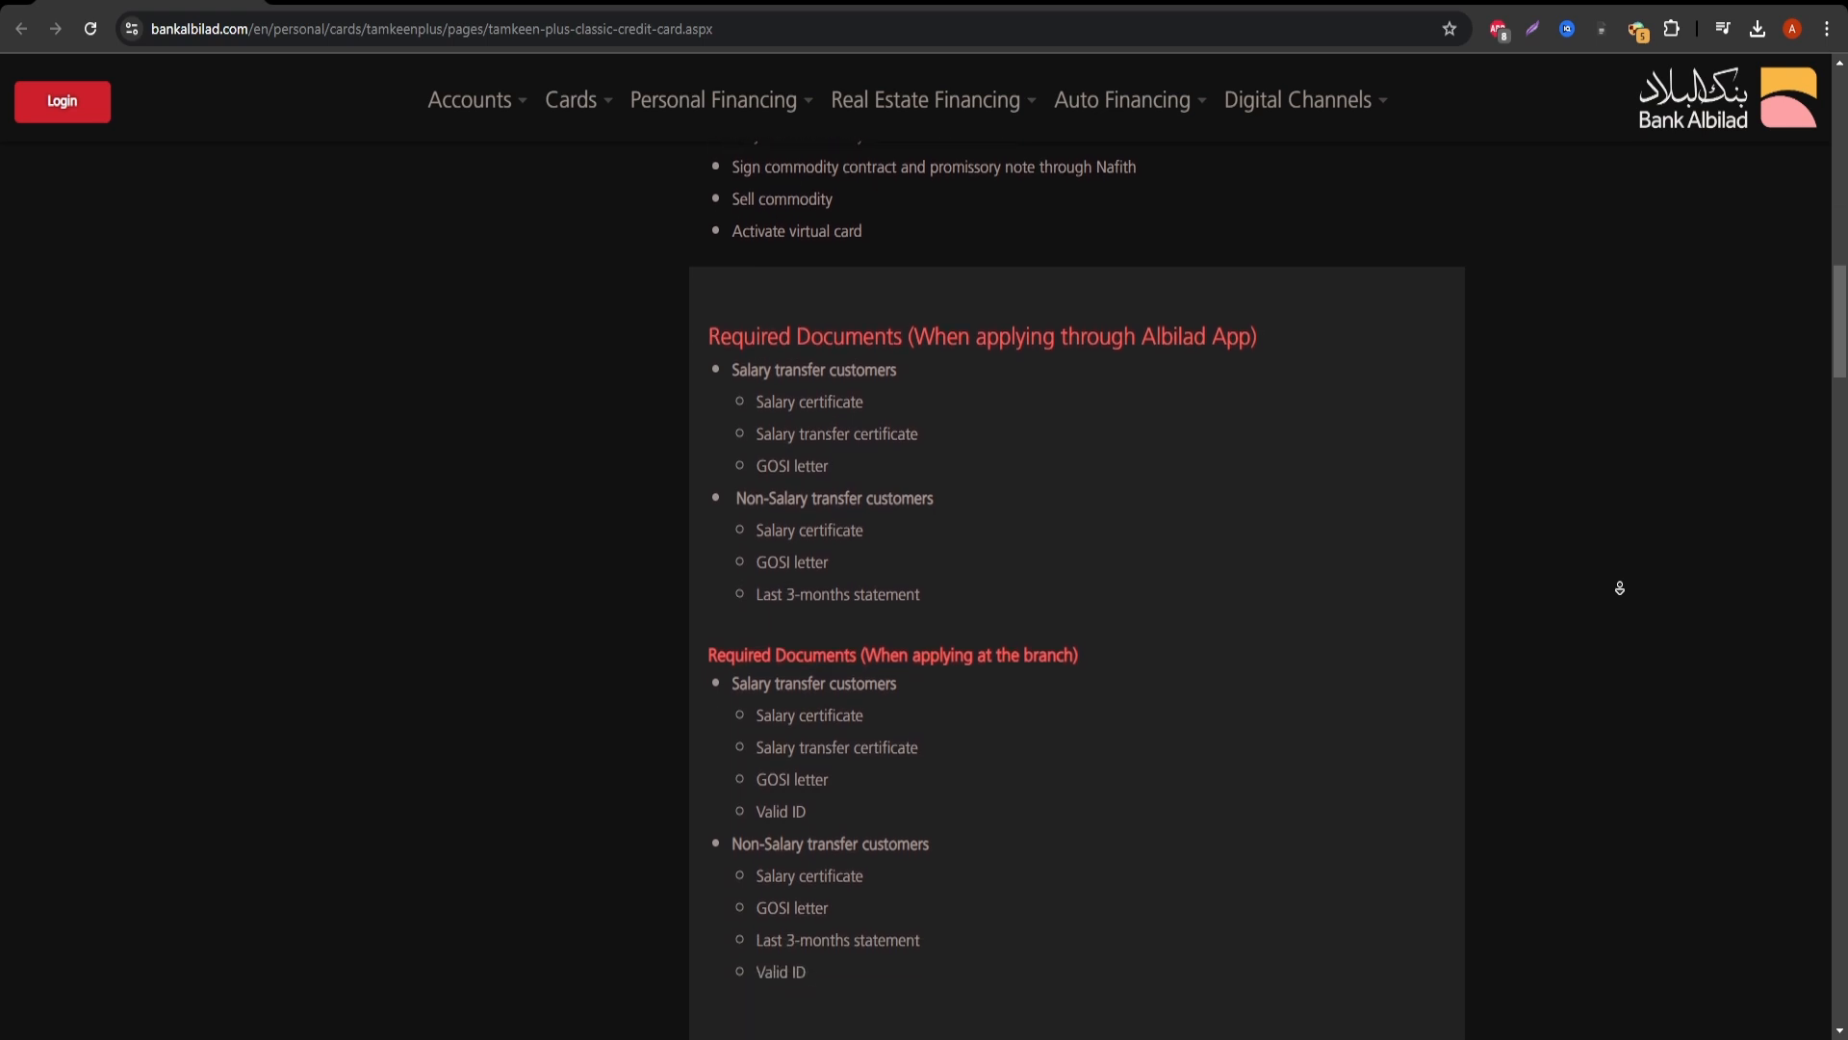
scroll(down, 3)
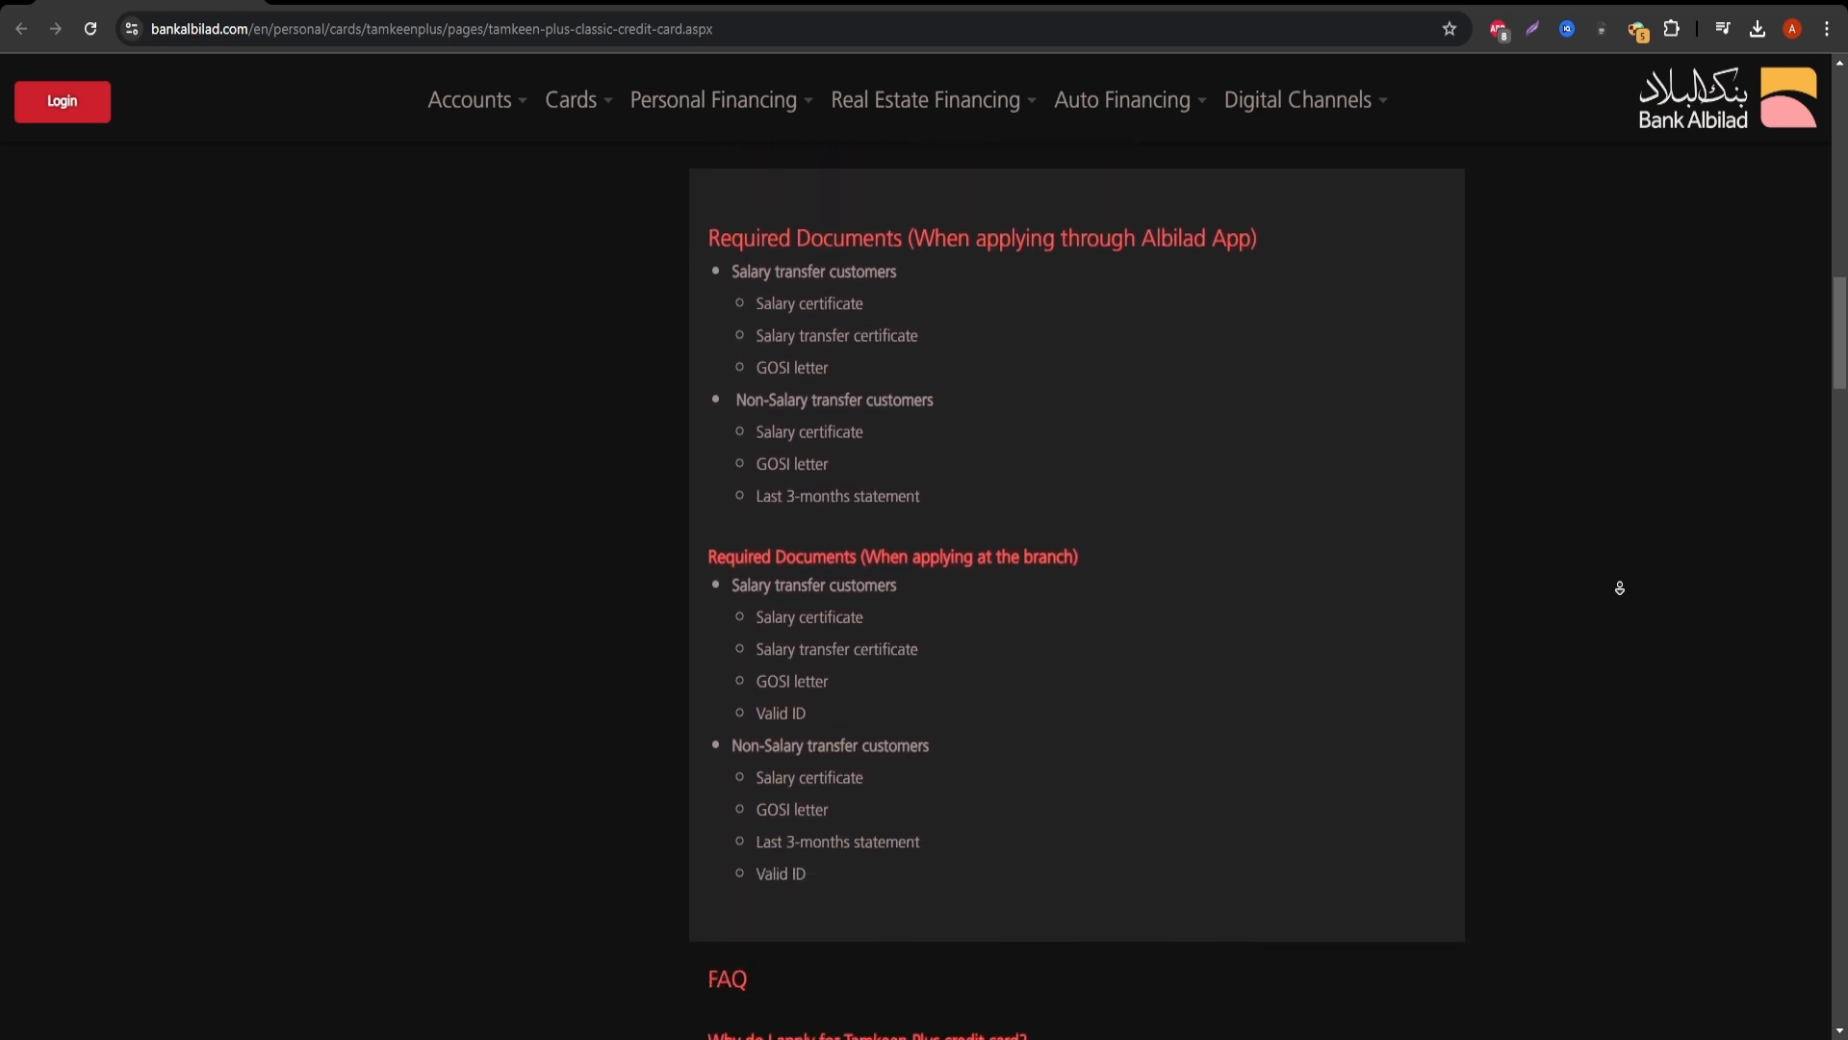
scroll(down, 3)
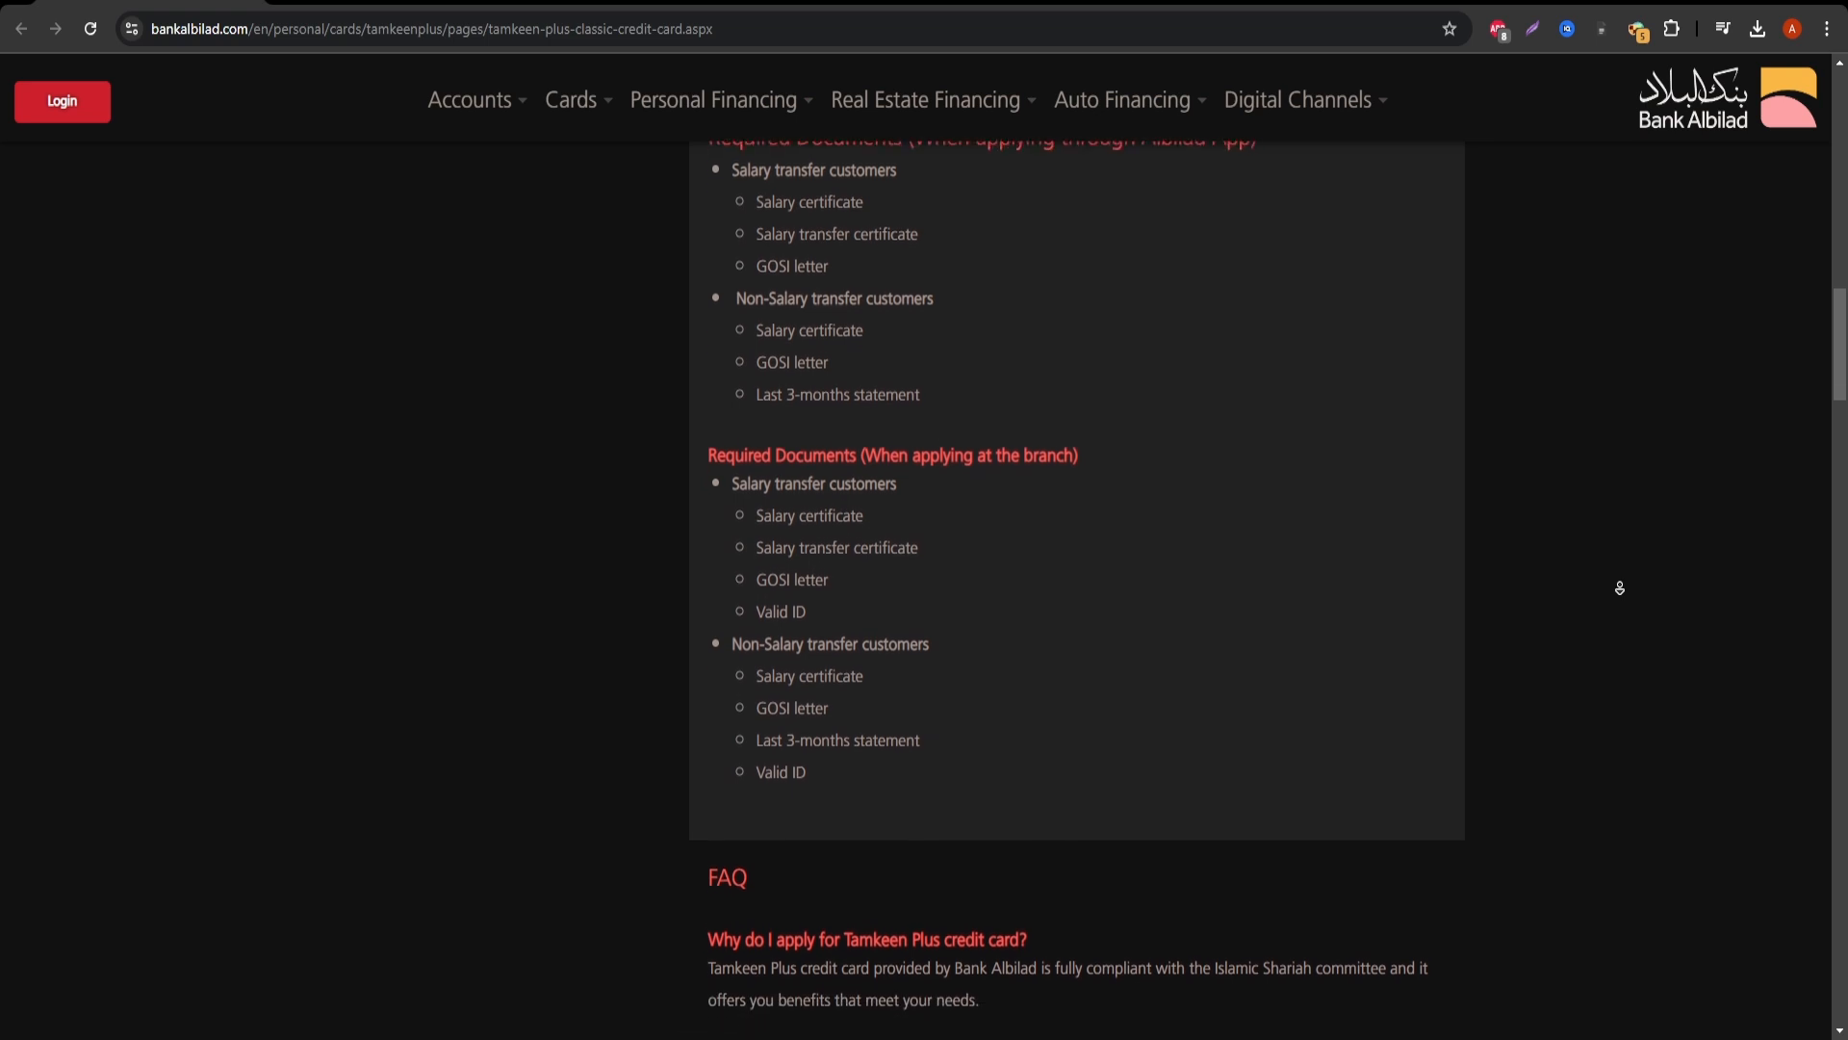
scroll(down, 3)
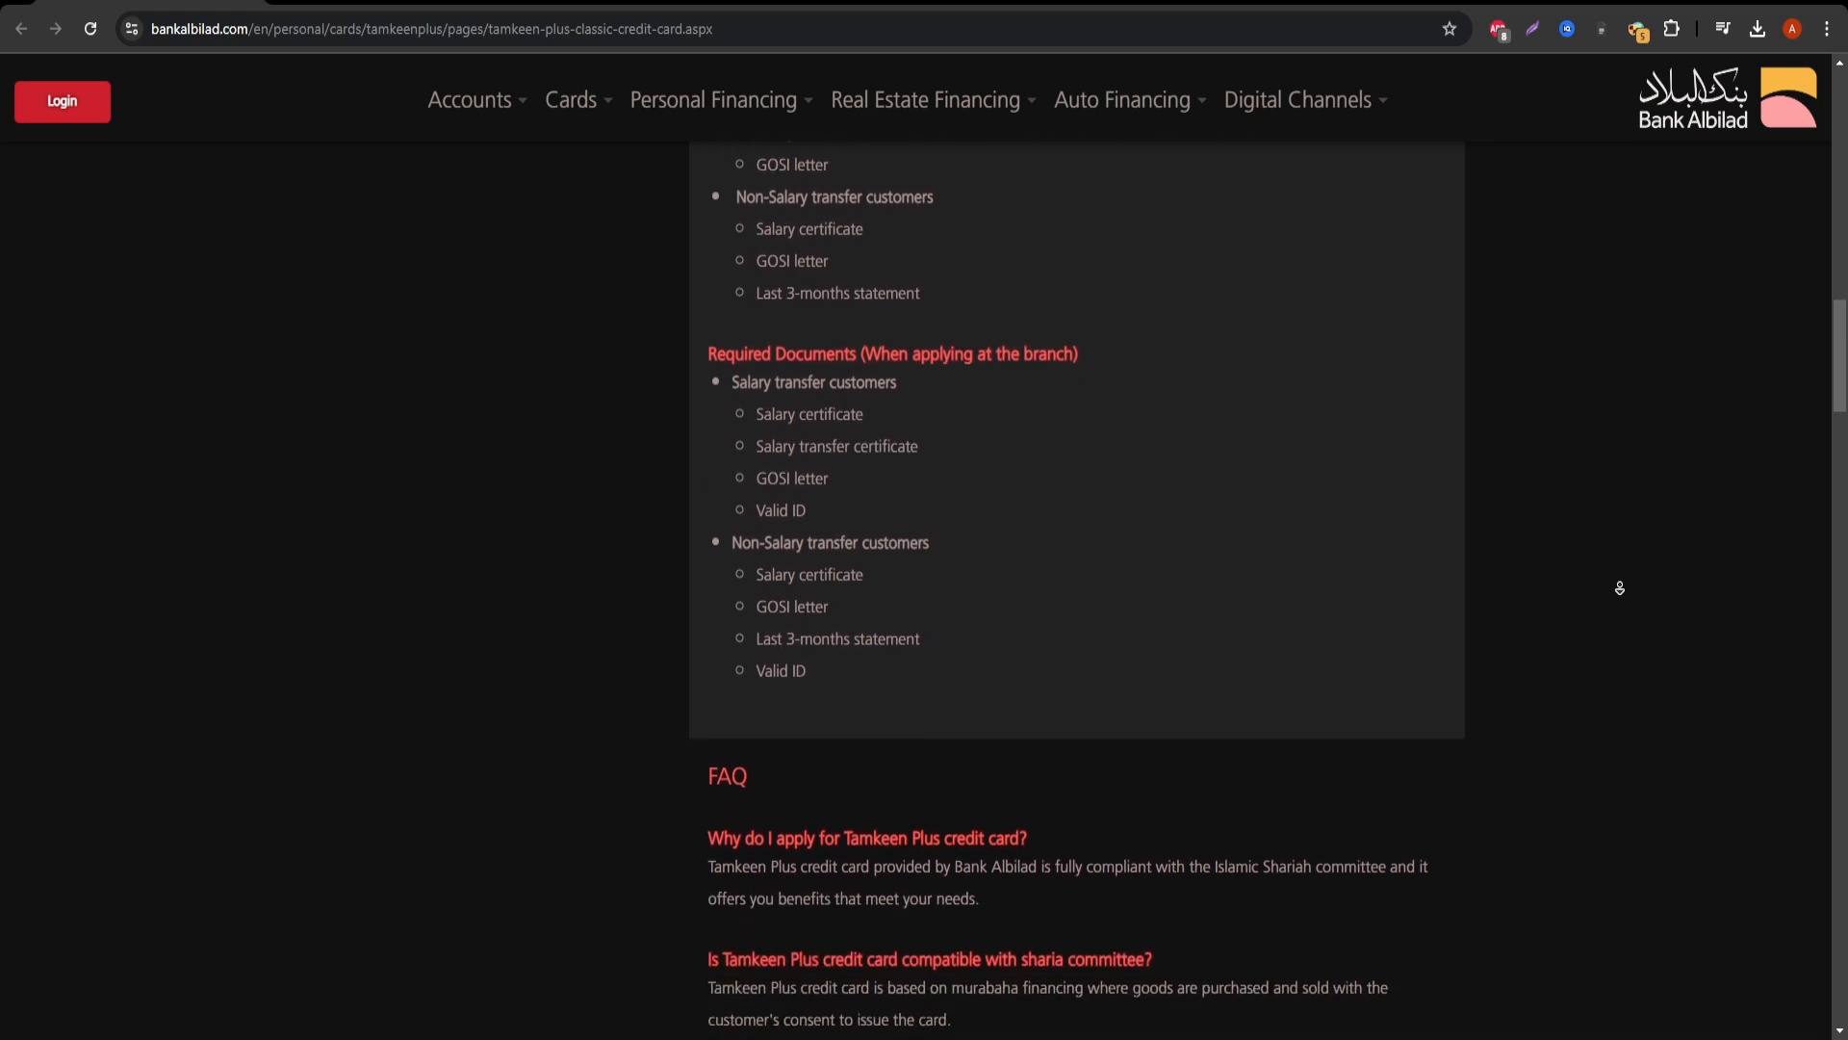
scroll(down, 3)
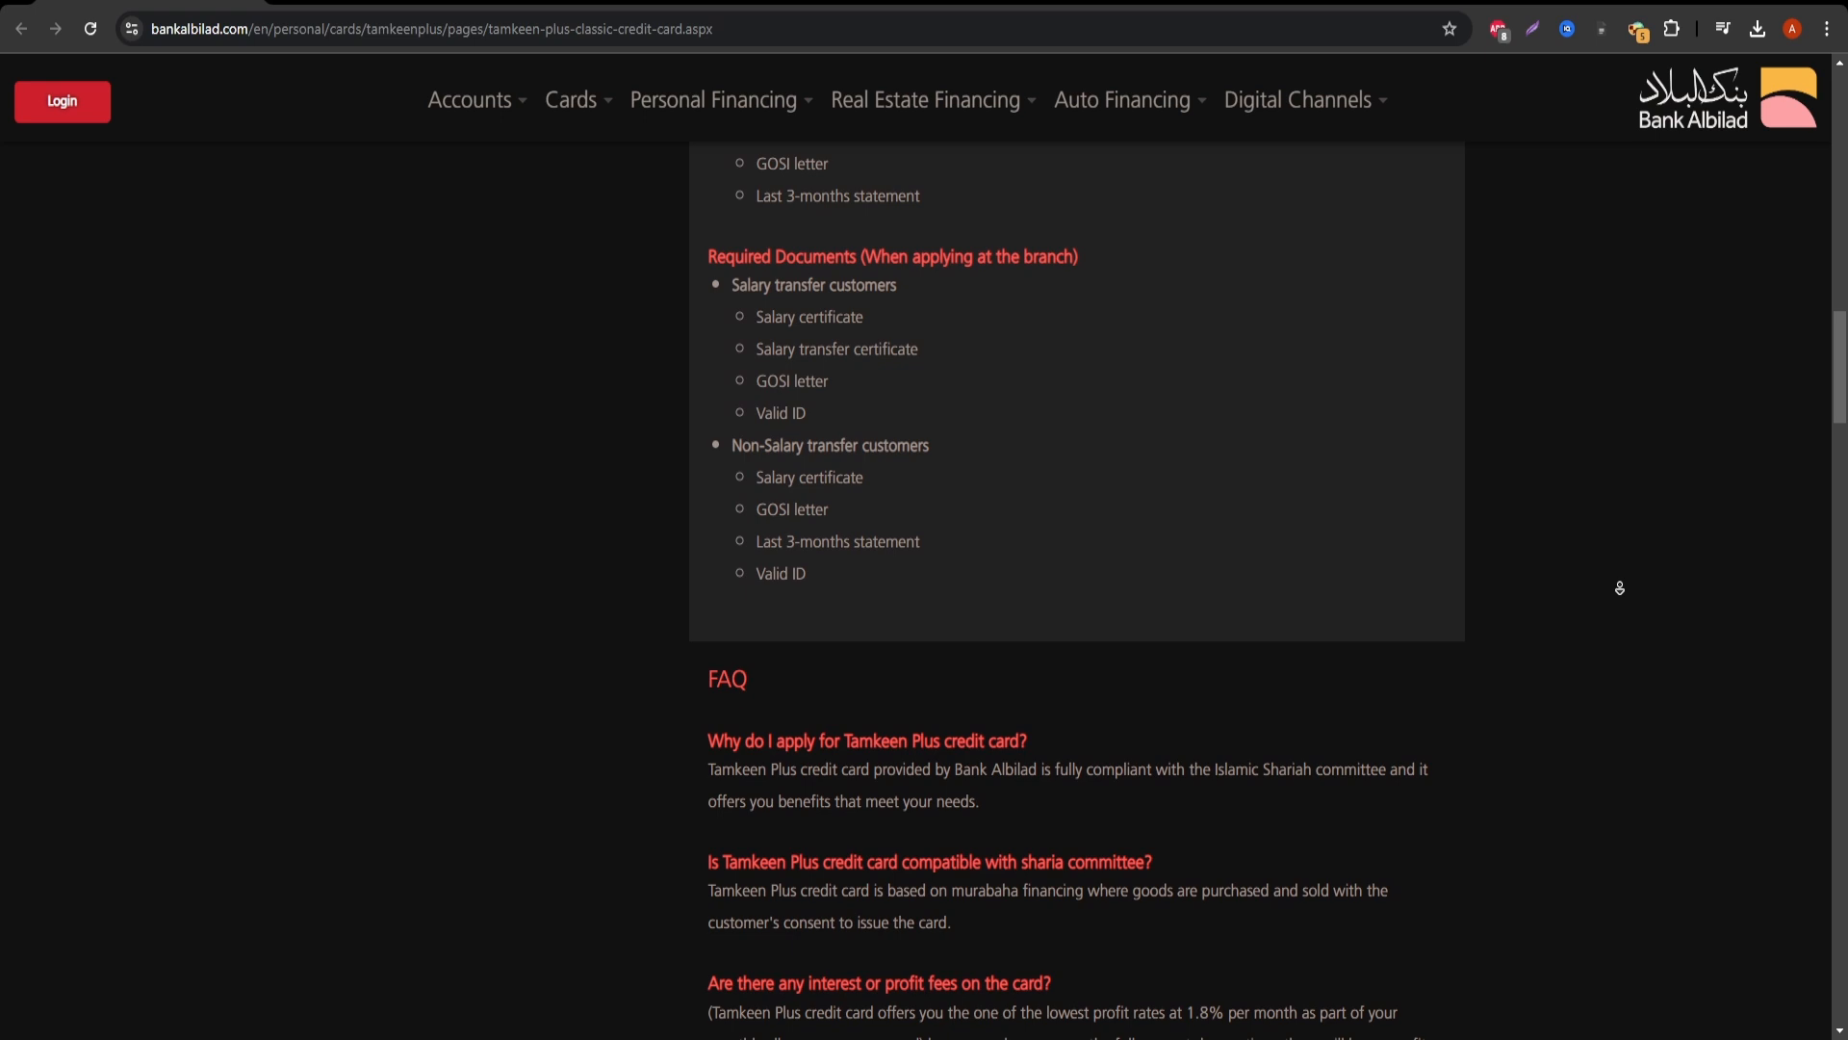
scroll(down, 3)
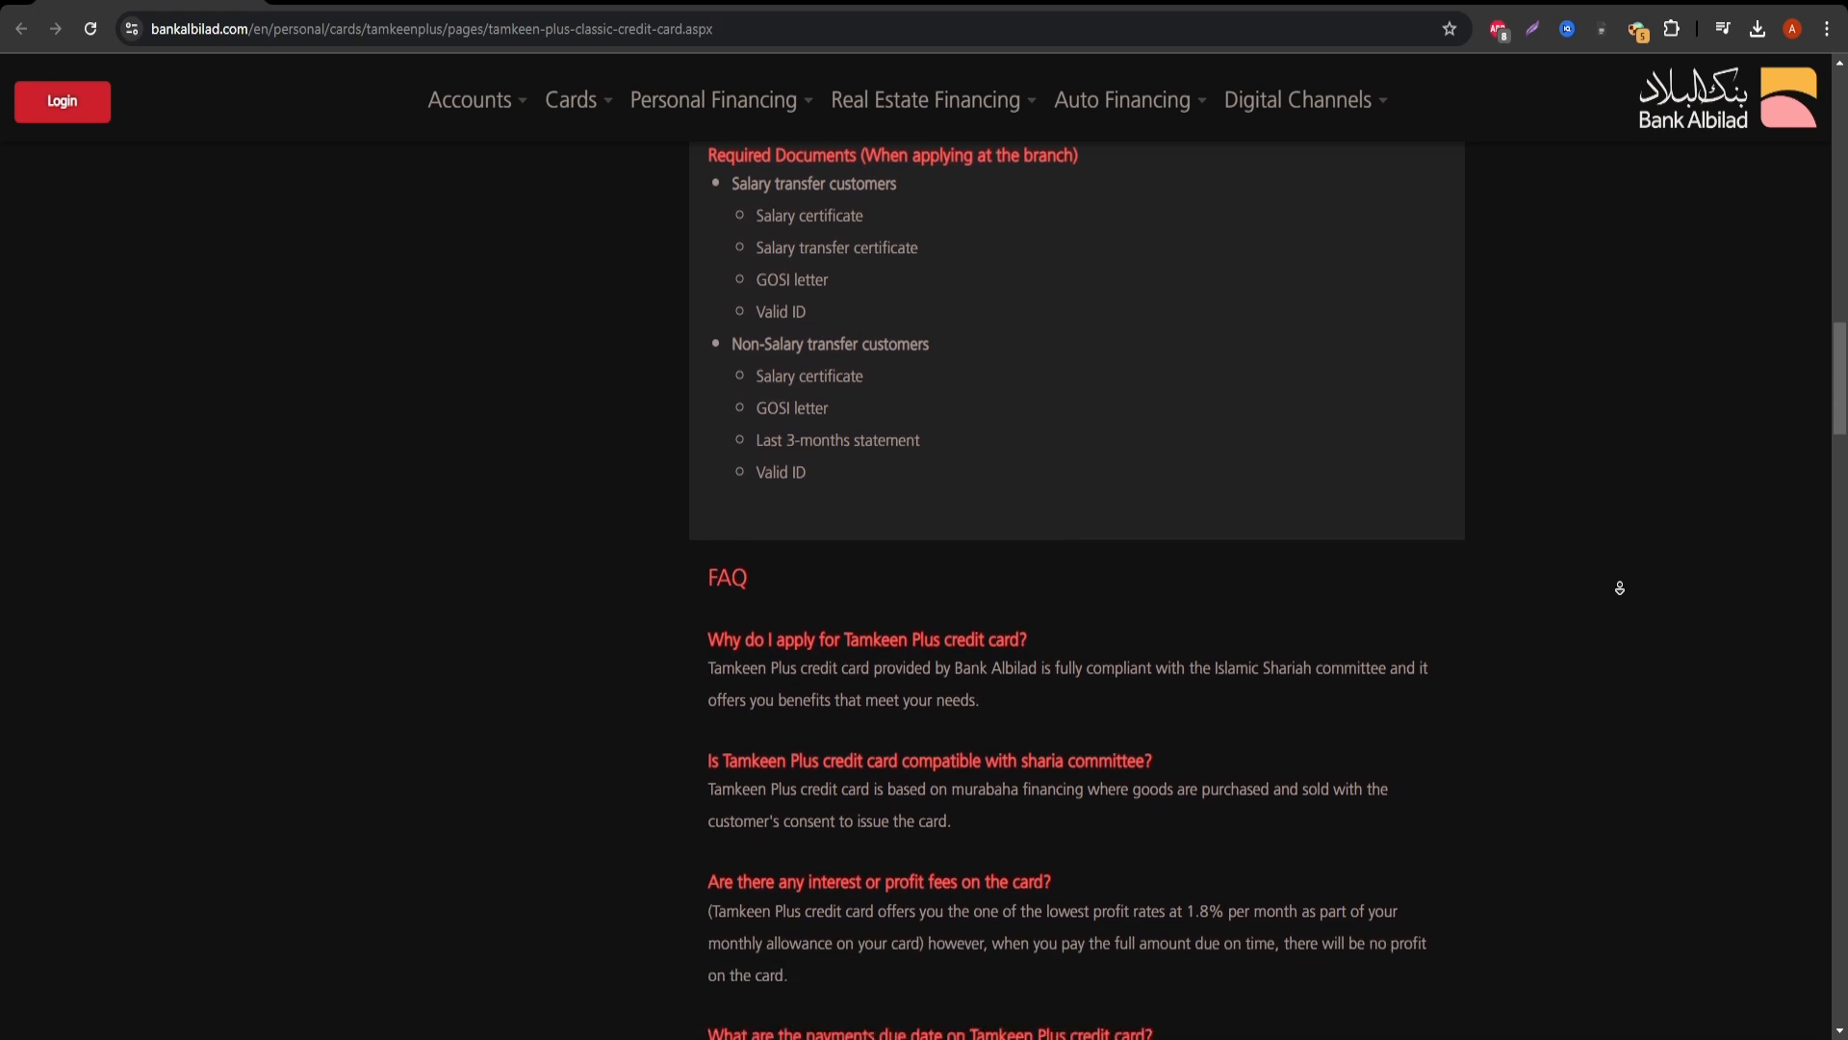
scroll(down, 3)
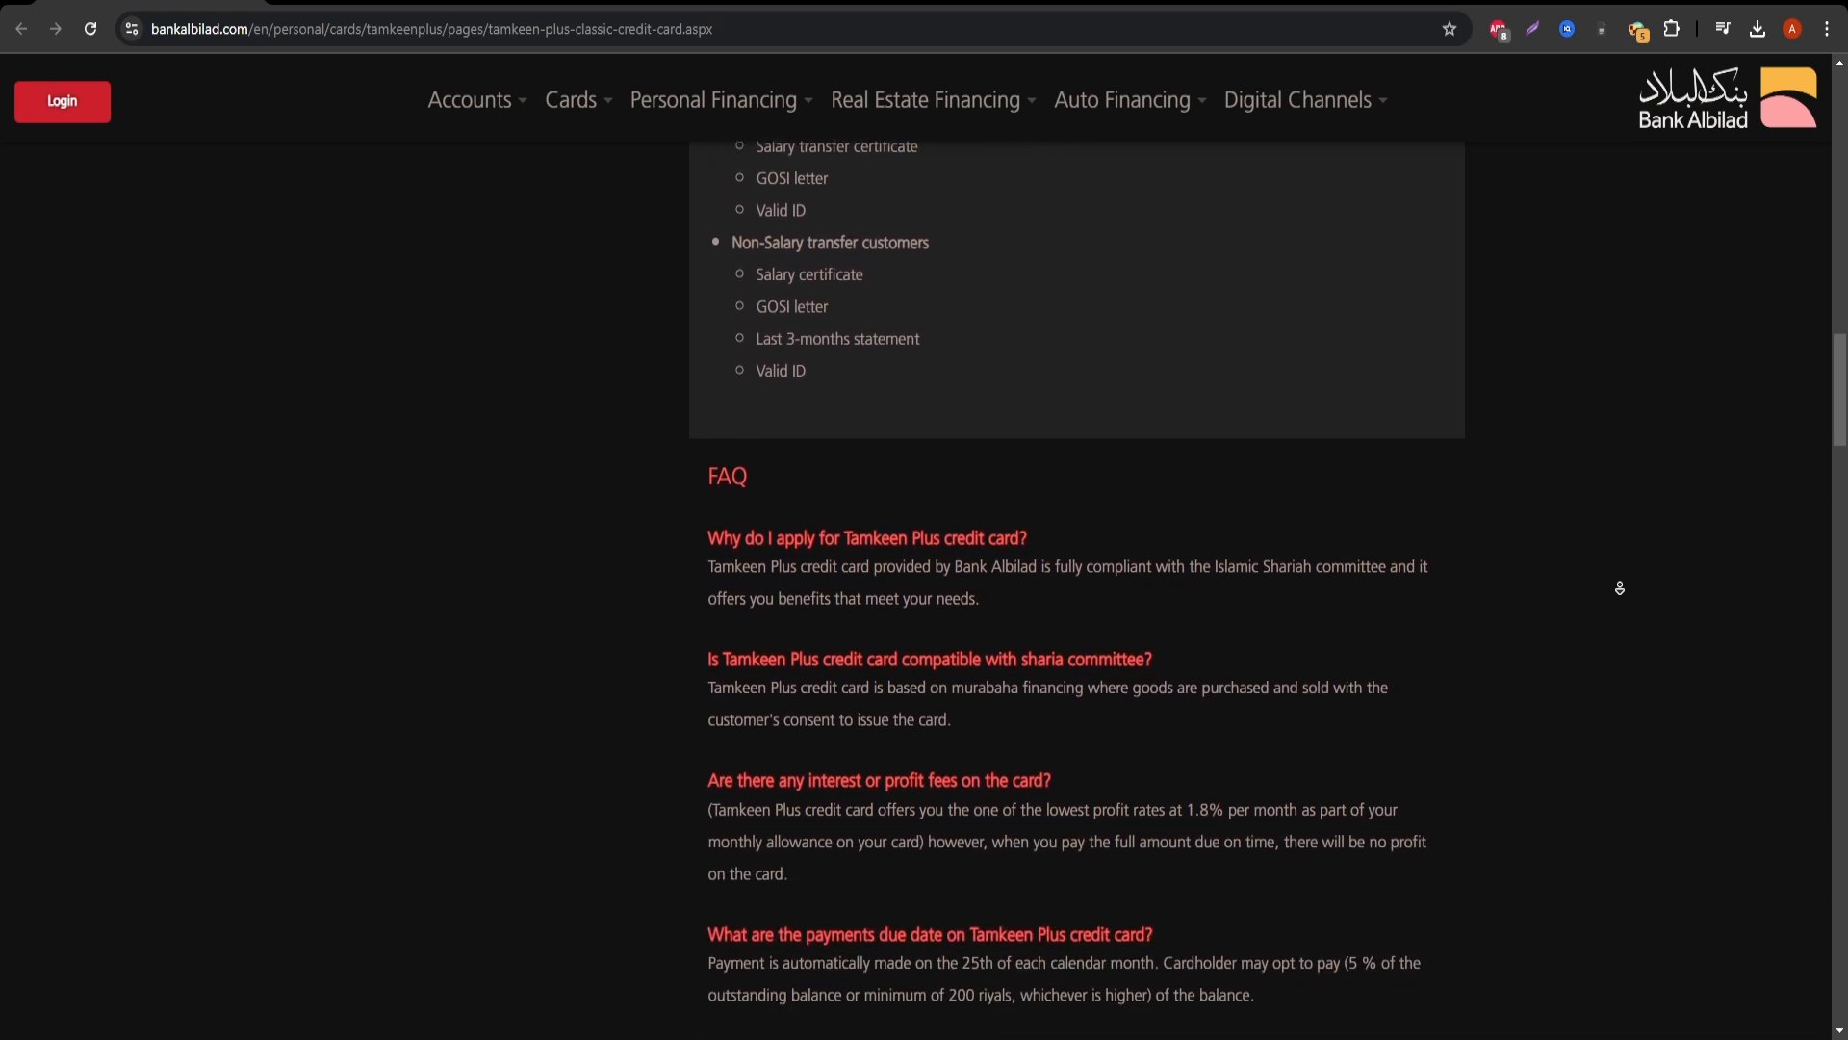
scroll(down, 3)
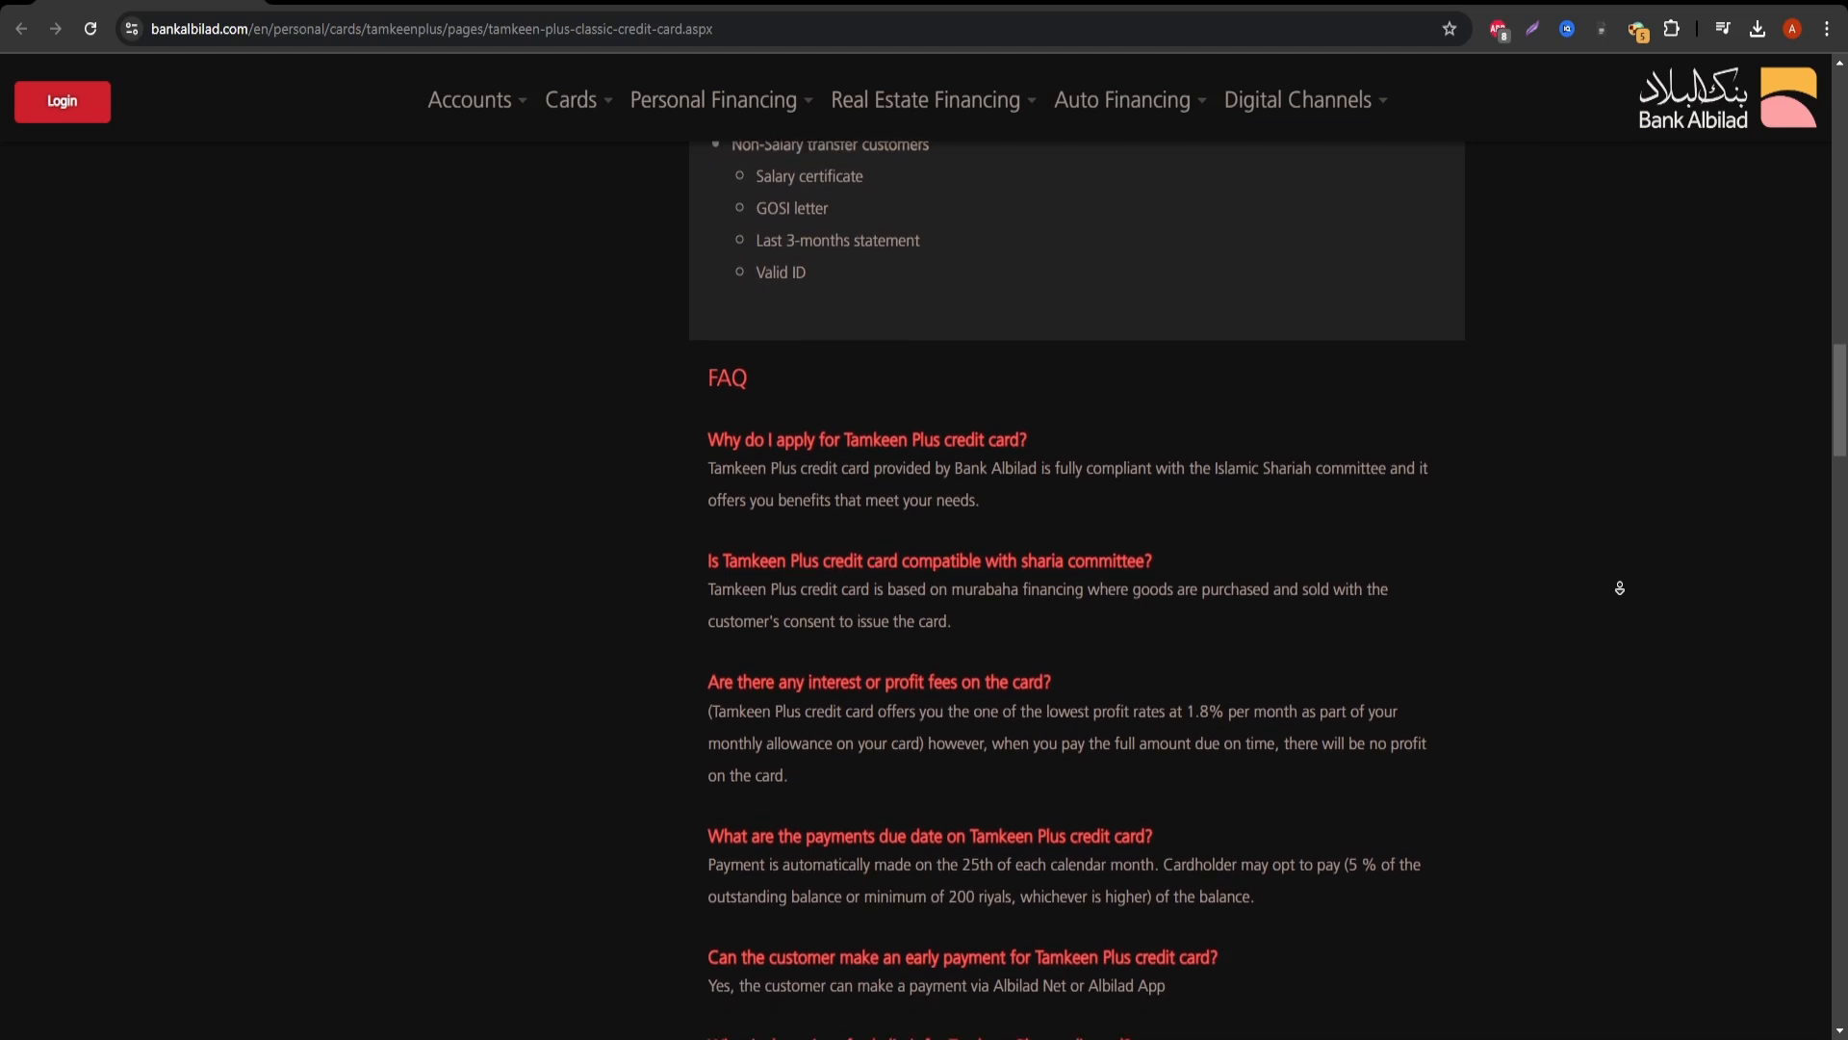
scroll(down, 3)
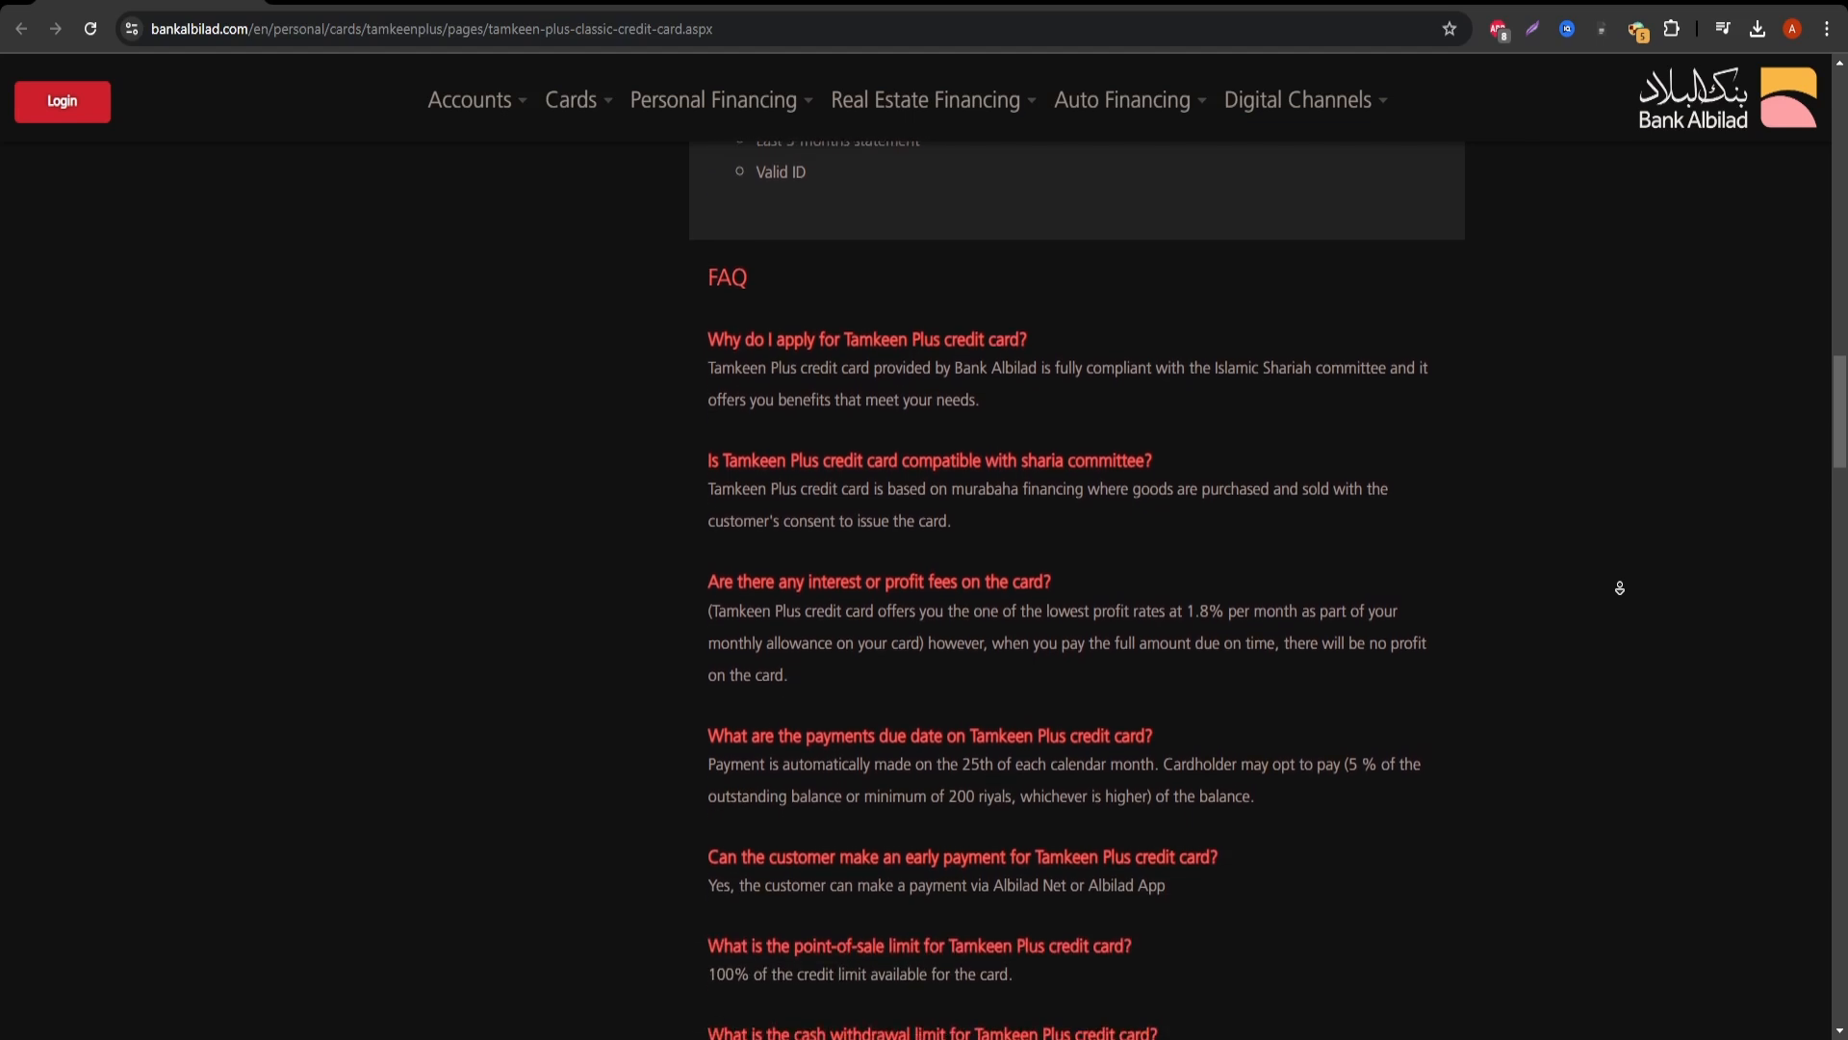
scroll(down, 3)
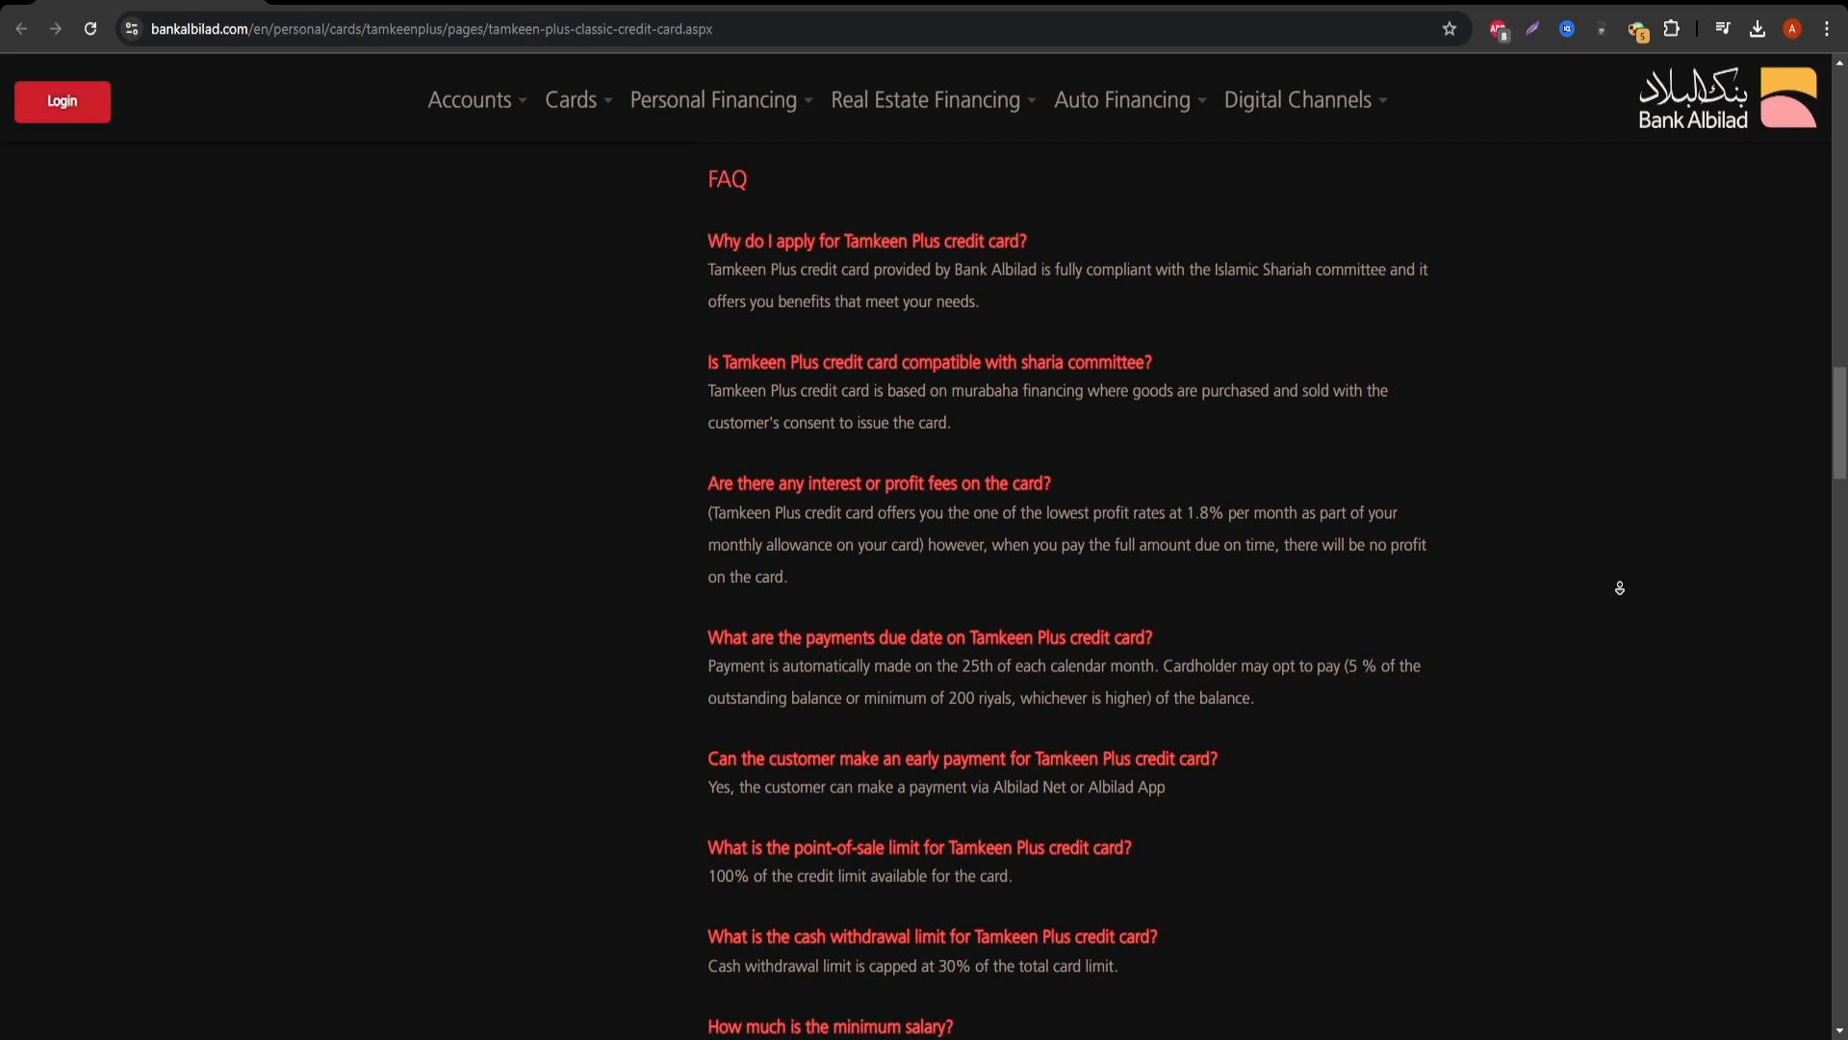
scroll(down, 3)
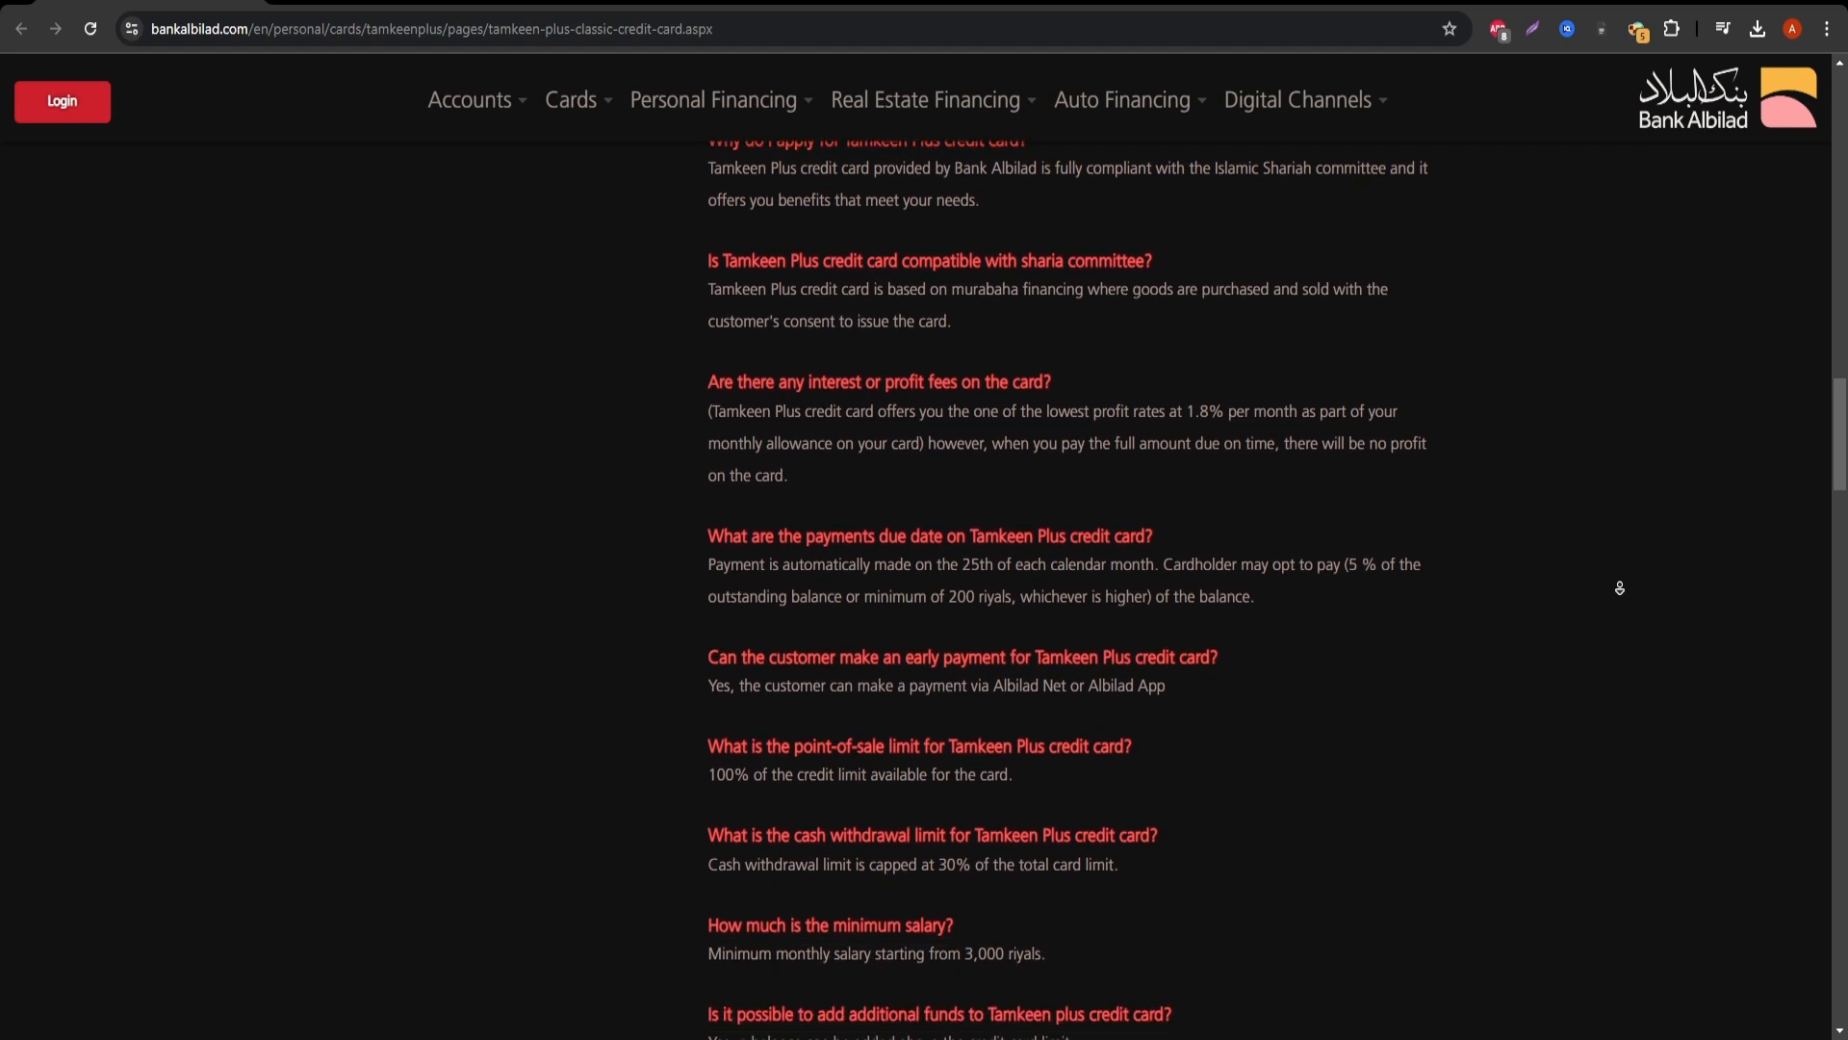
scroll(down, 3)
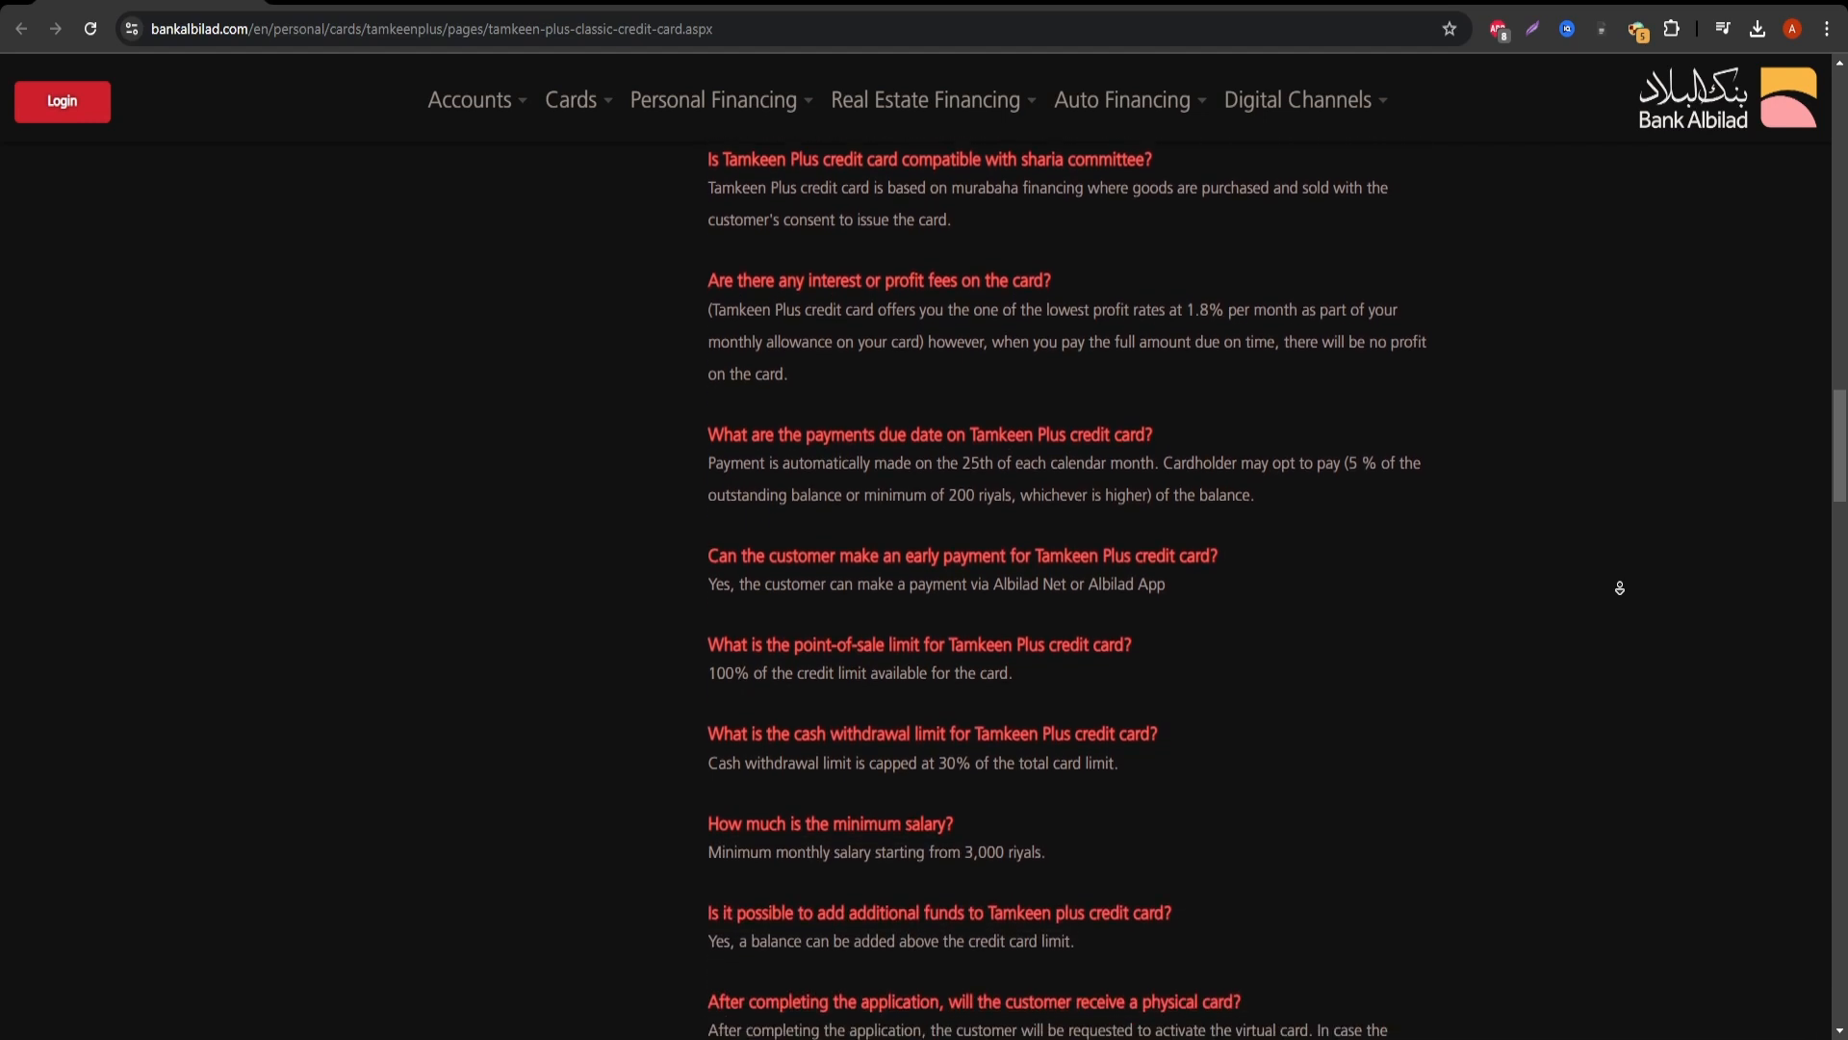
scroll(down, 3)
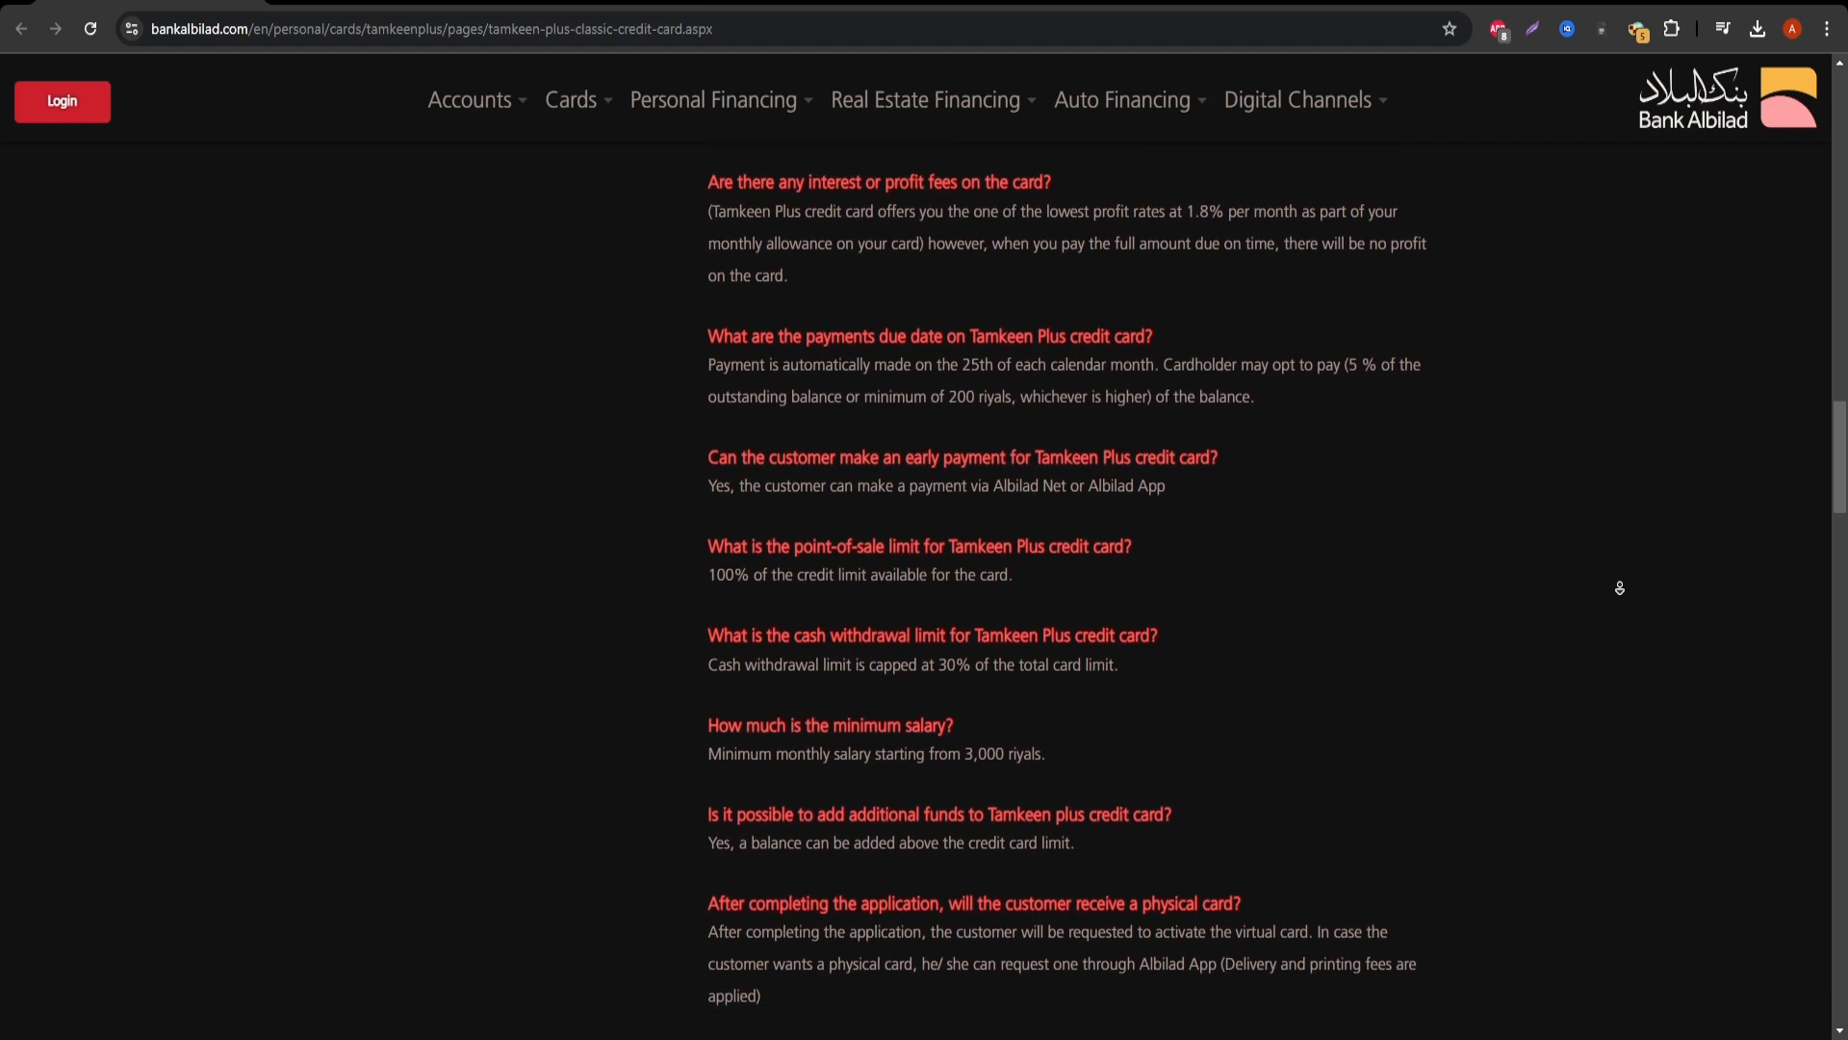
scroll(down, 3)
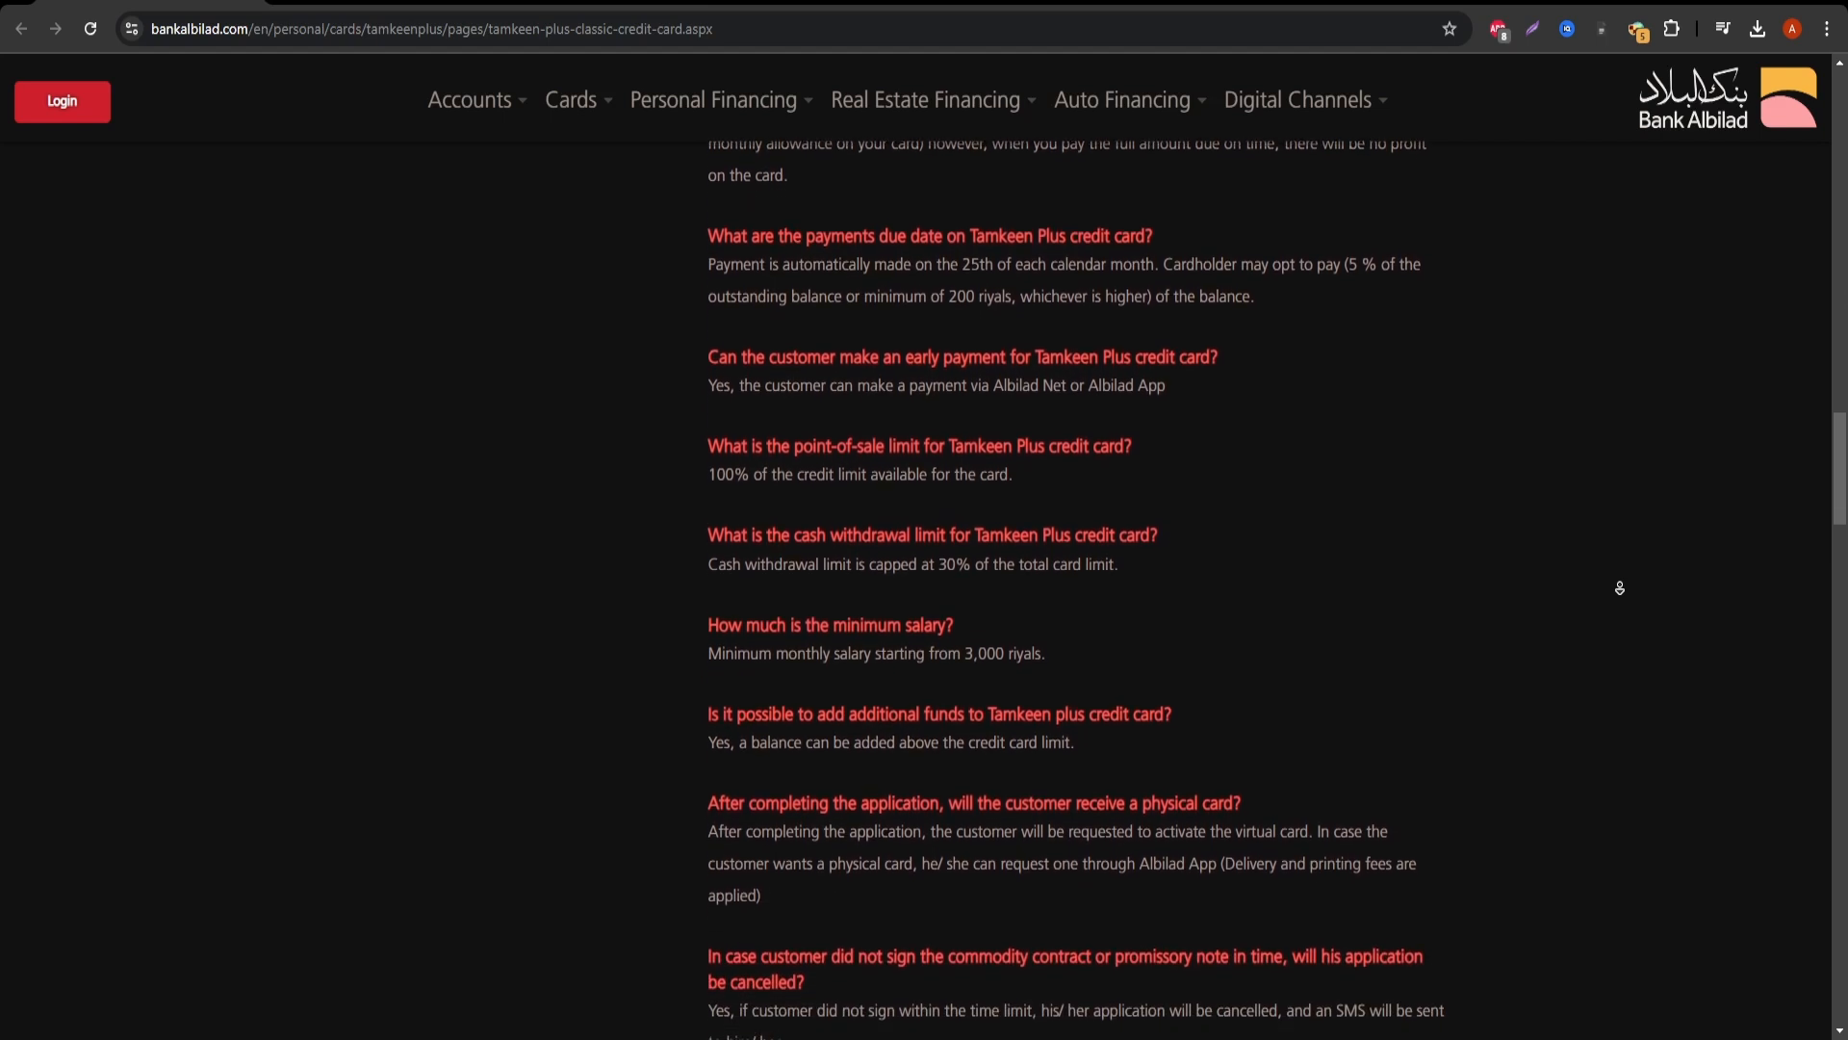
scroll(down, 3)
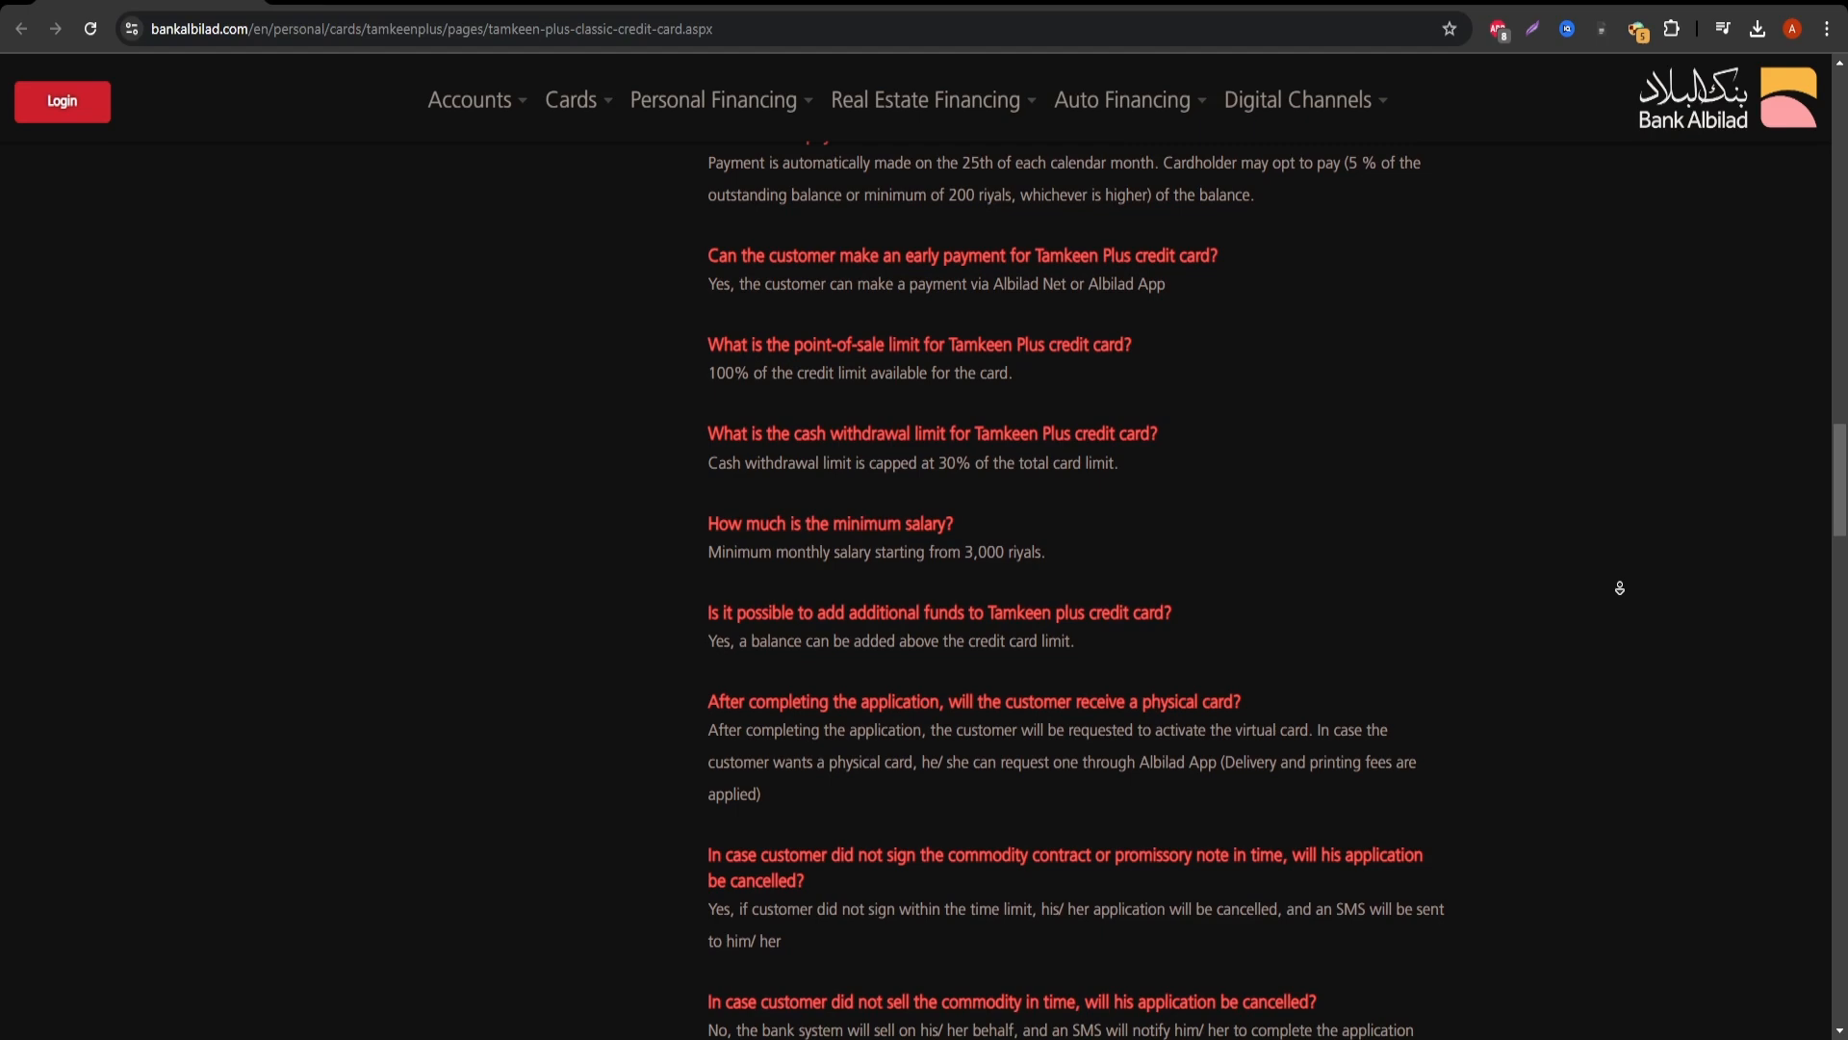
scroll(down, 3)
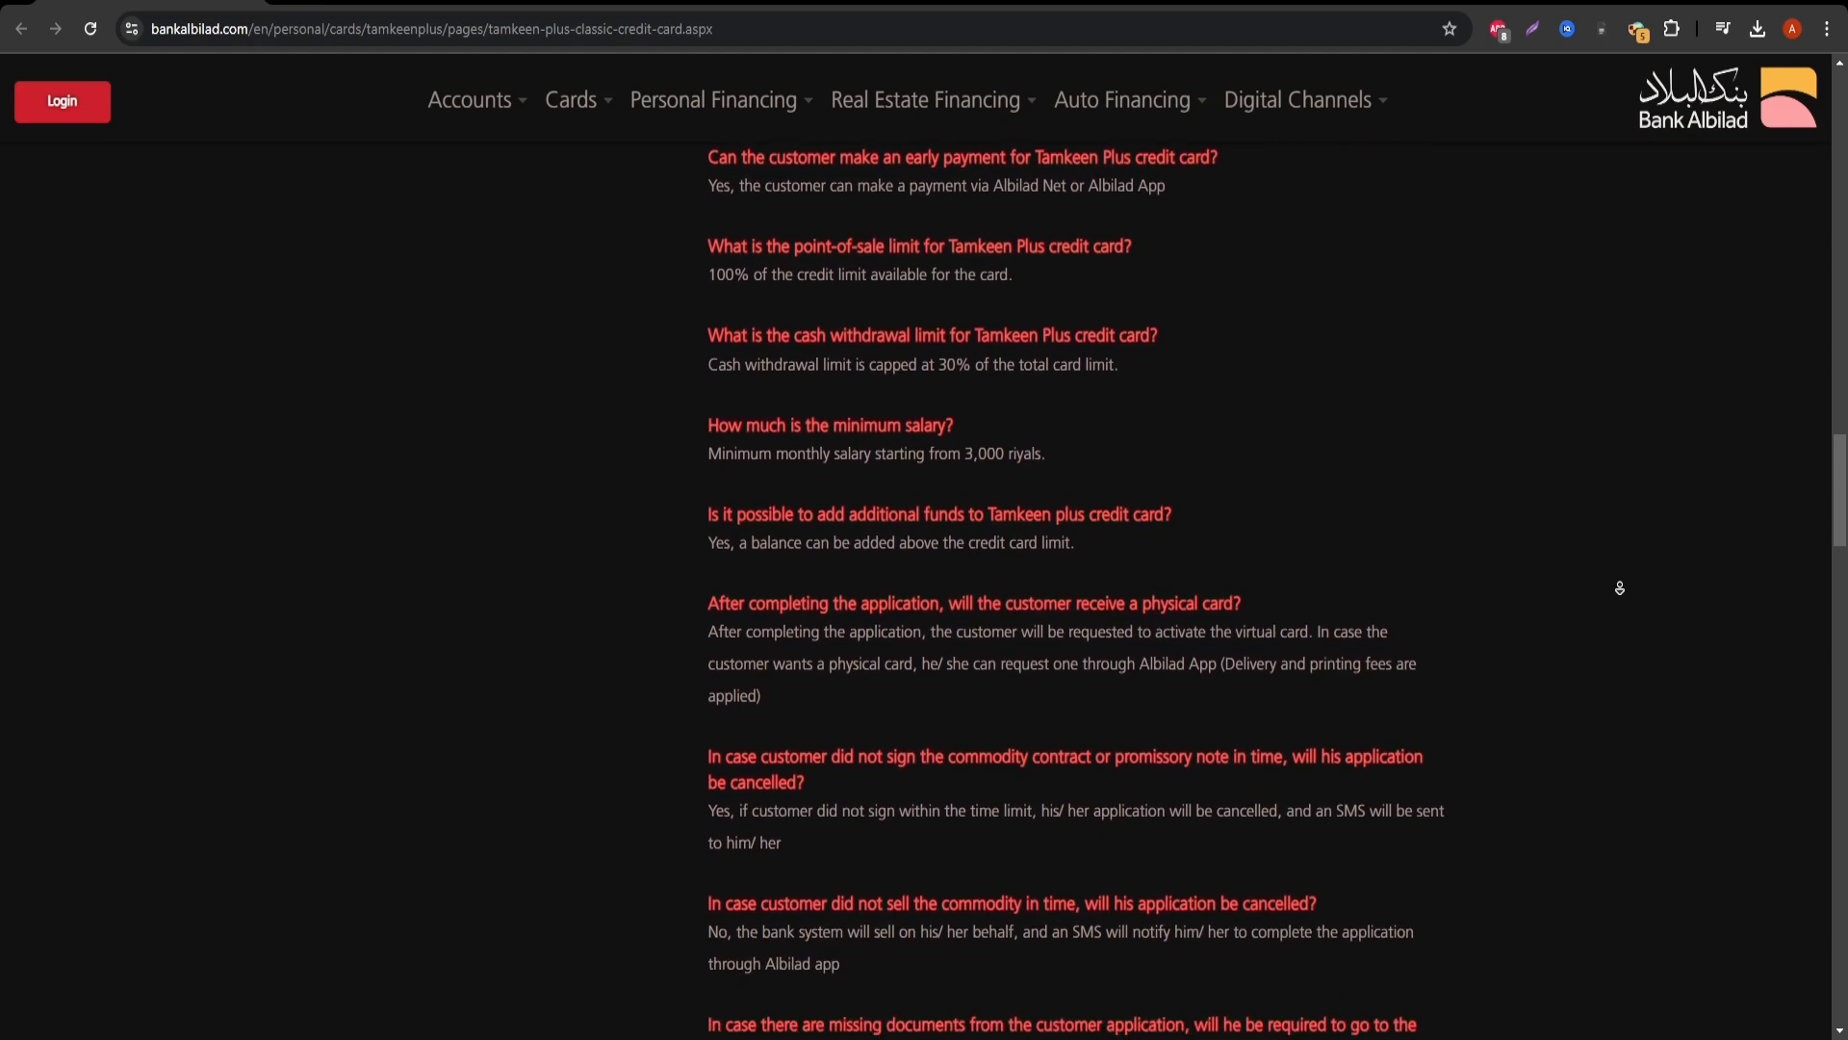
scroll(down, 3)
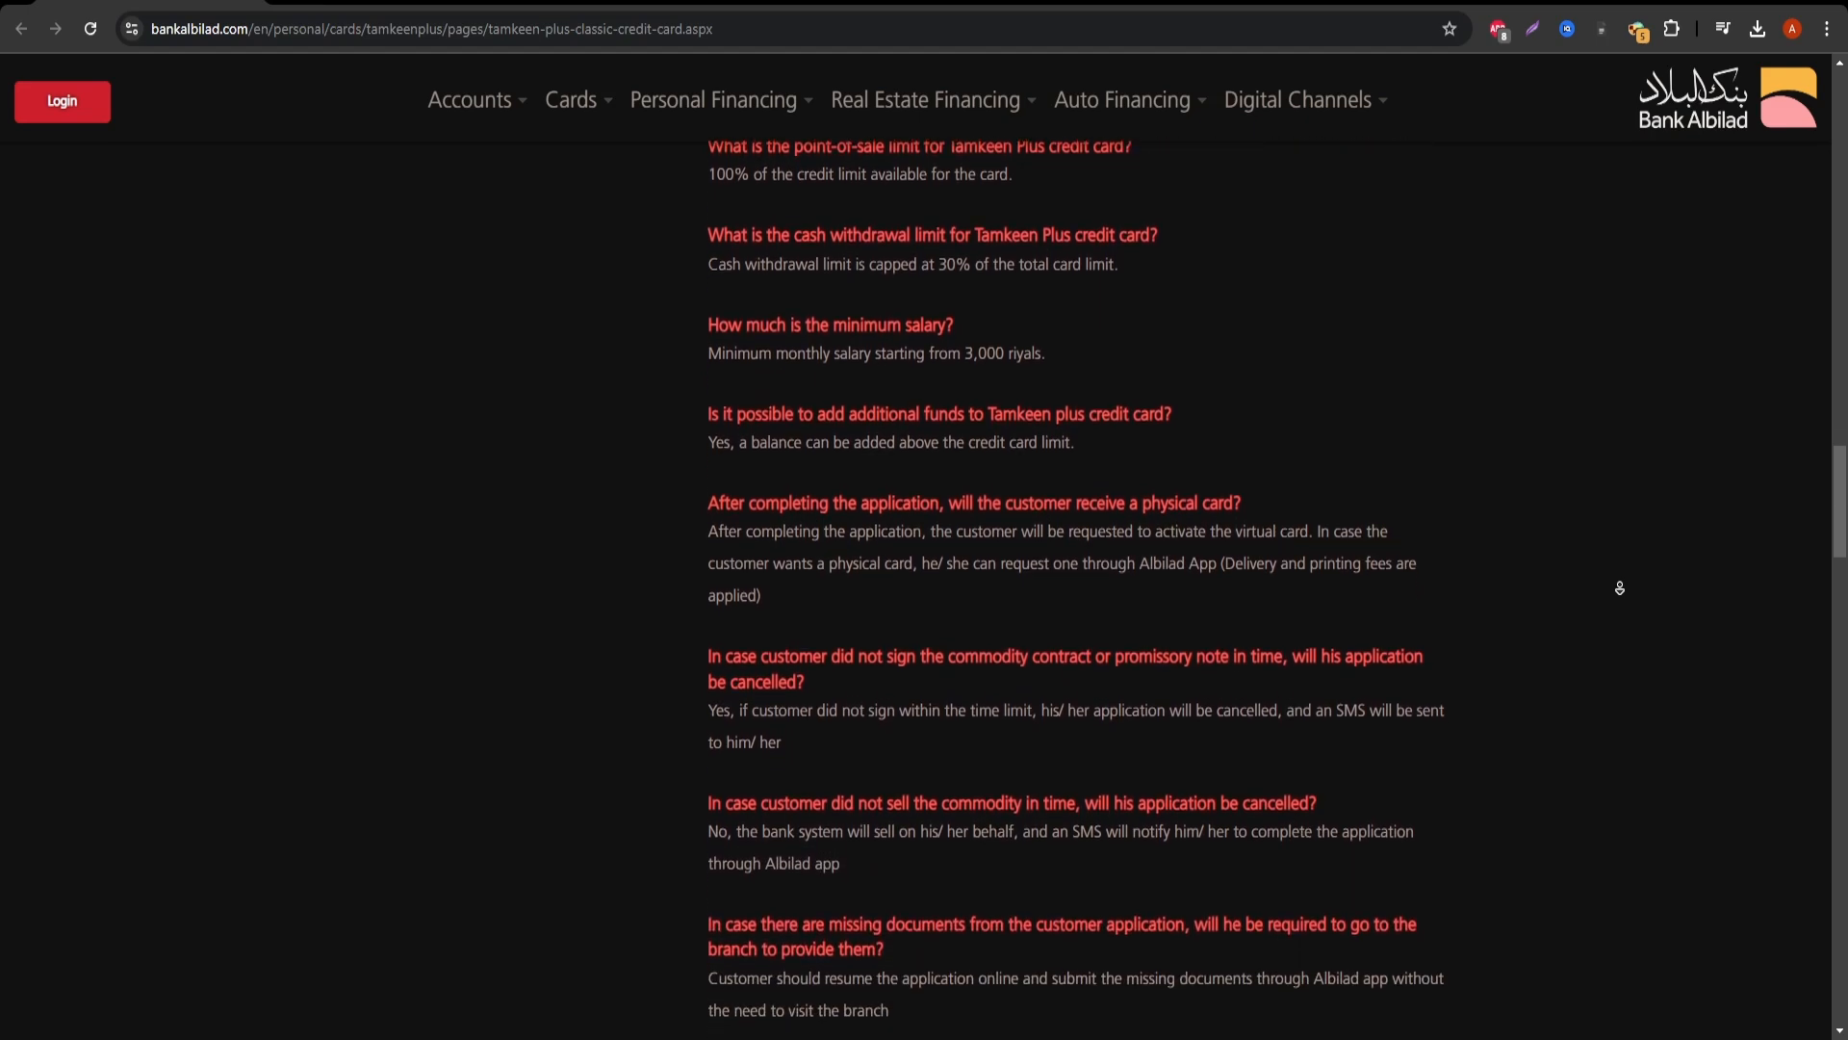
scroll(down, 3)
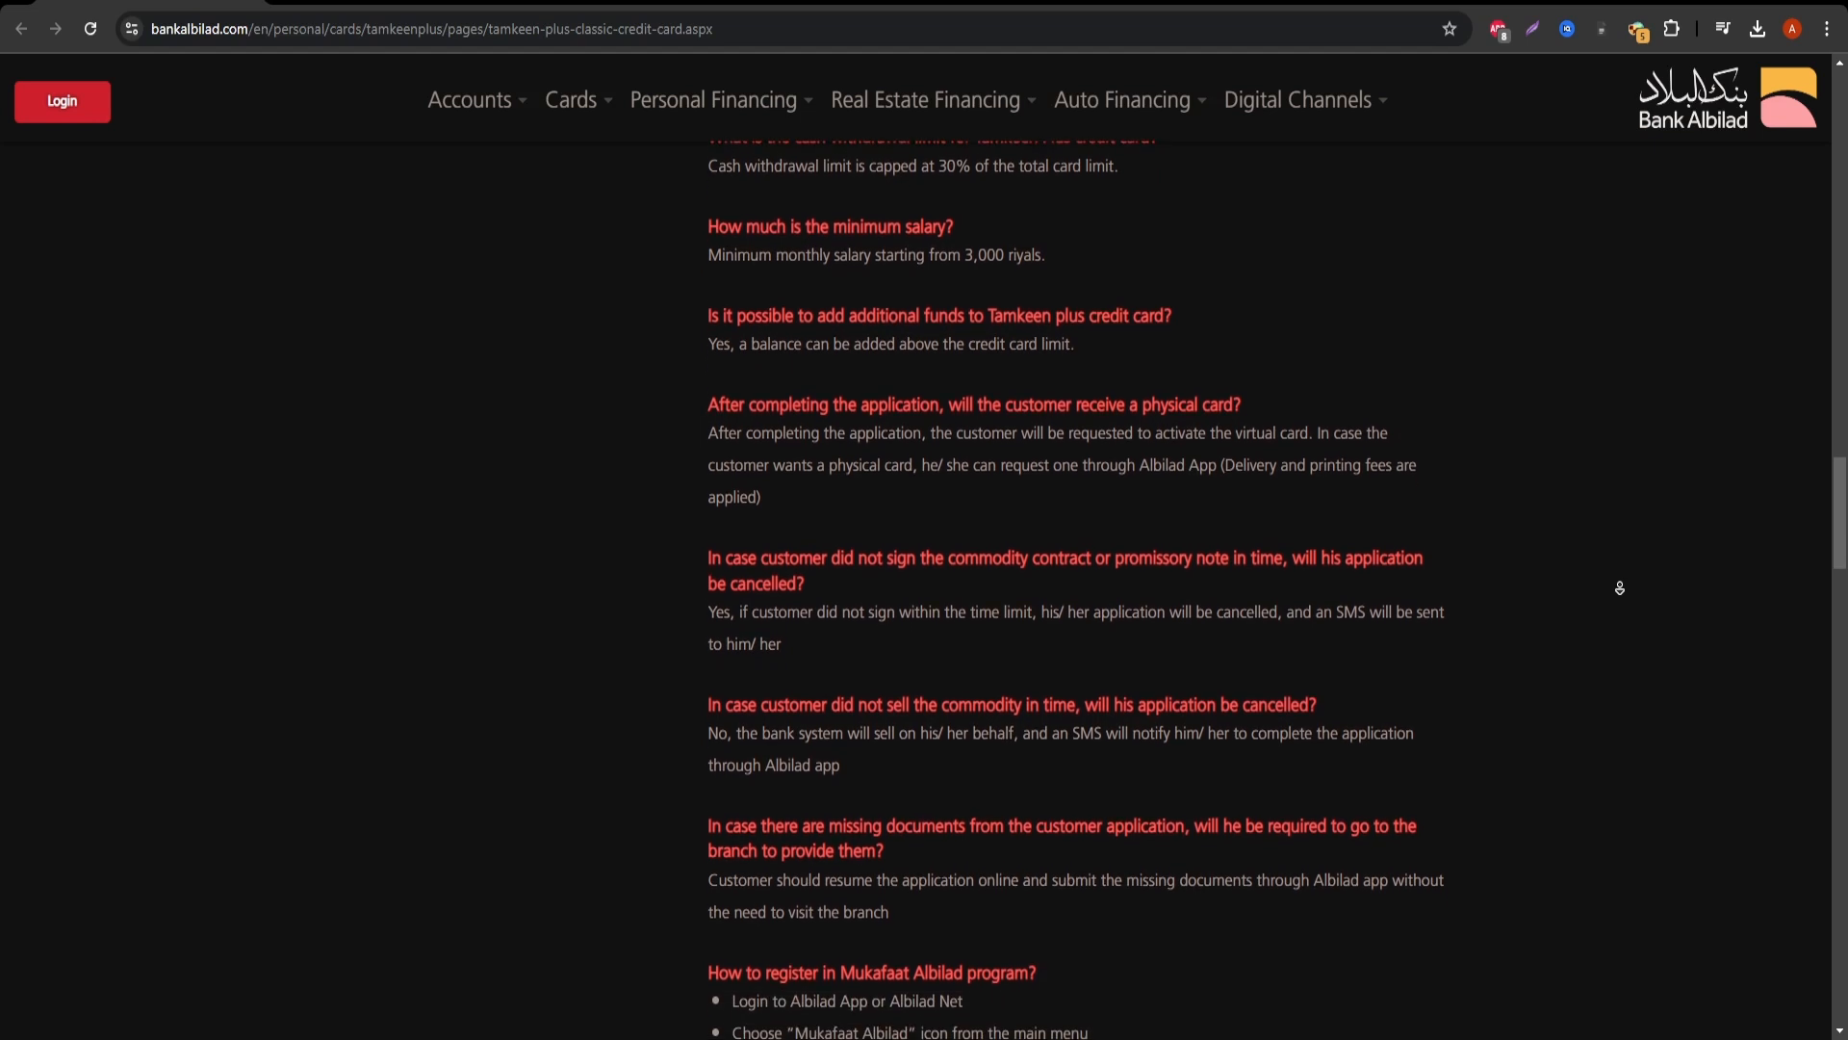
scroll(down, 3)
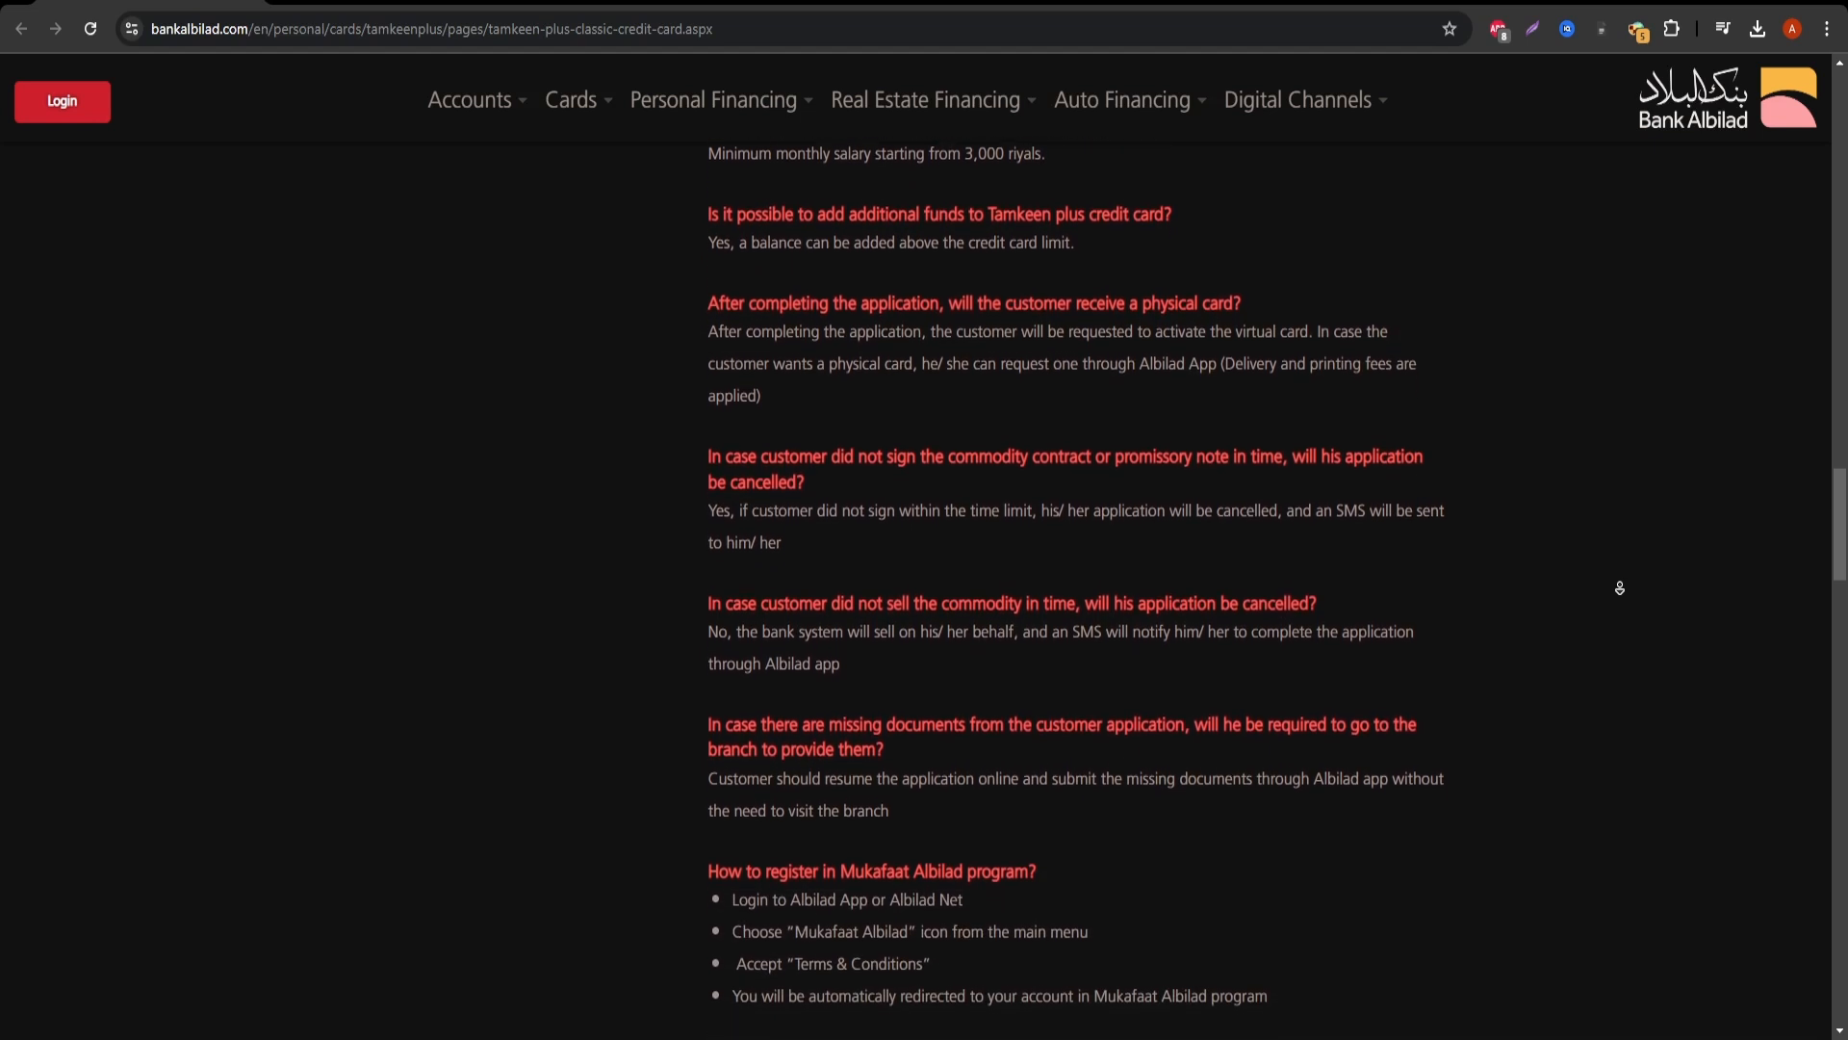
scroll(down, 3)
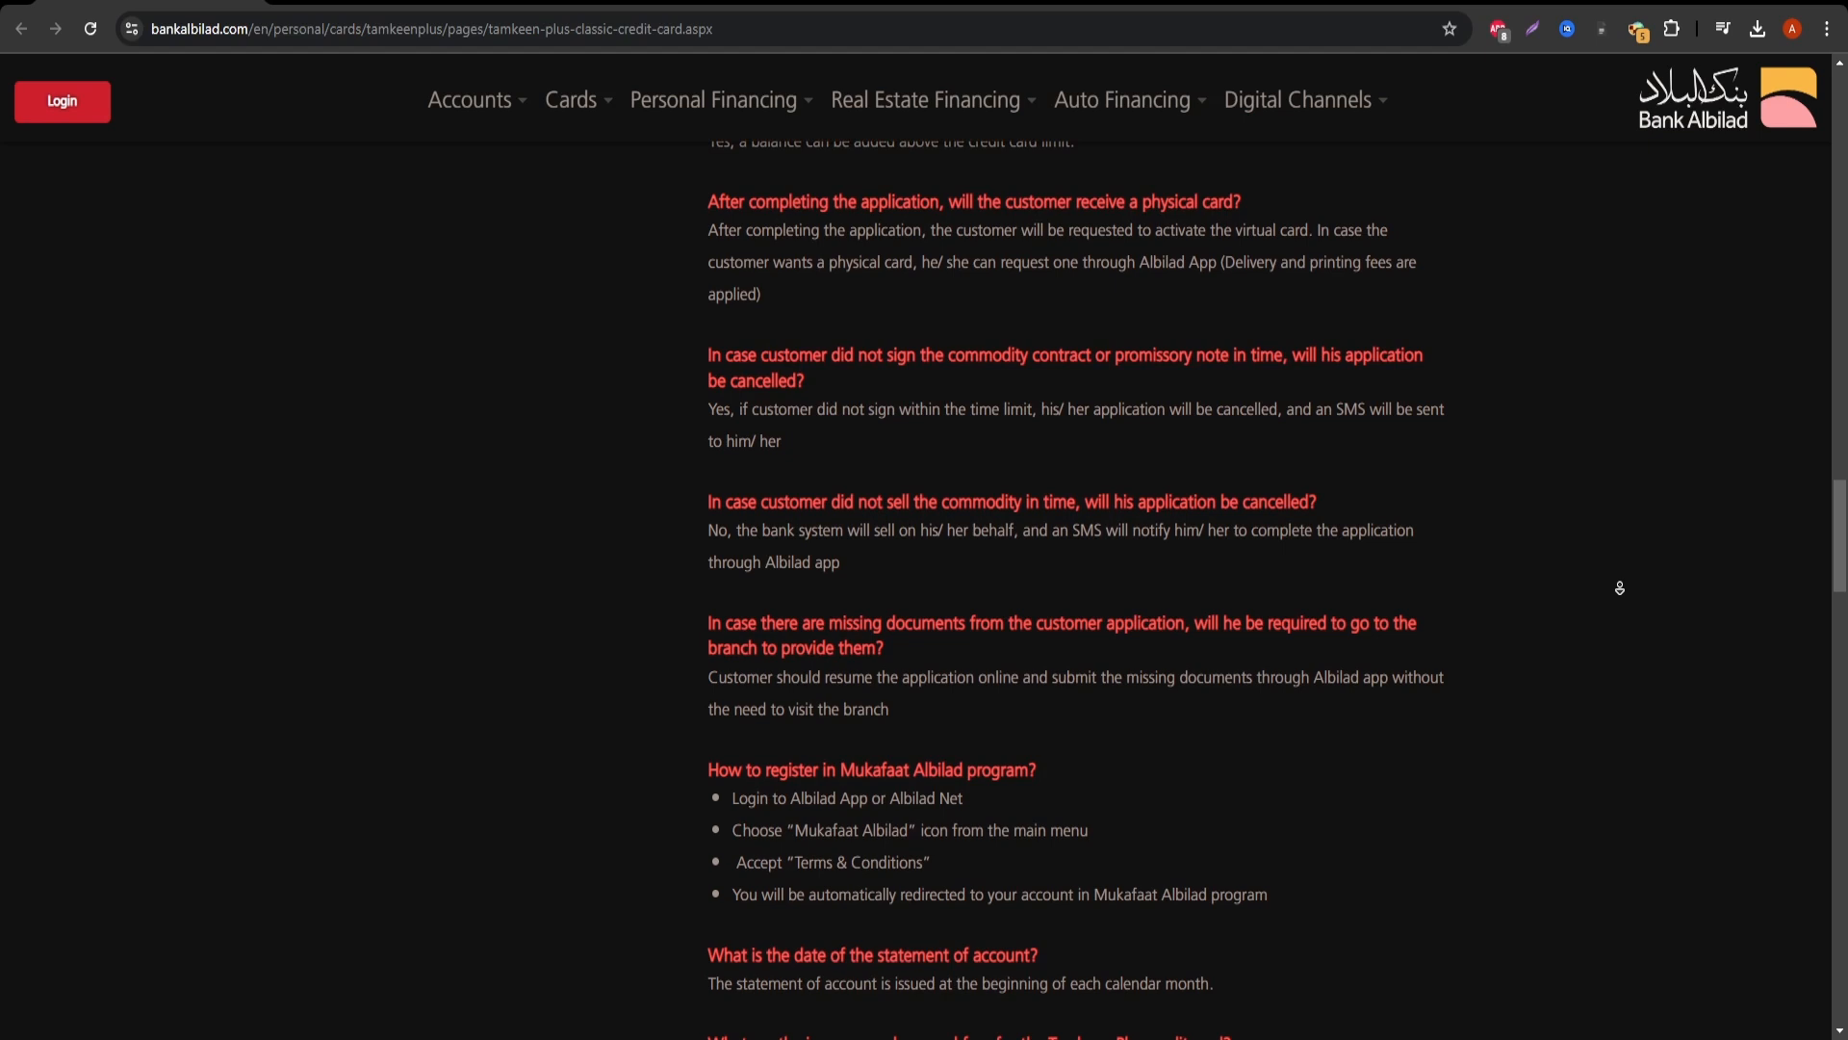
scroll(down, 3)
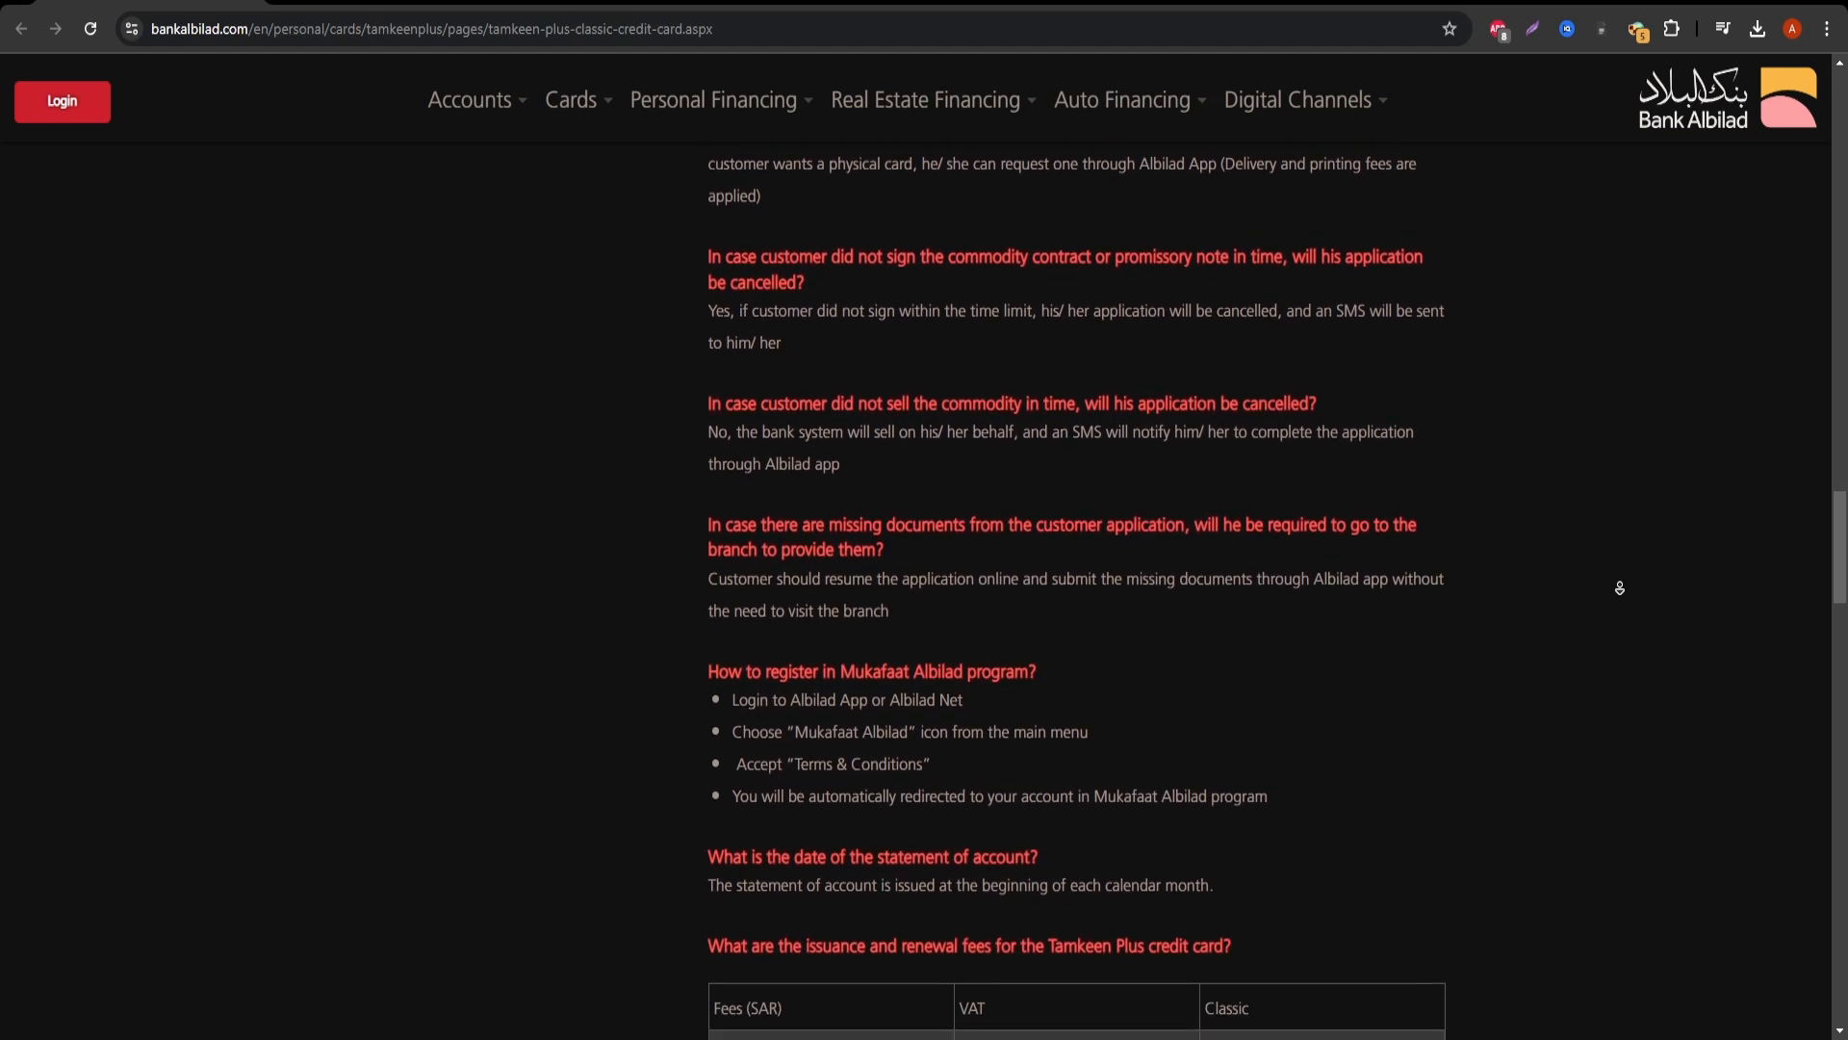
scroll(down, 3)
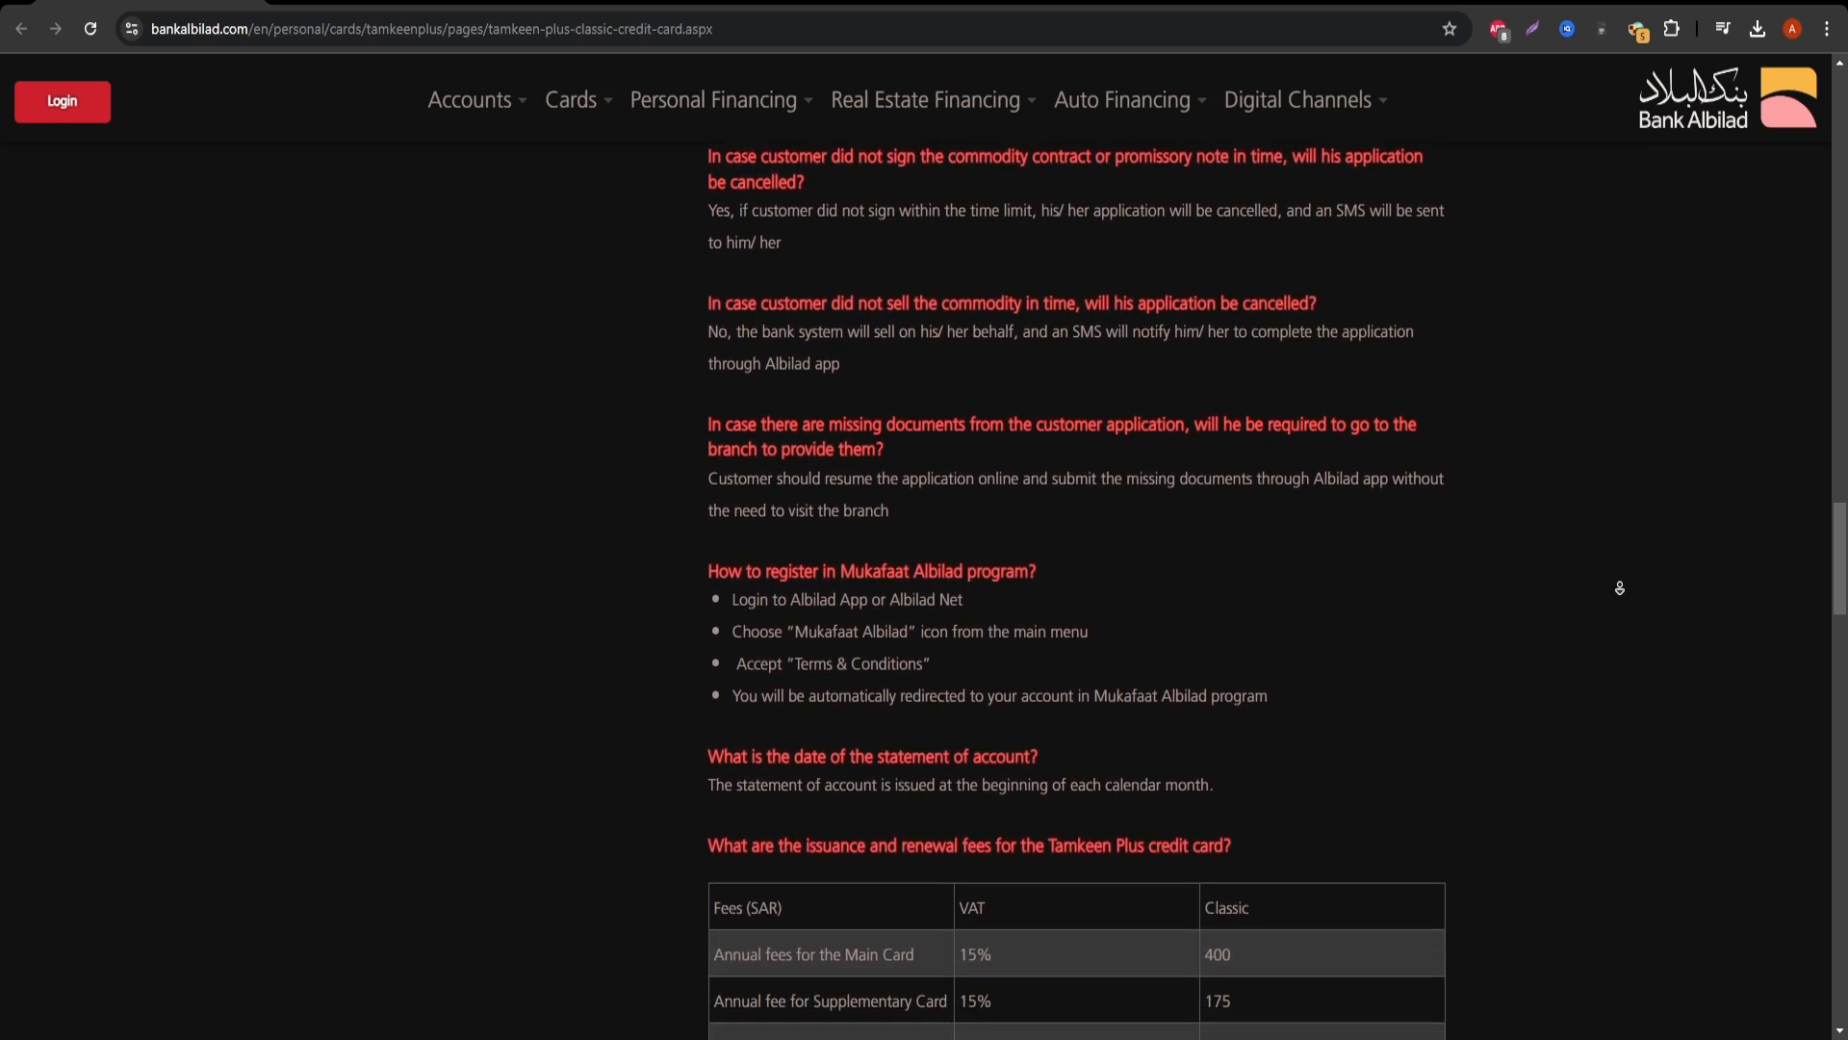
scroll(down, 3)
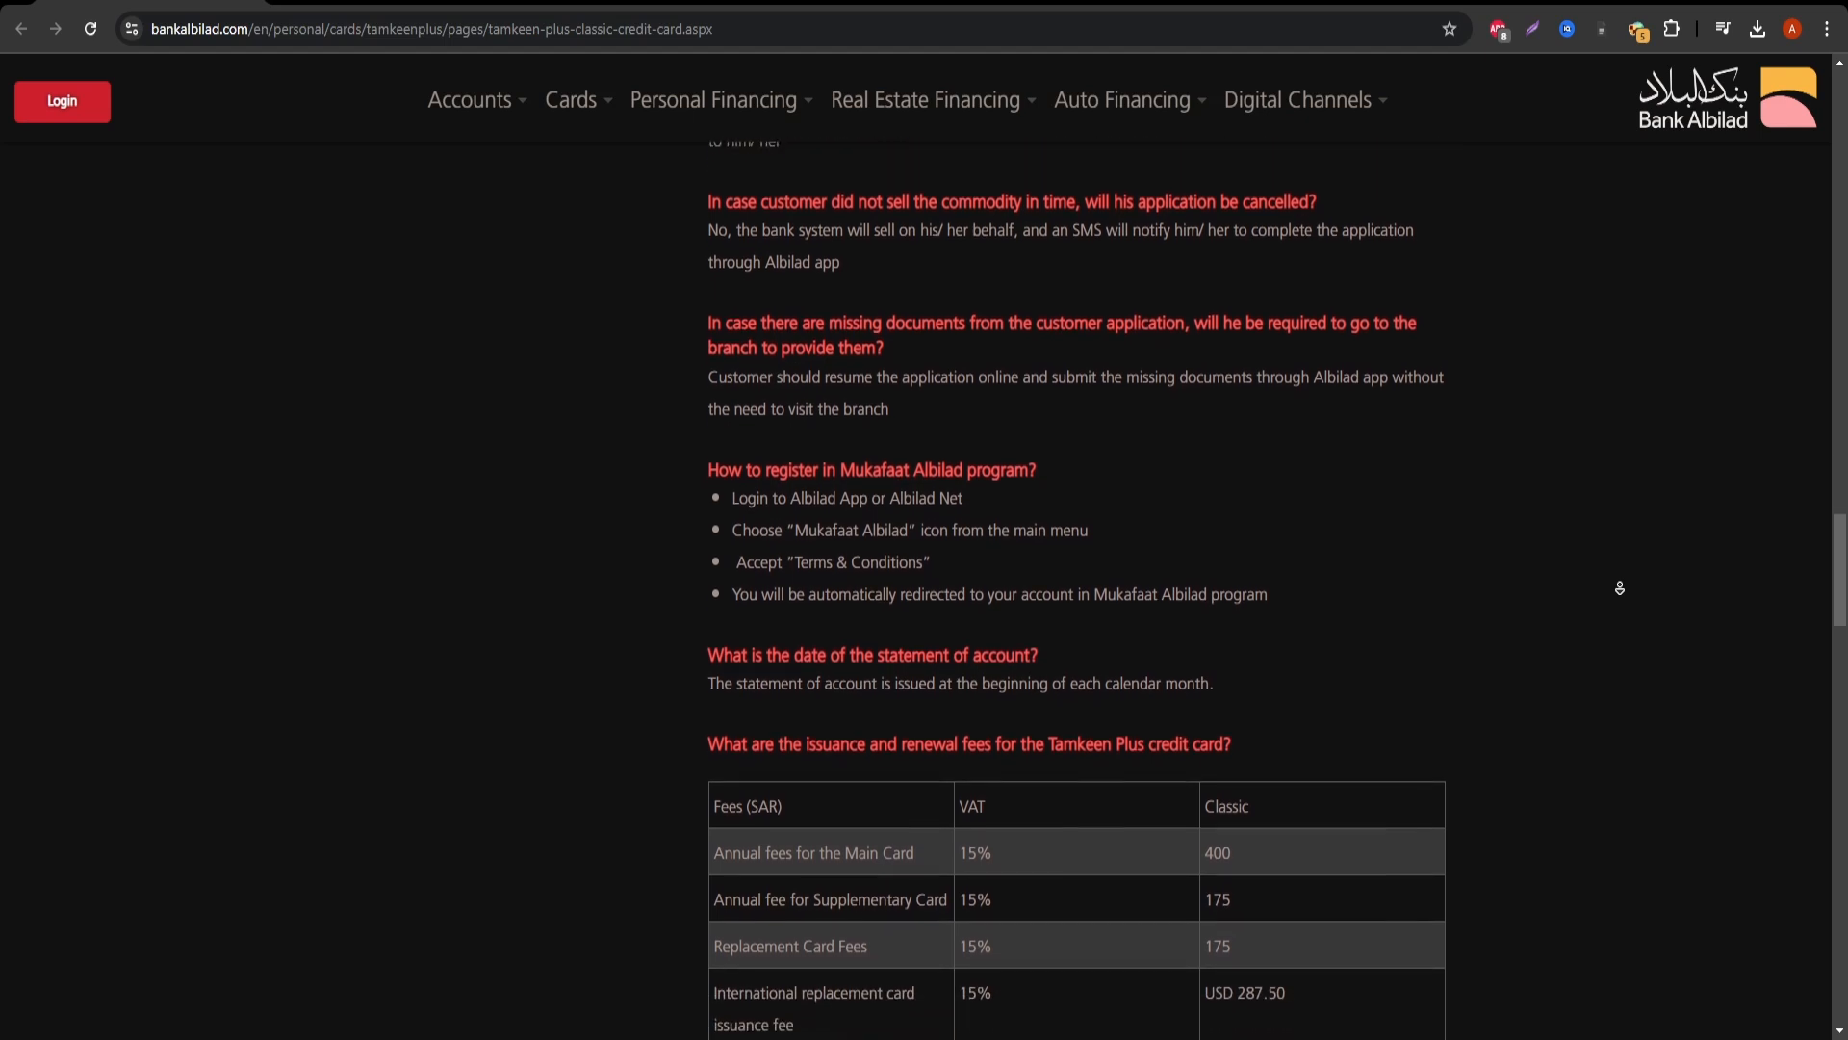
scroll(down, 3)
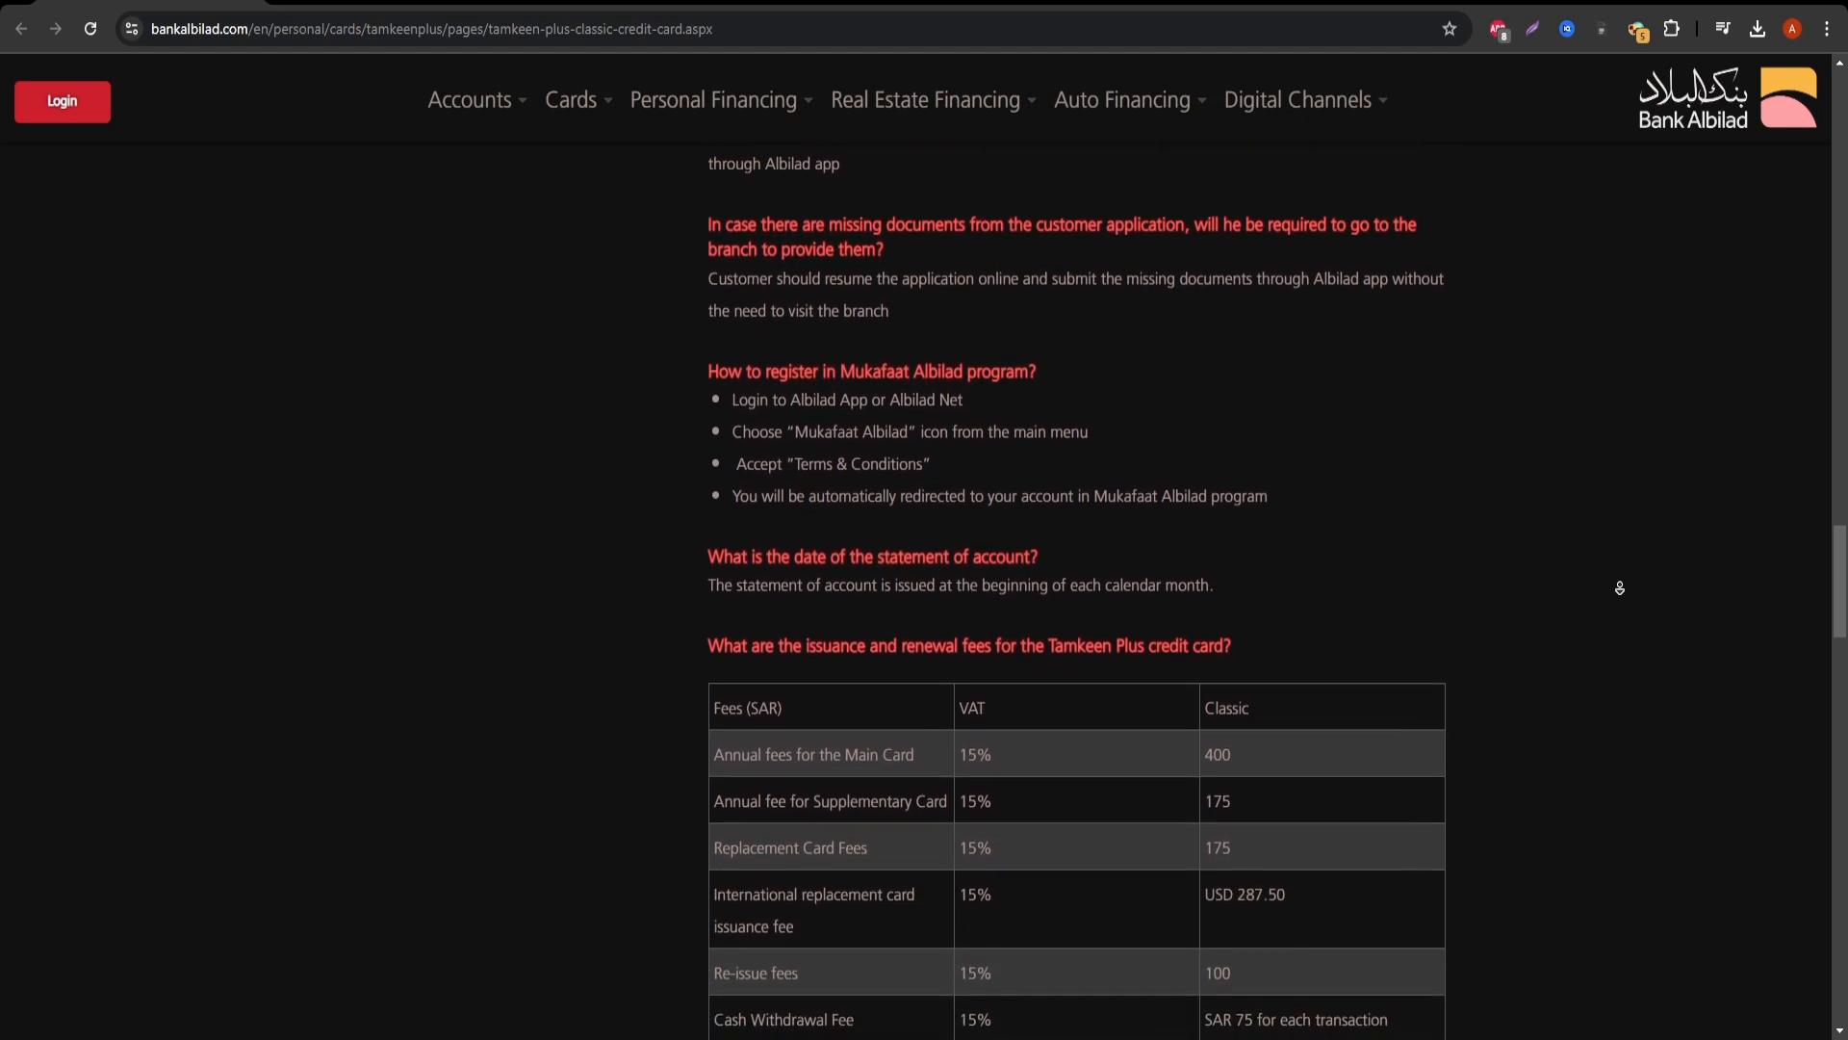
scroll(down, 3)
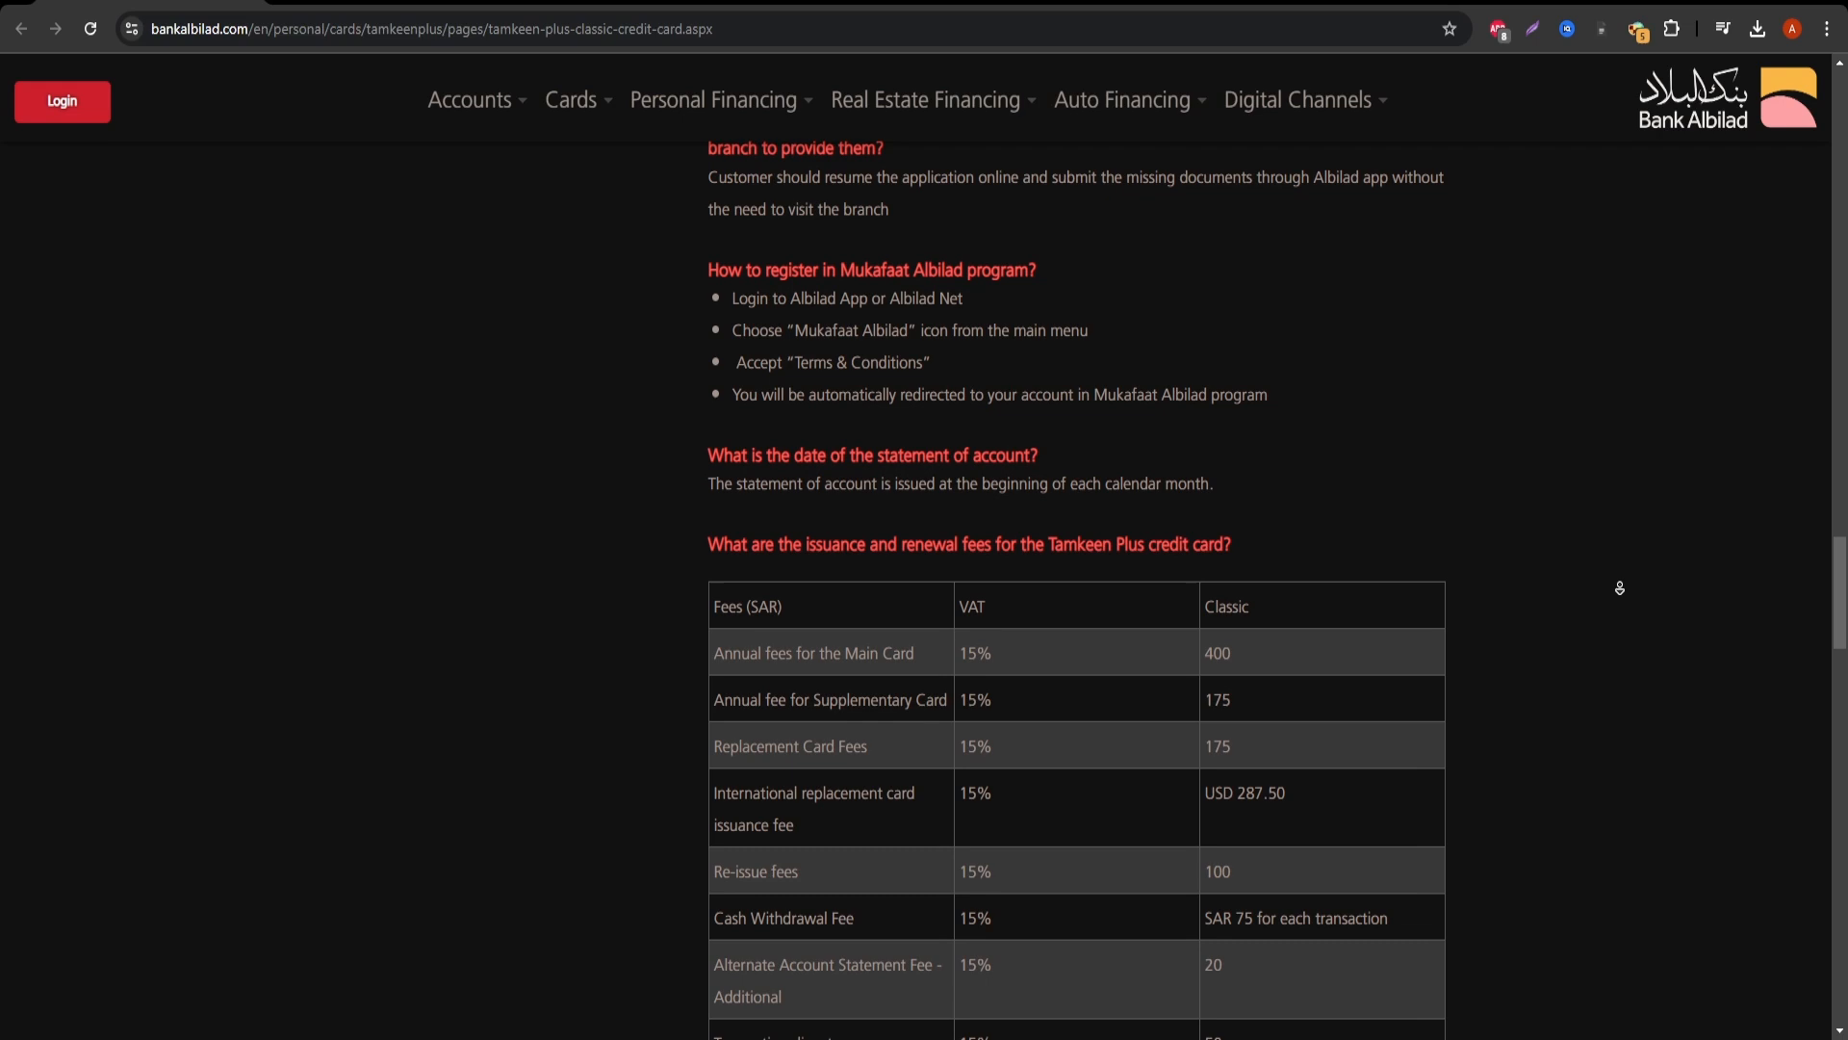
scroll(down, 3)
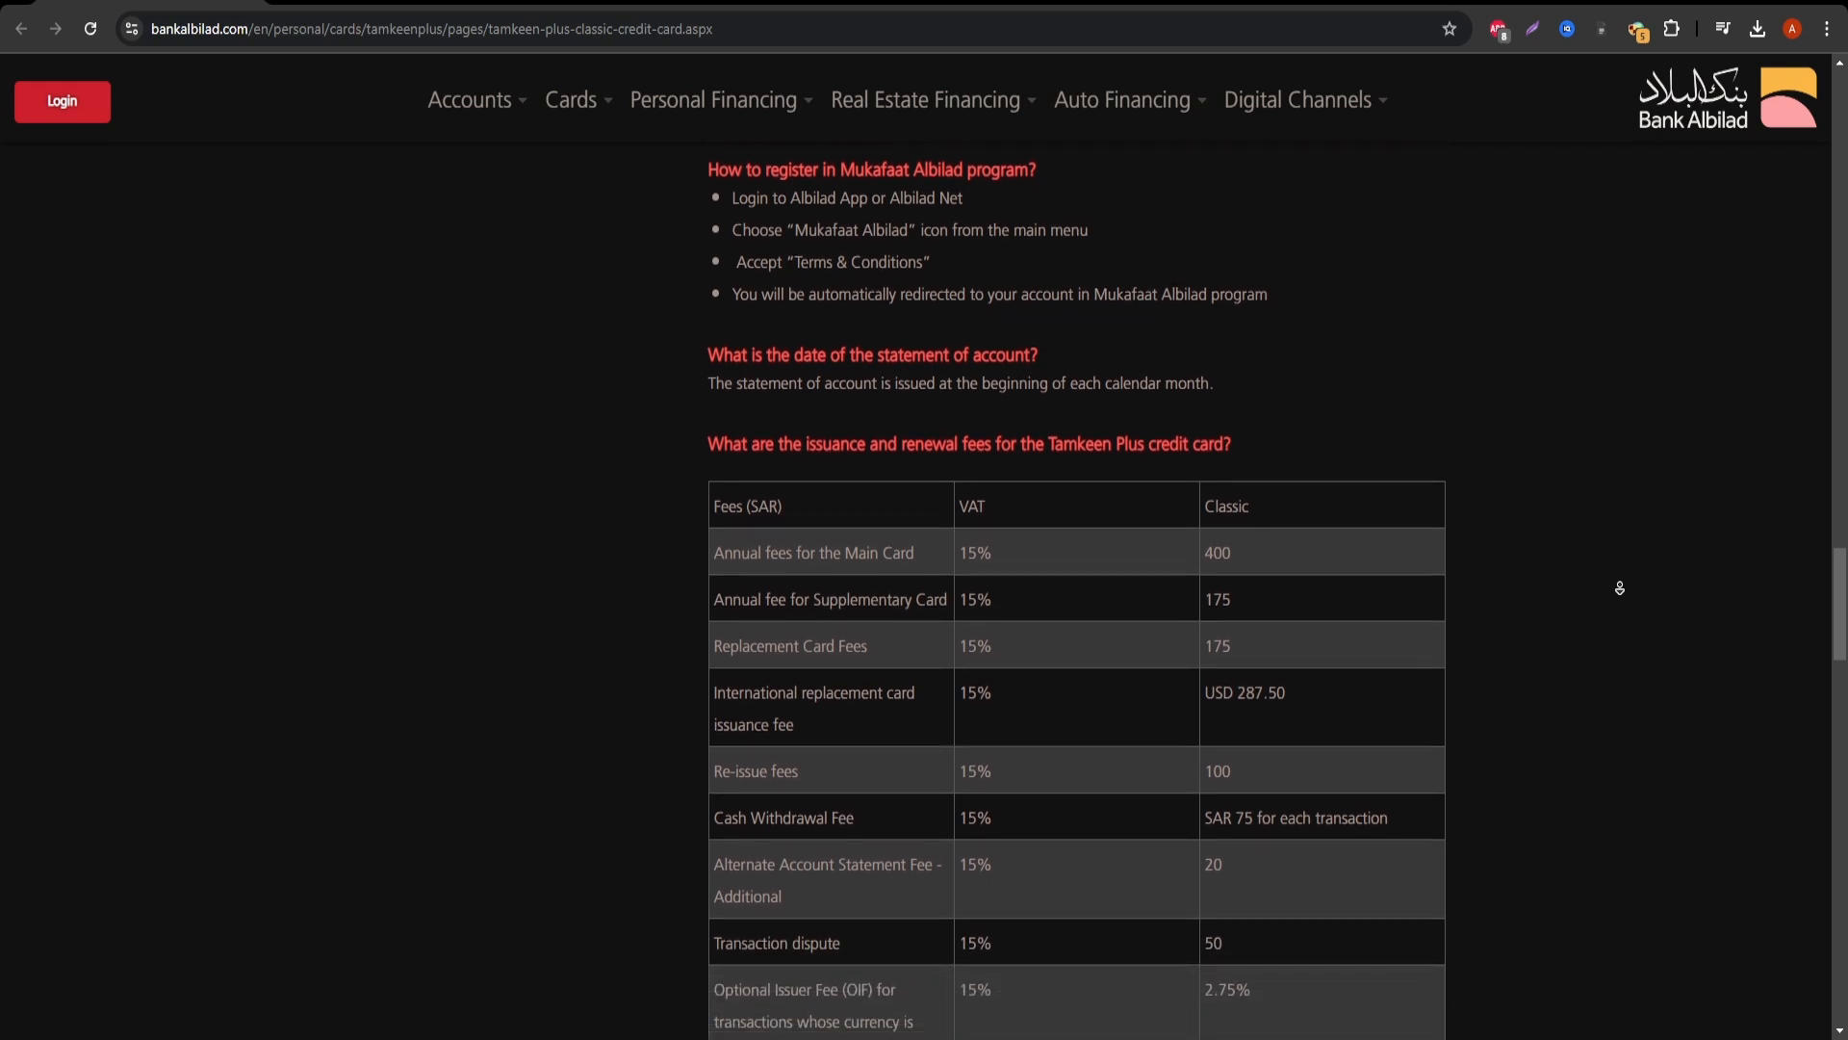
scroll(down, 3)
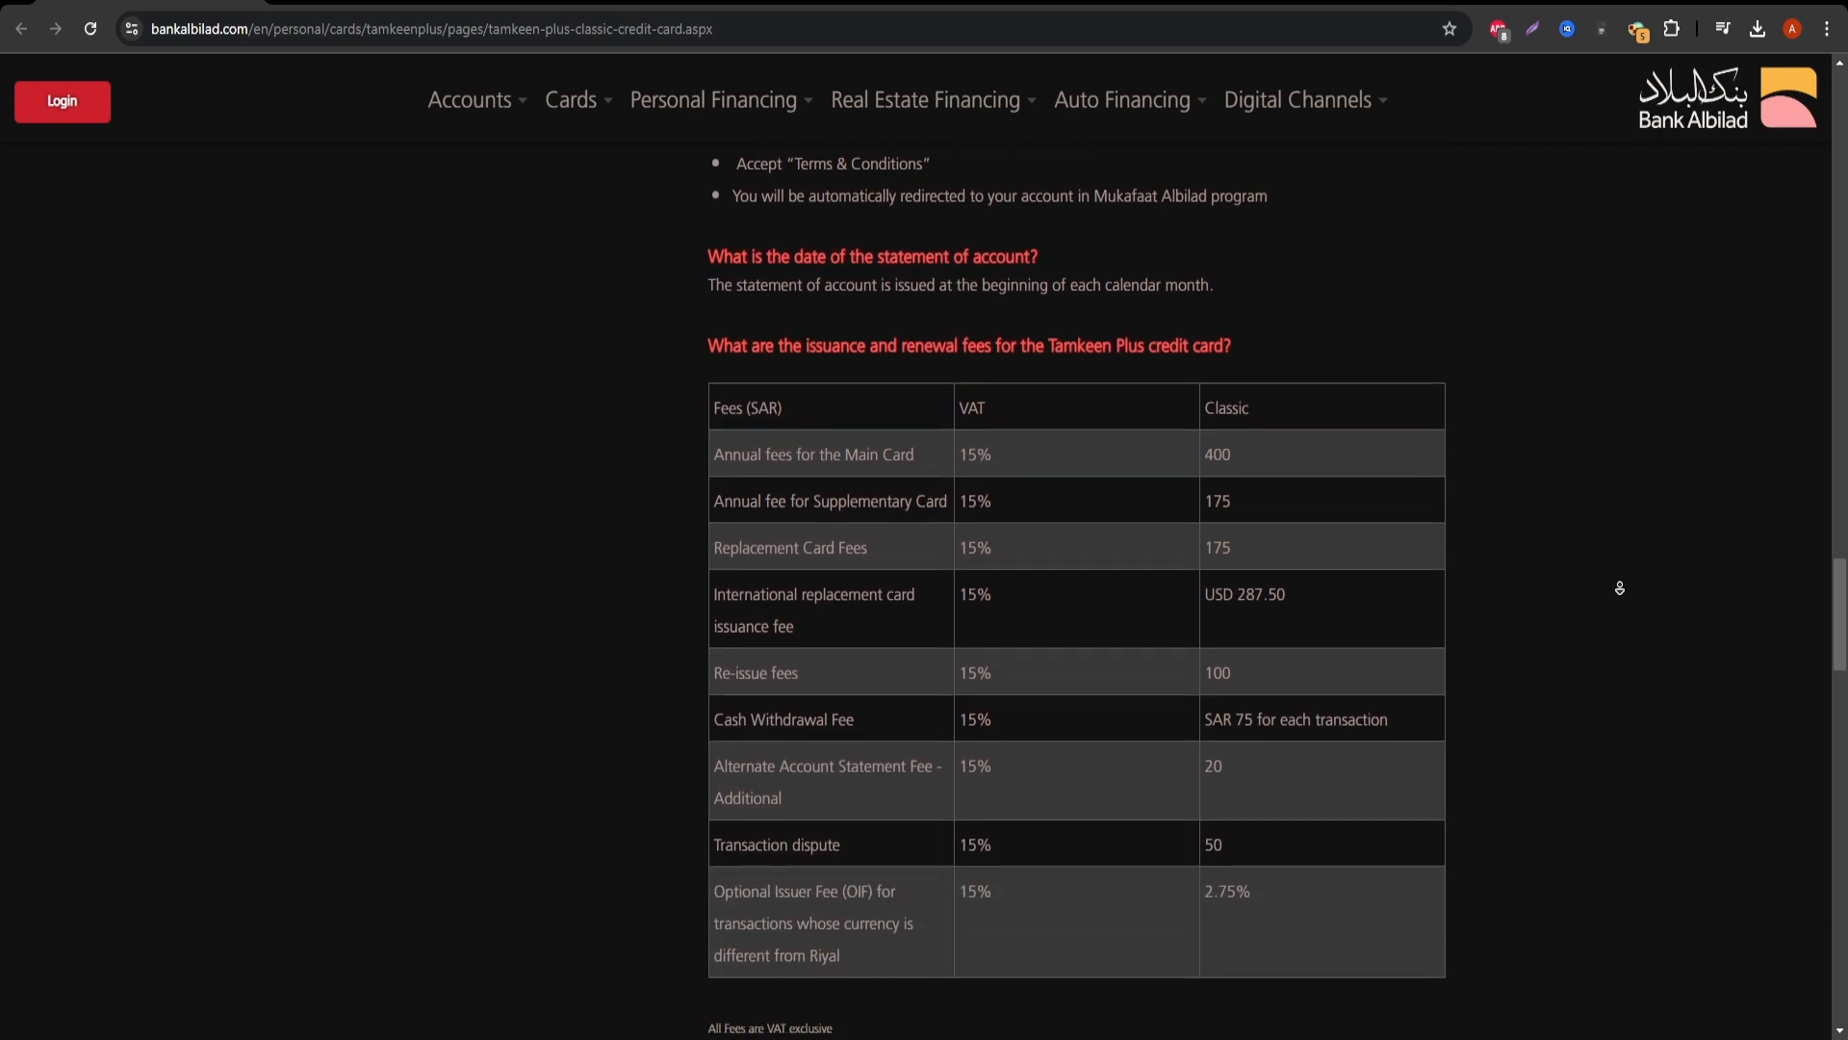
scroll(down, 3)
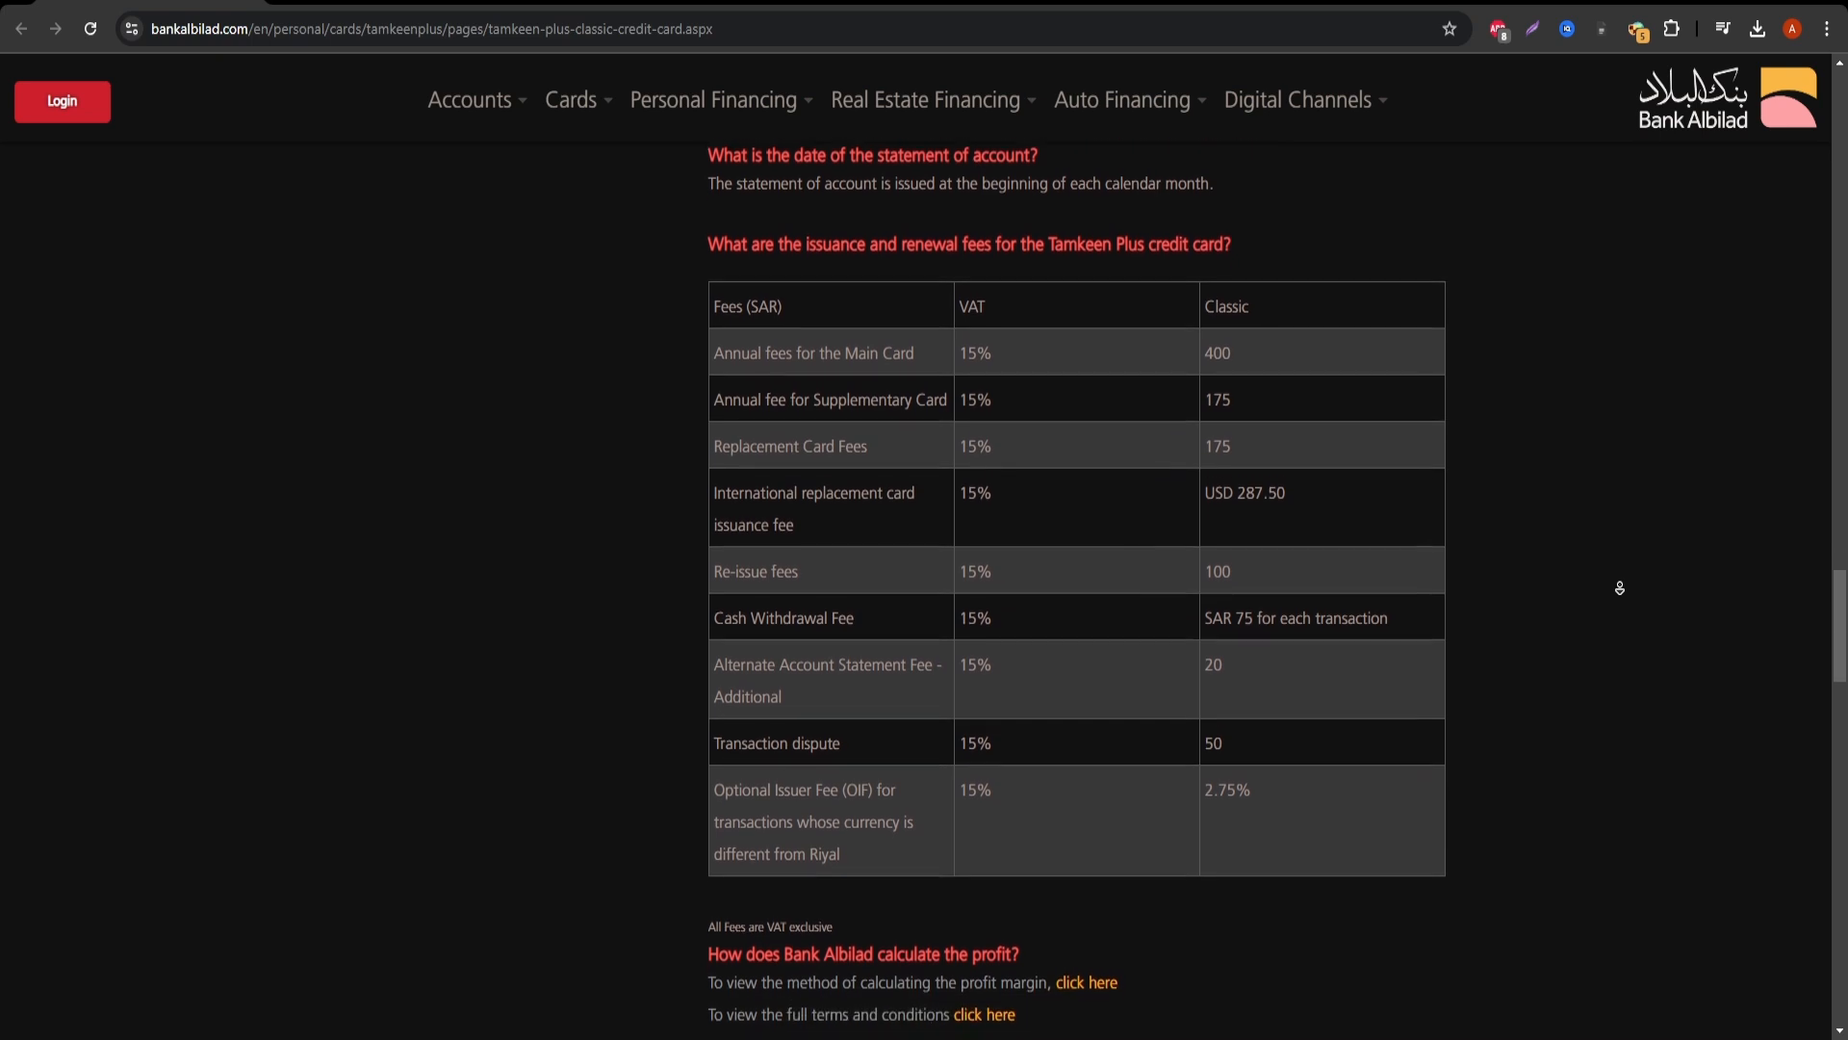
scroll(down, 3)
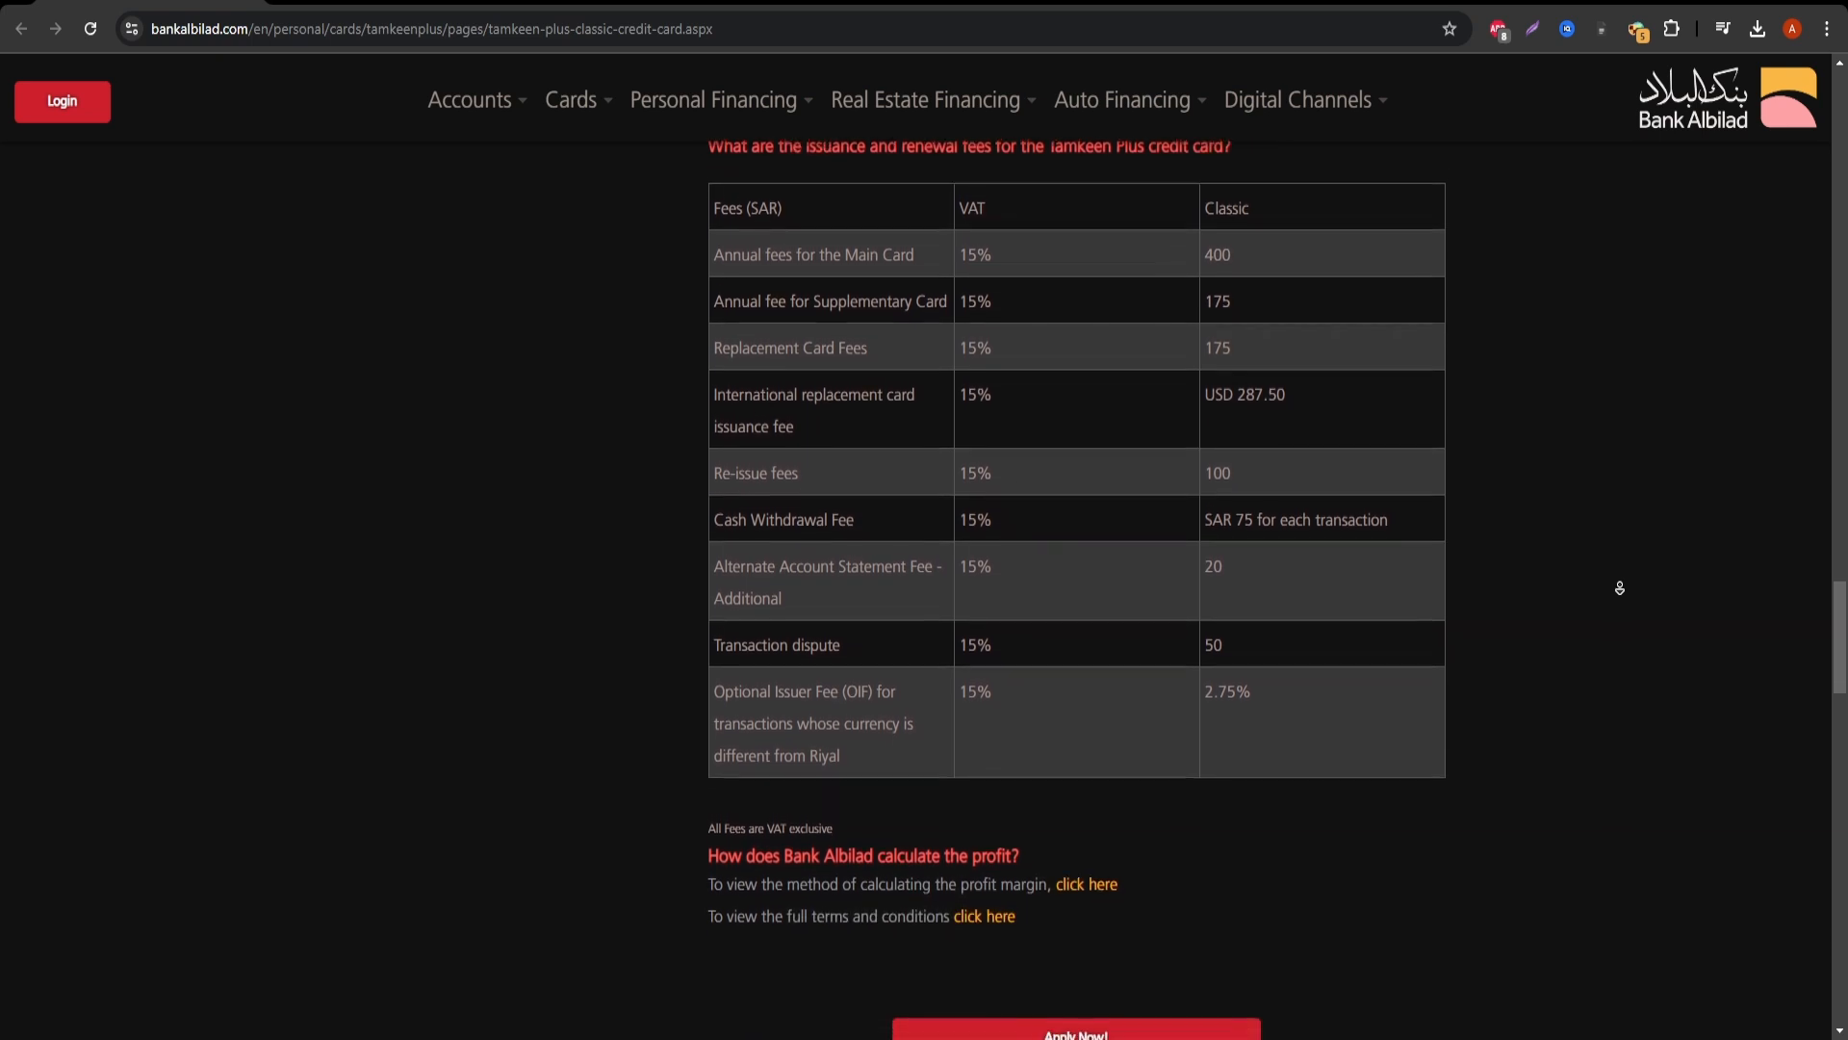
scroll(down, 3)
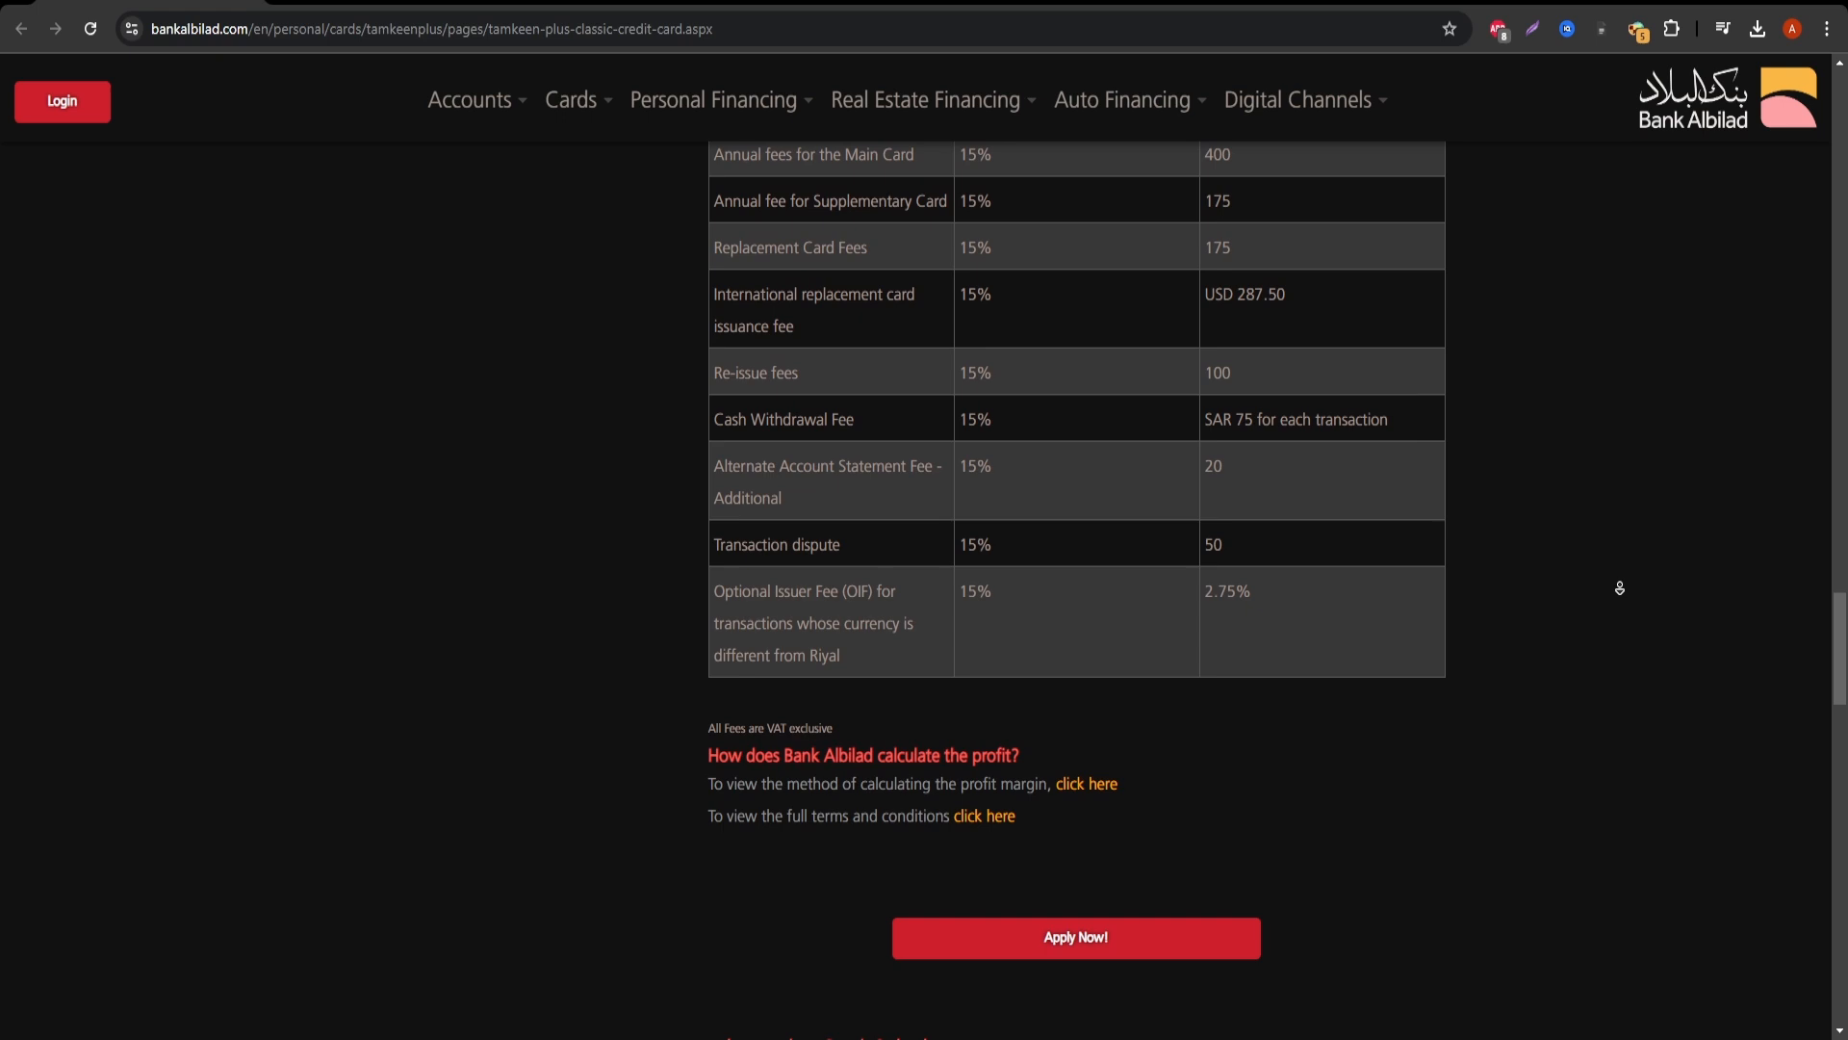
scroll(down, 3)
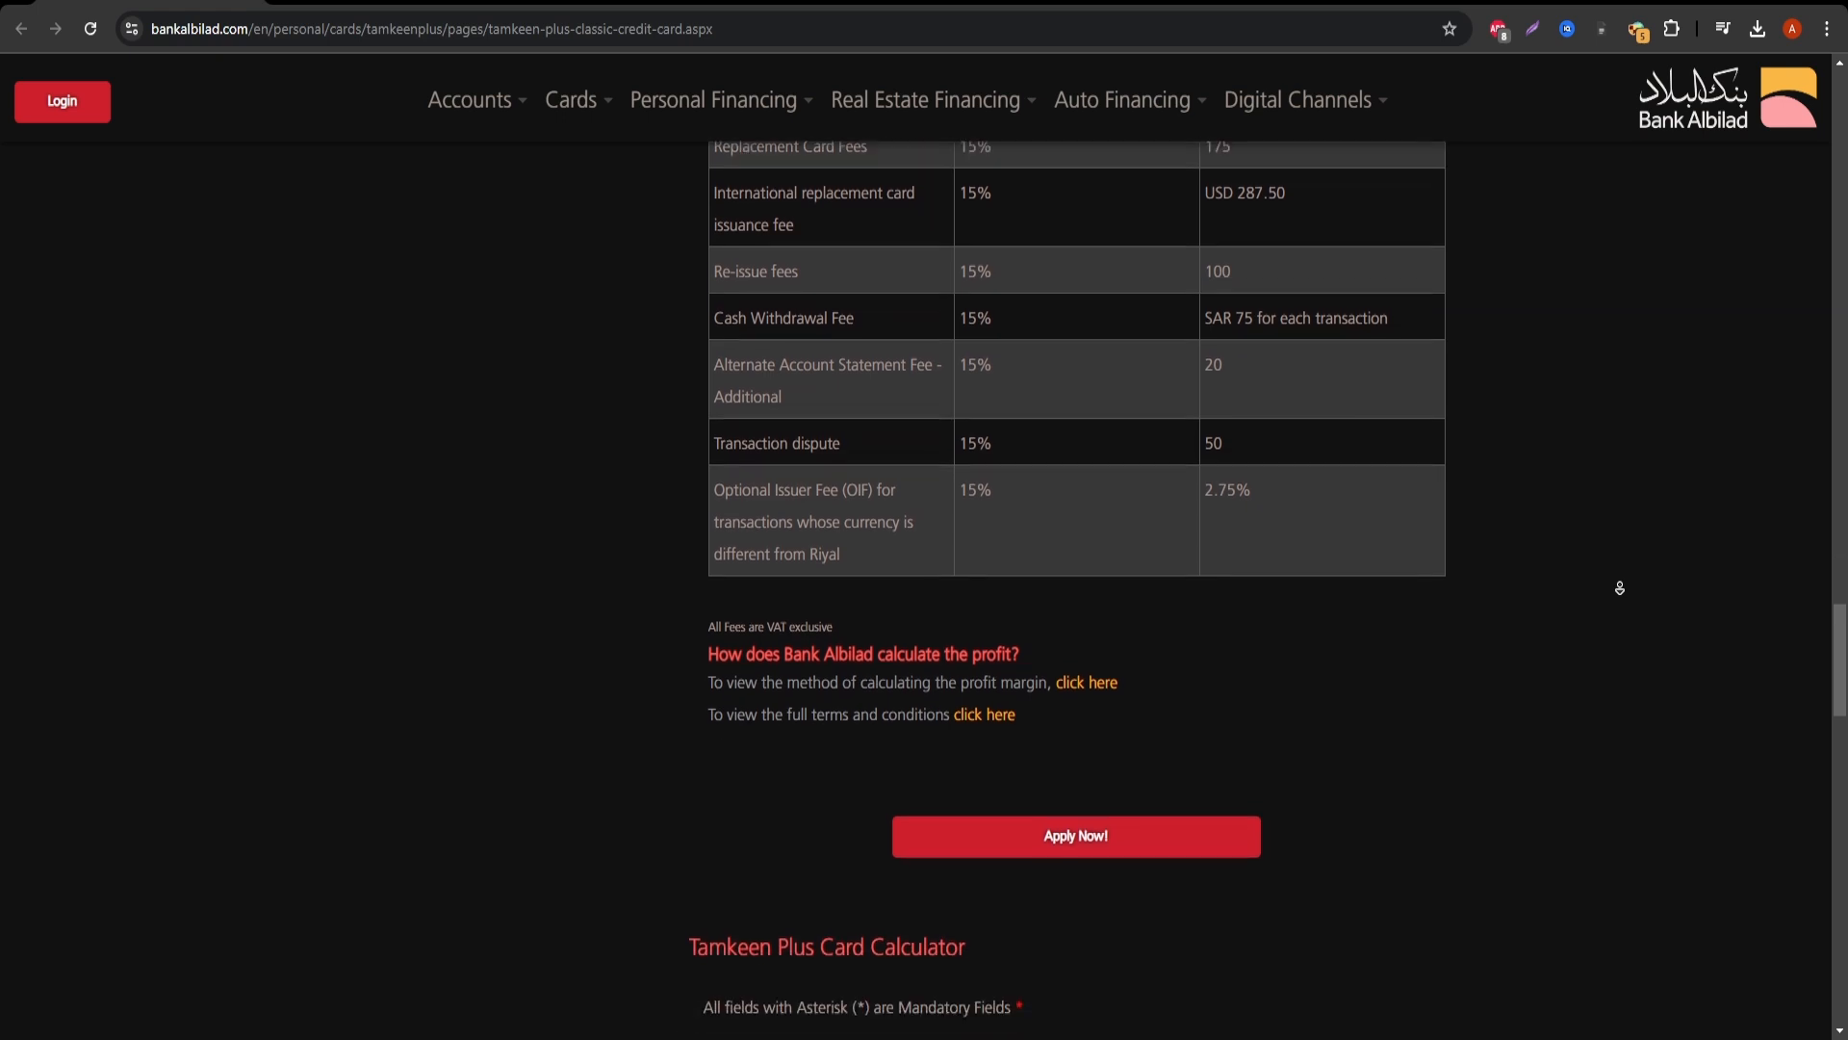
scroll(down, 3)
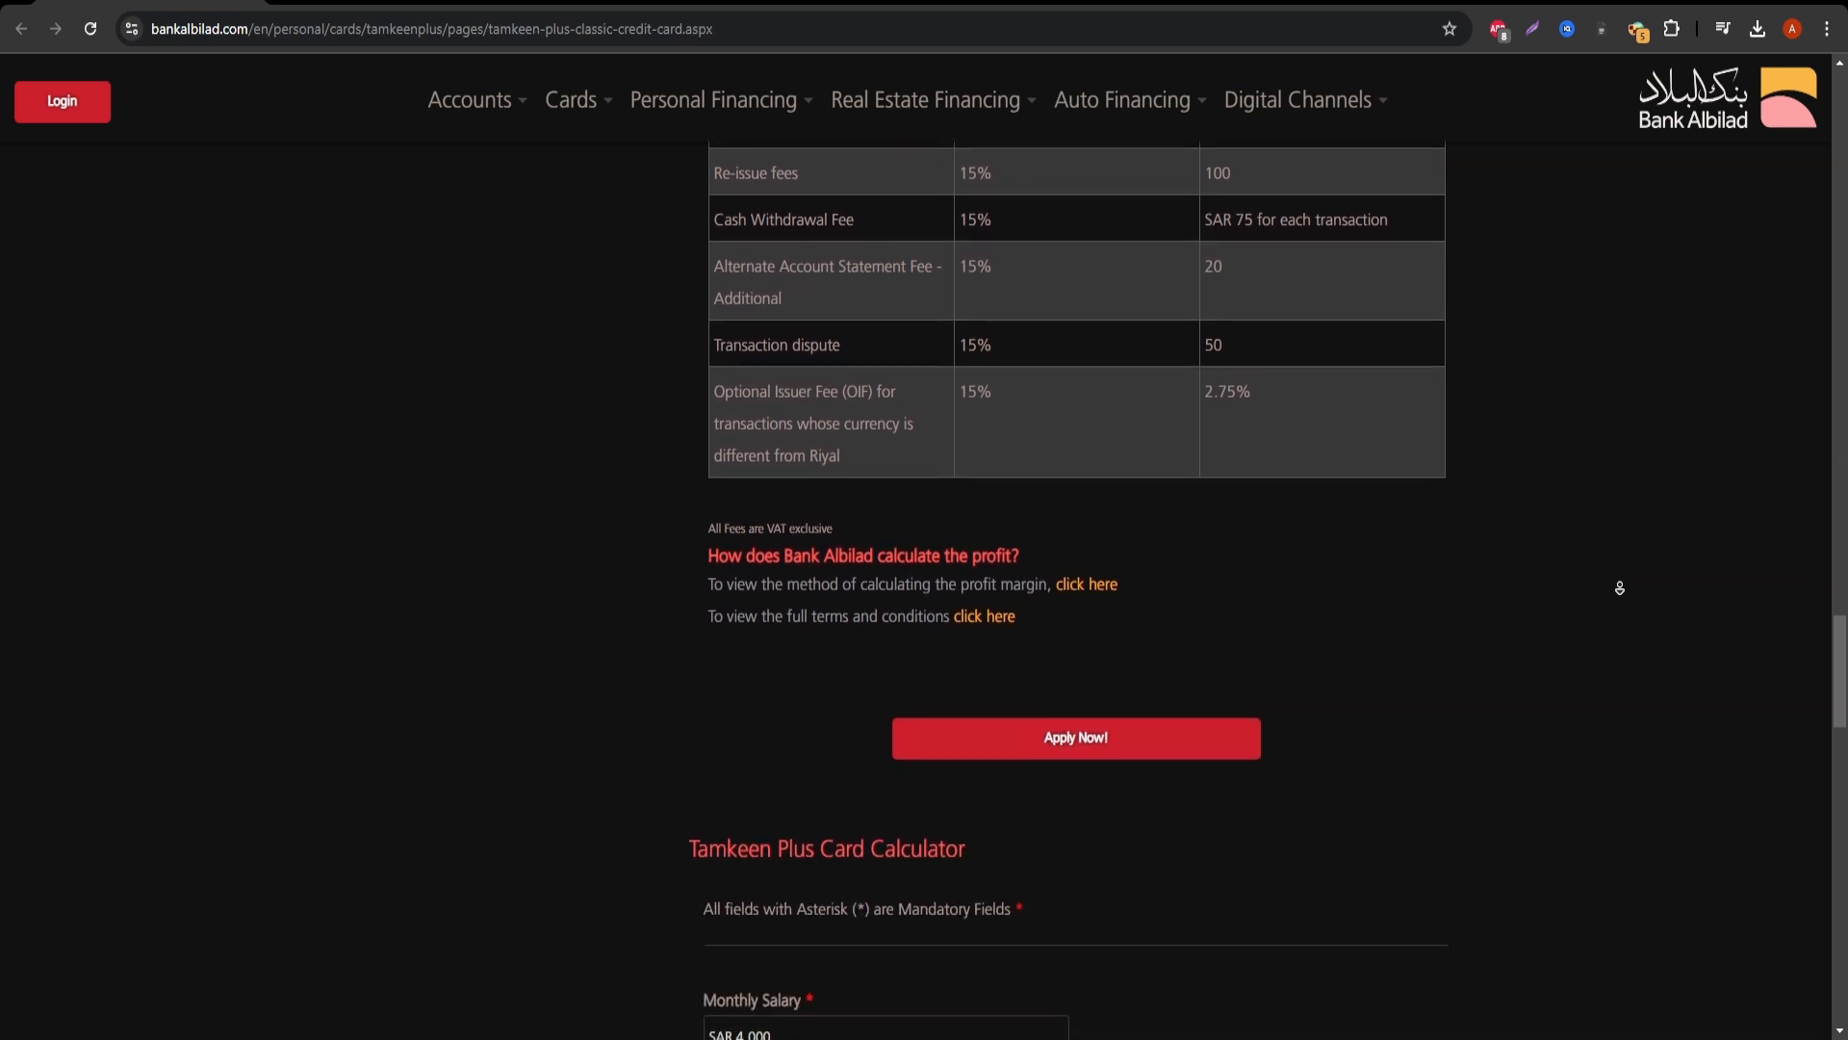
scroll(down, 3)
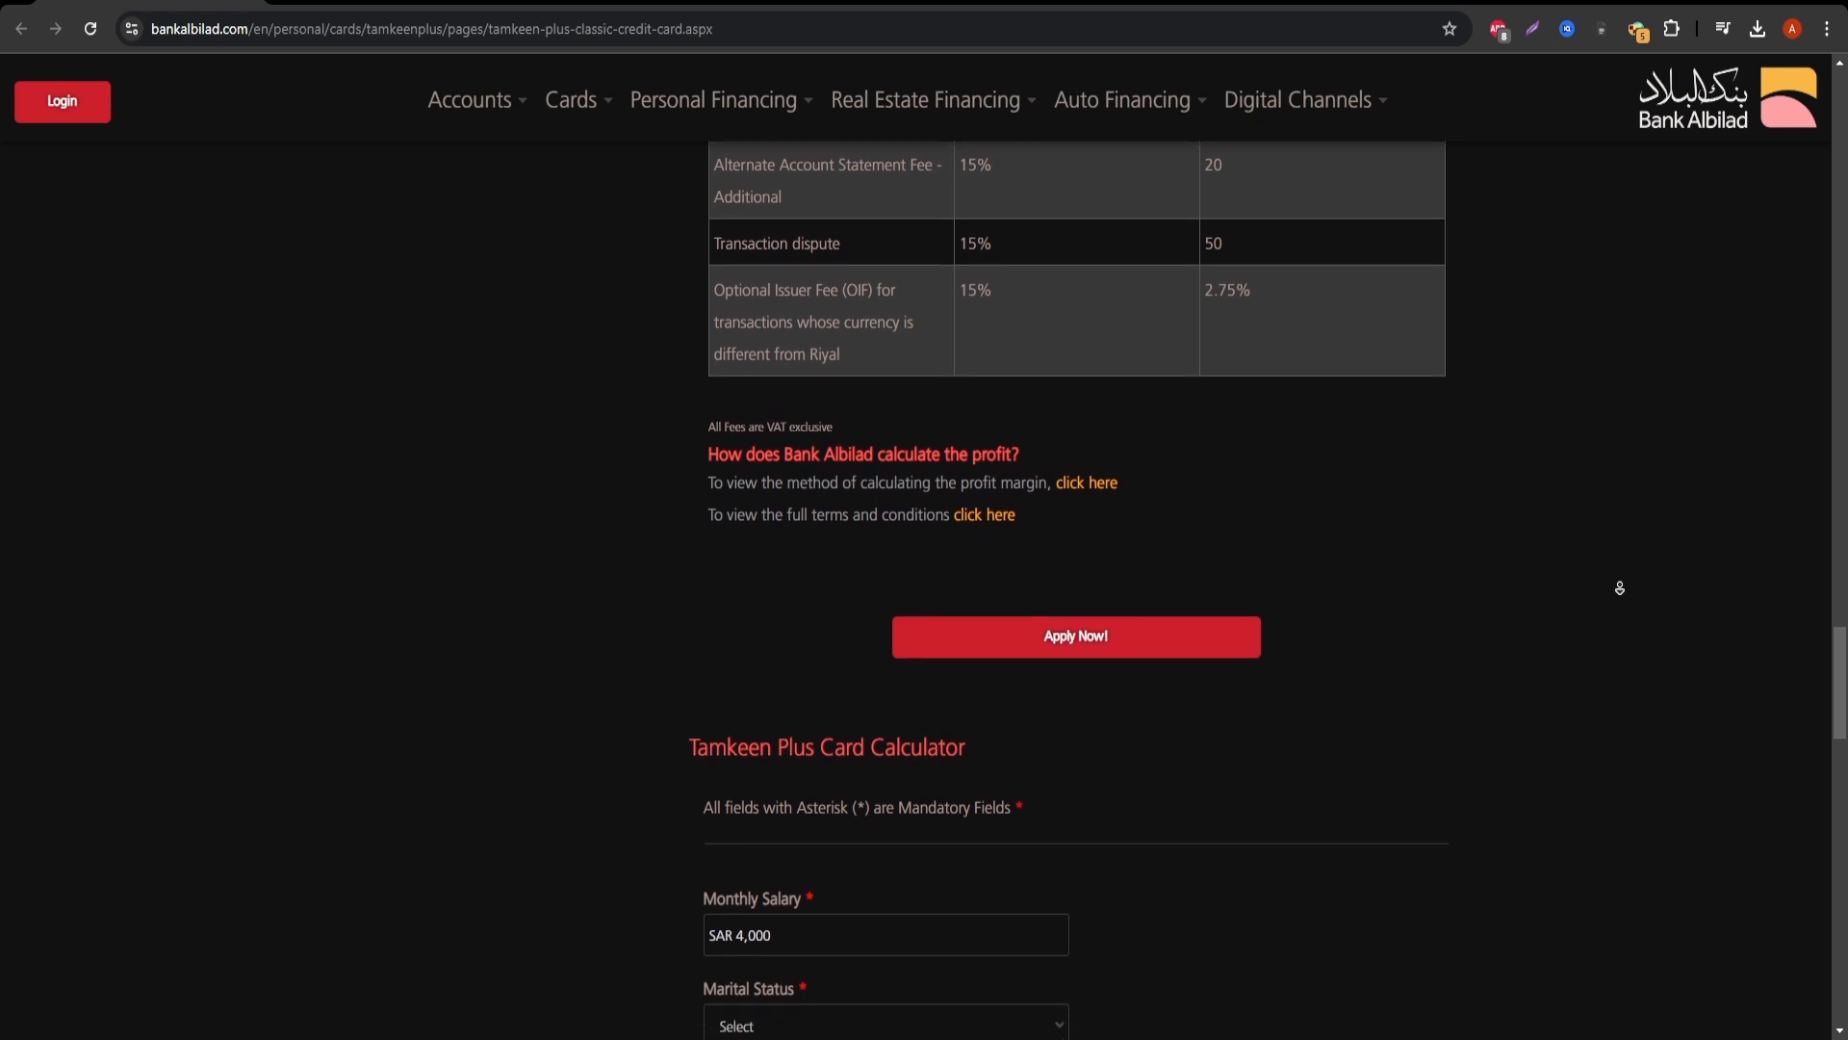
scroll(down, 3)
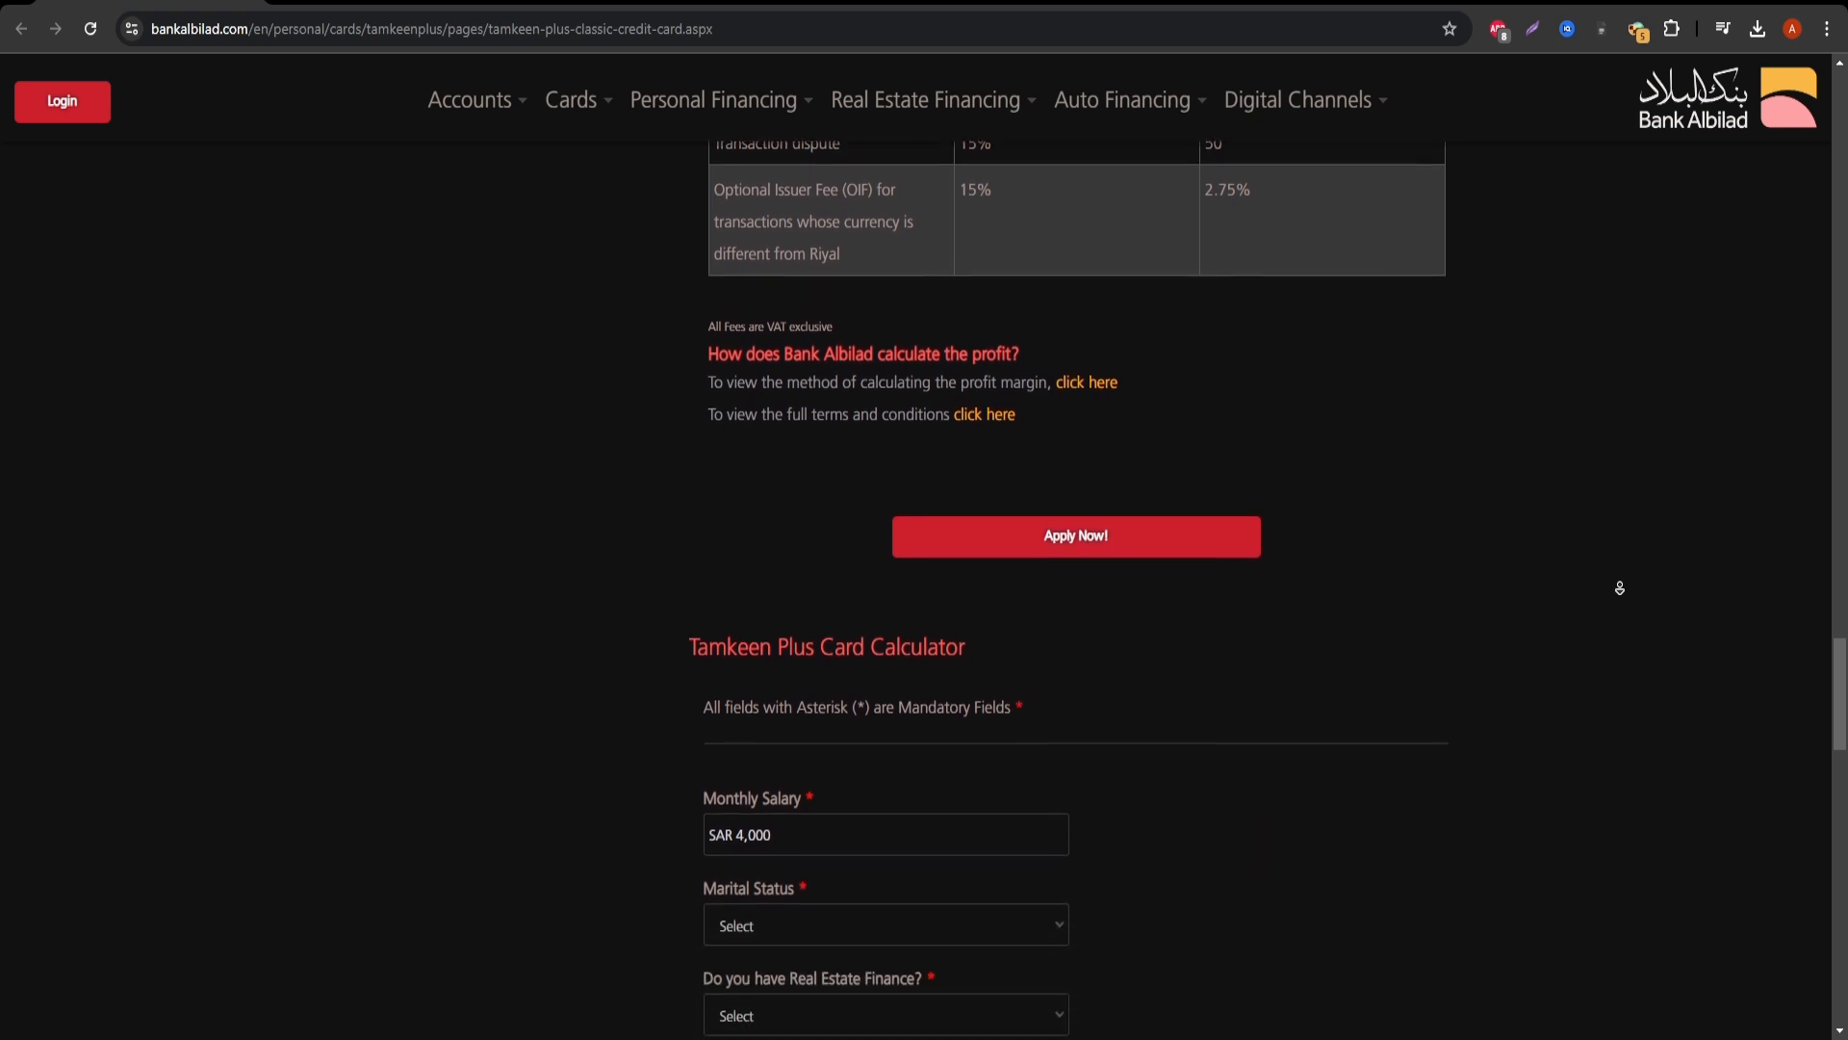
scroll(down, 3)
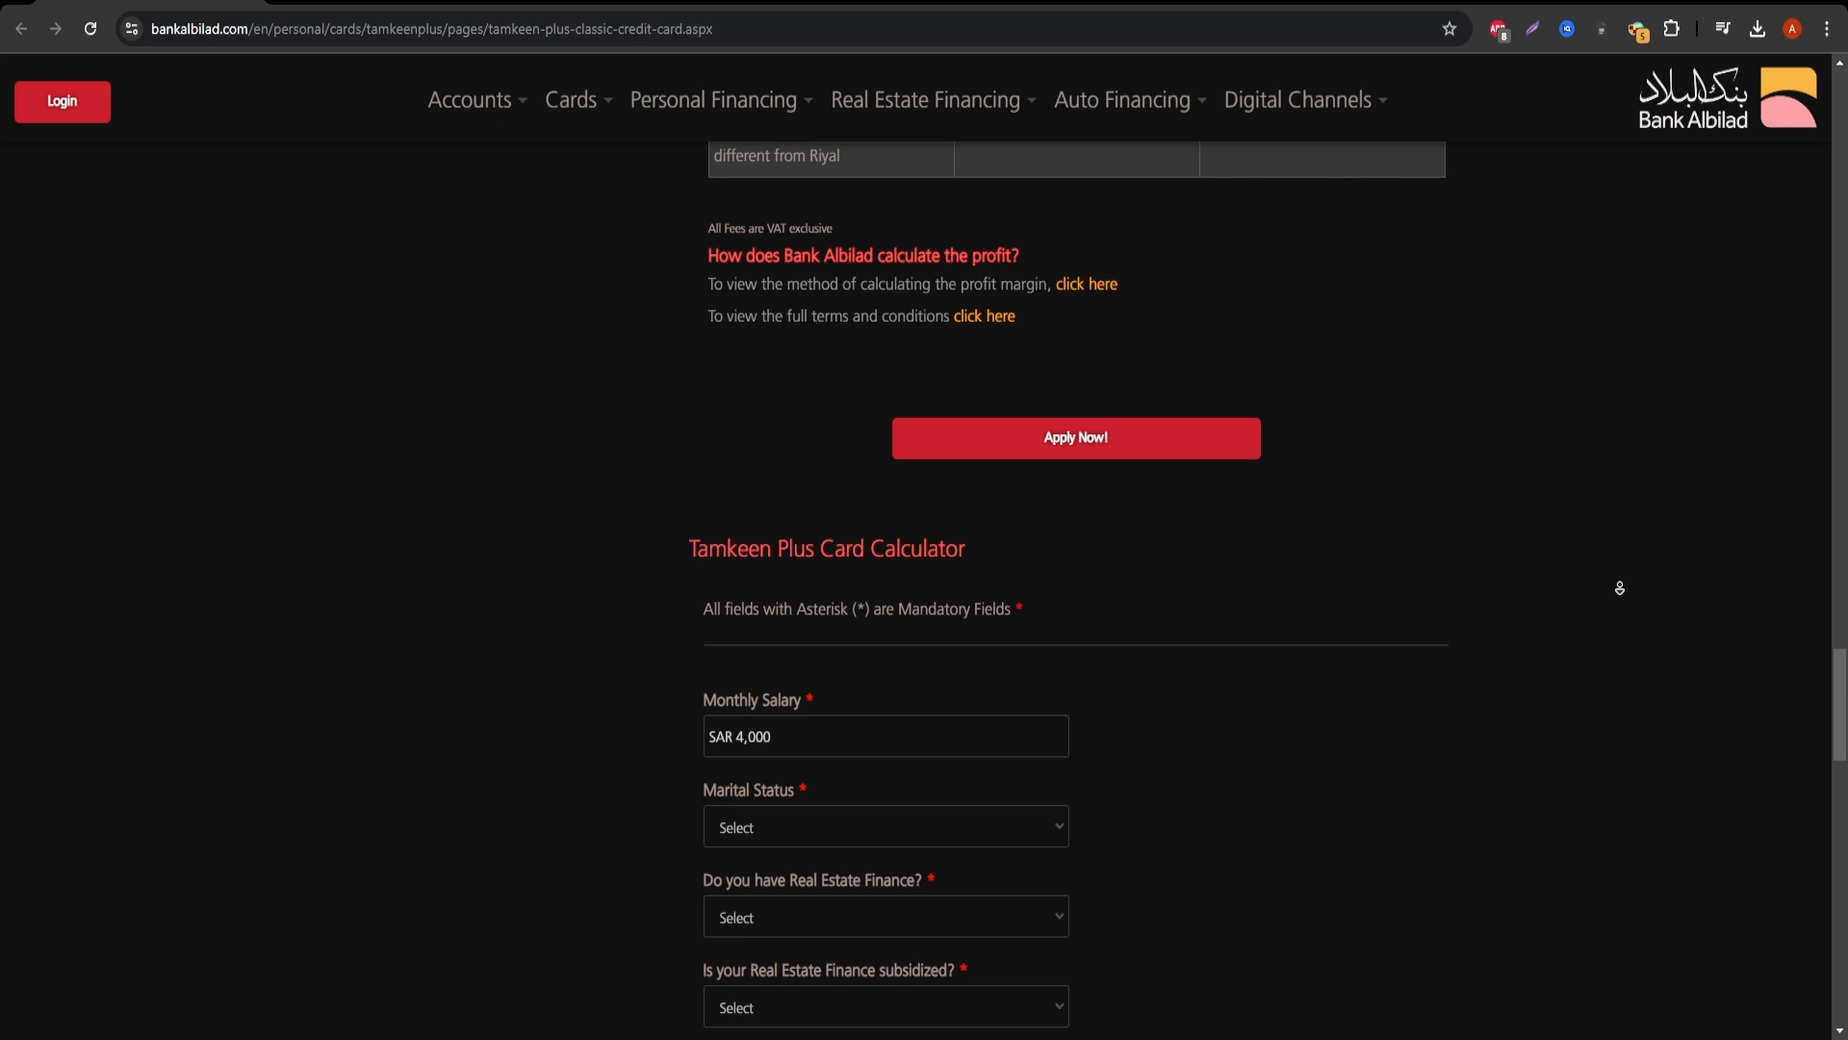
scroll(down, 3)
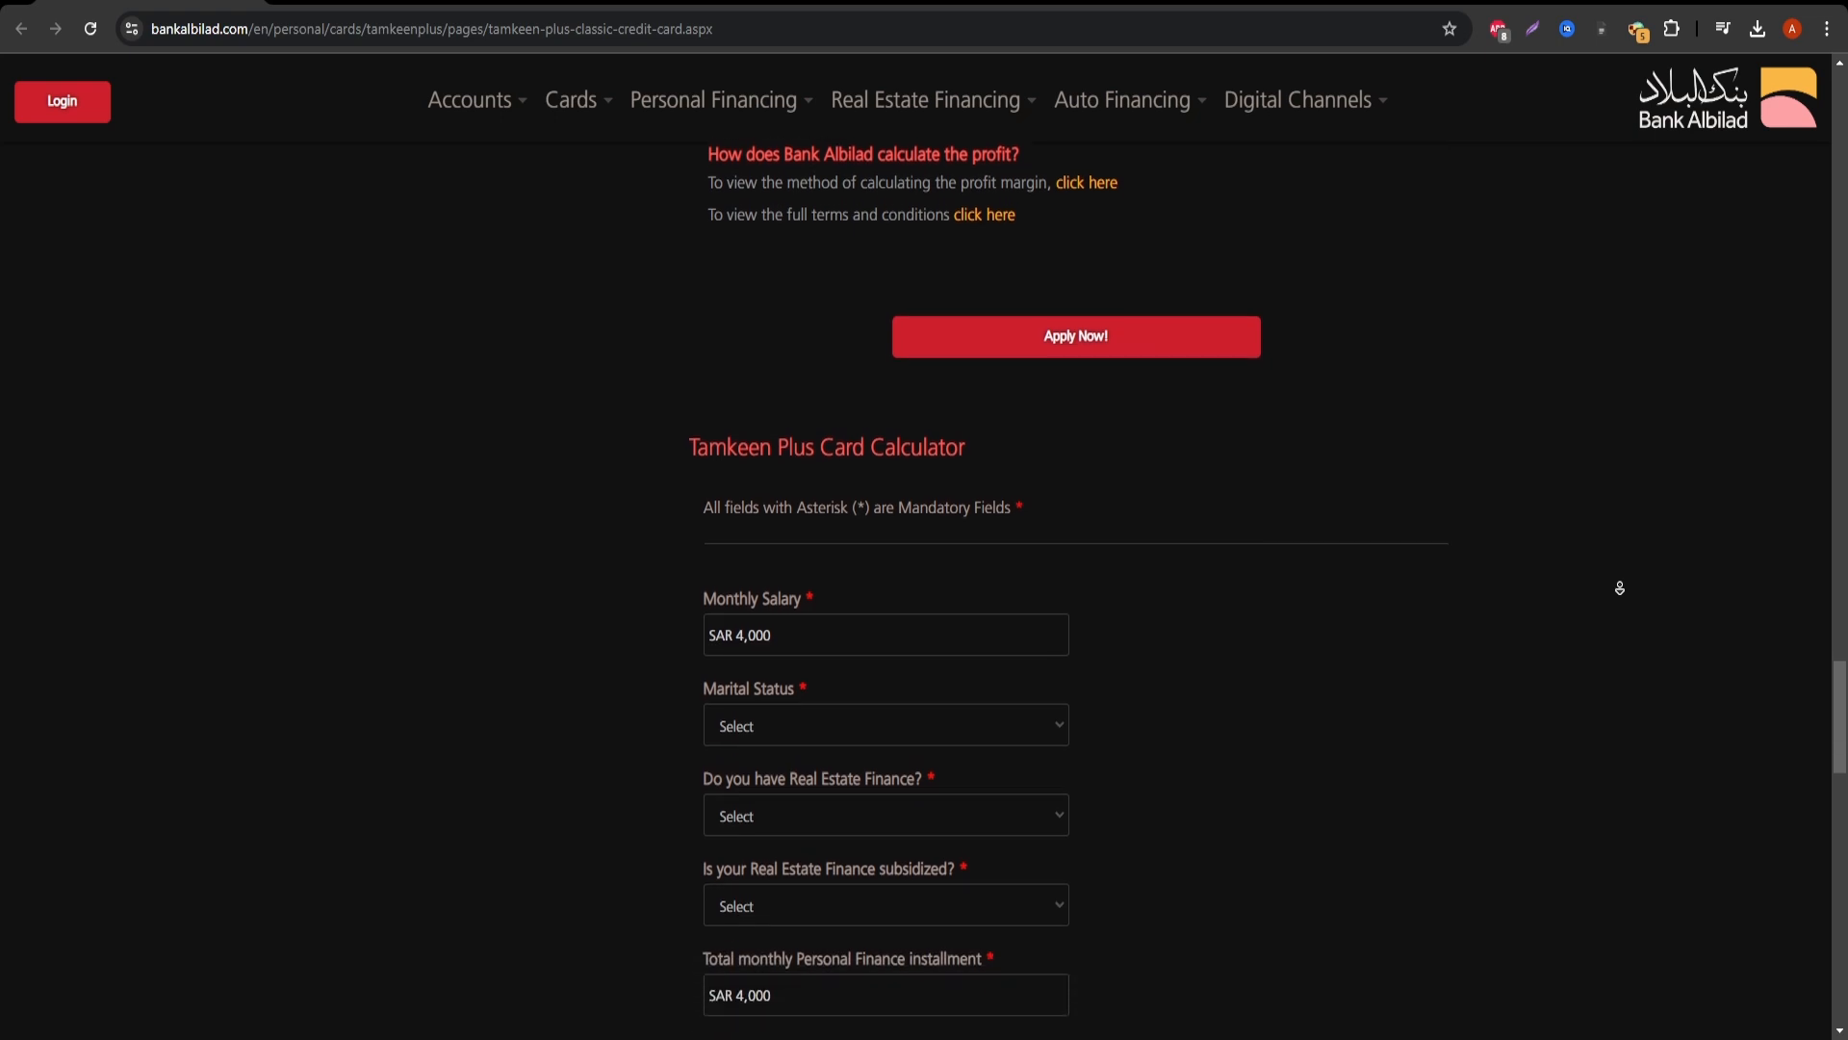
scroll(down, 3)
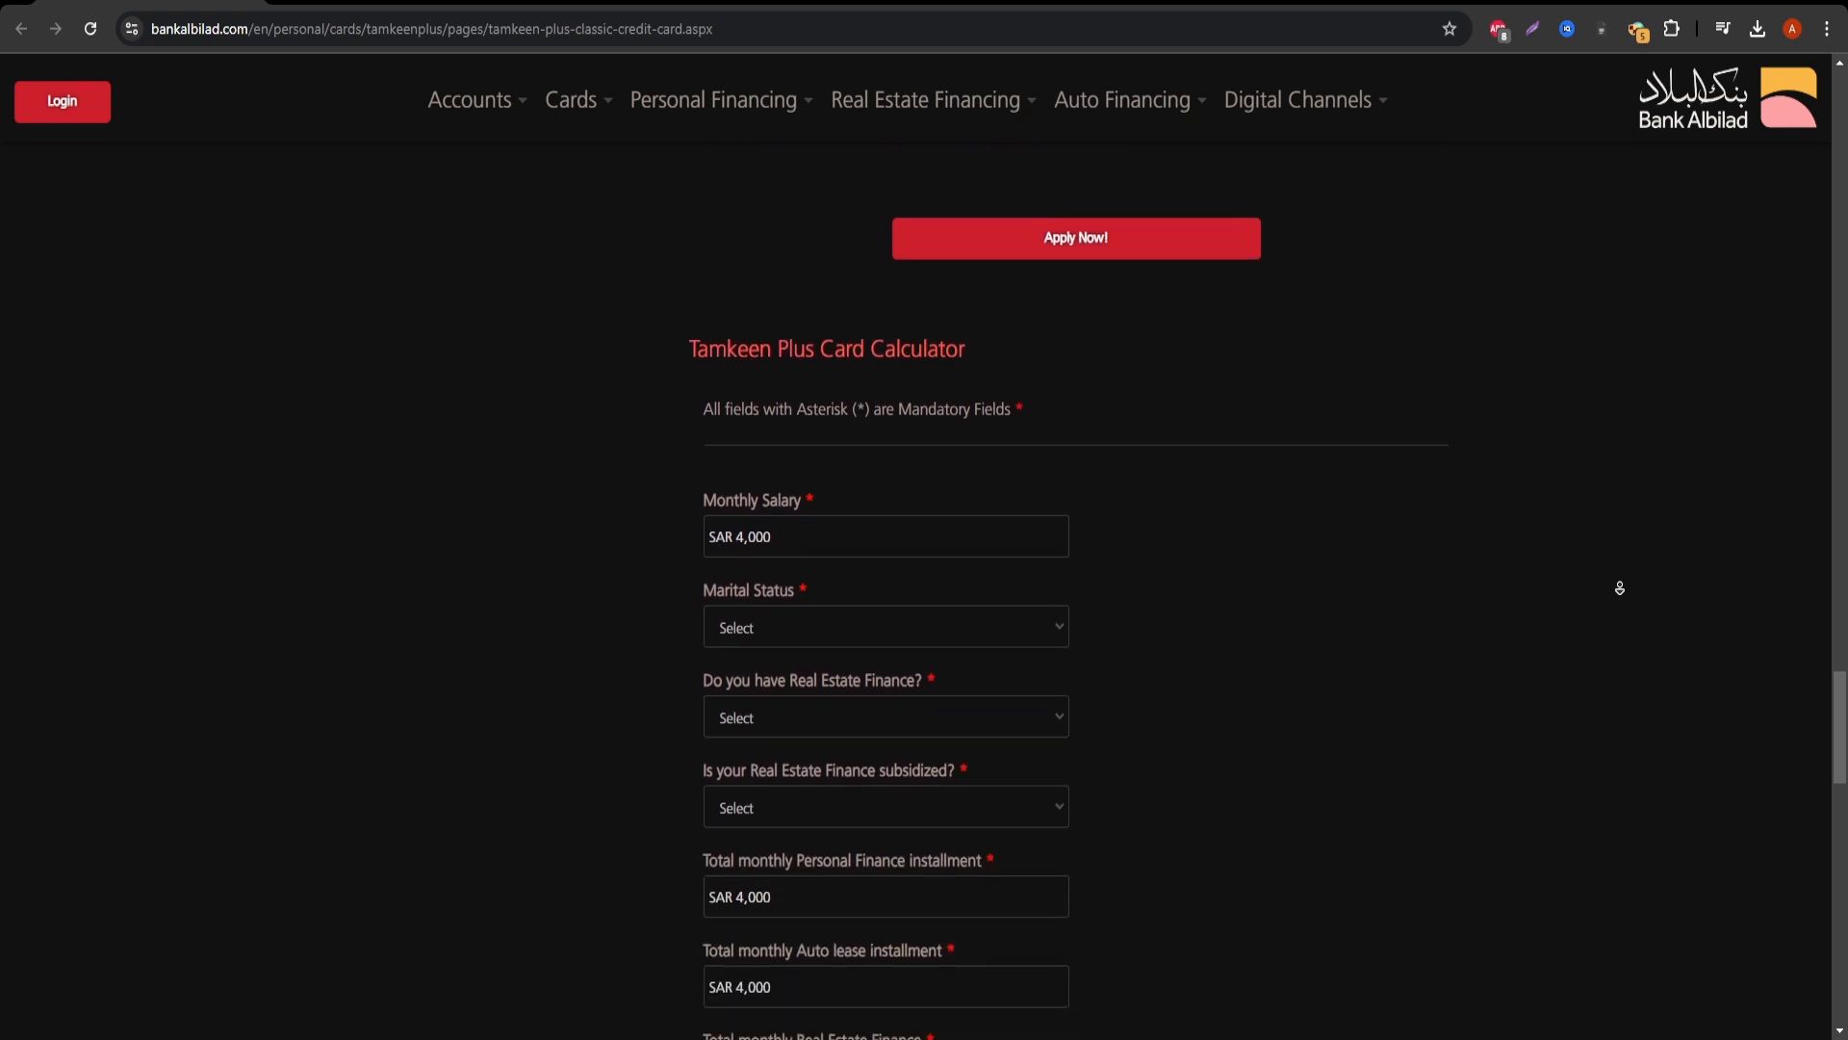
scroll(down, 3)
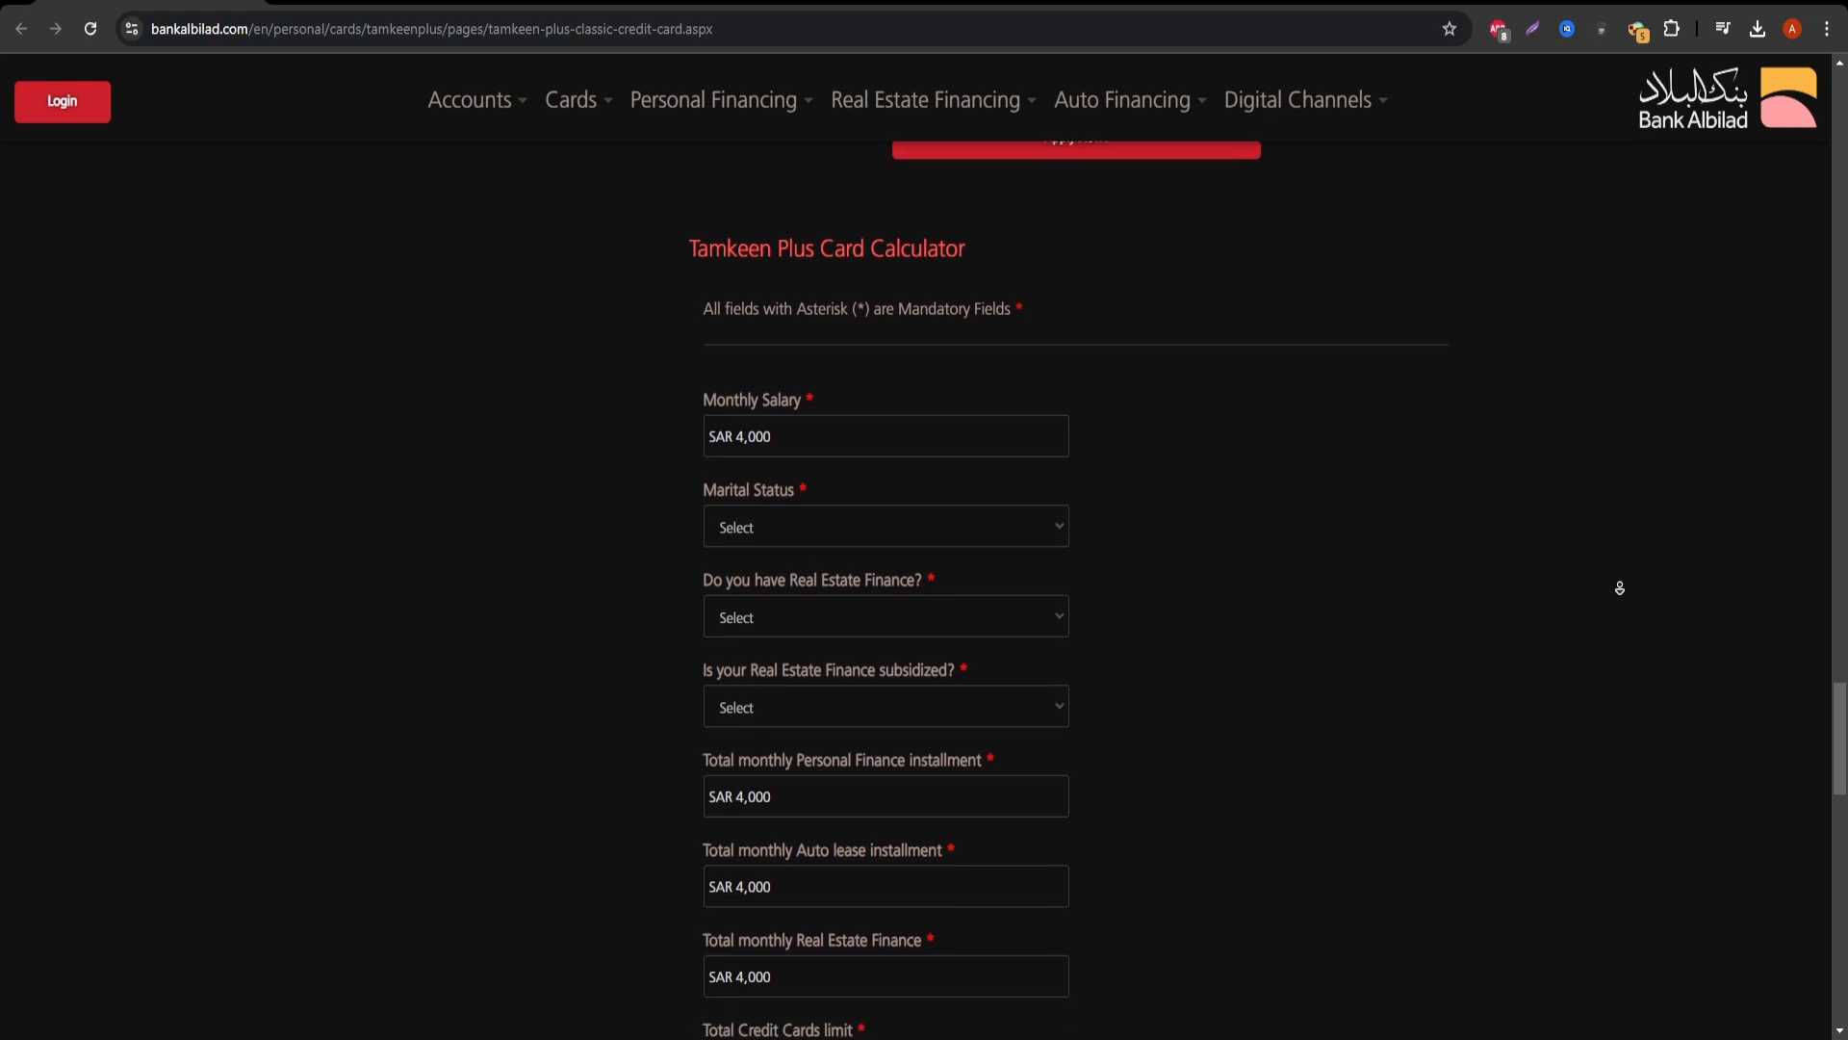
scroll(down, 3)
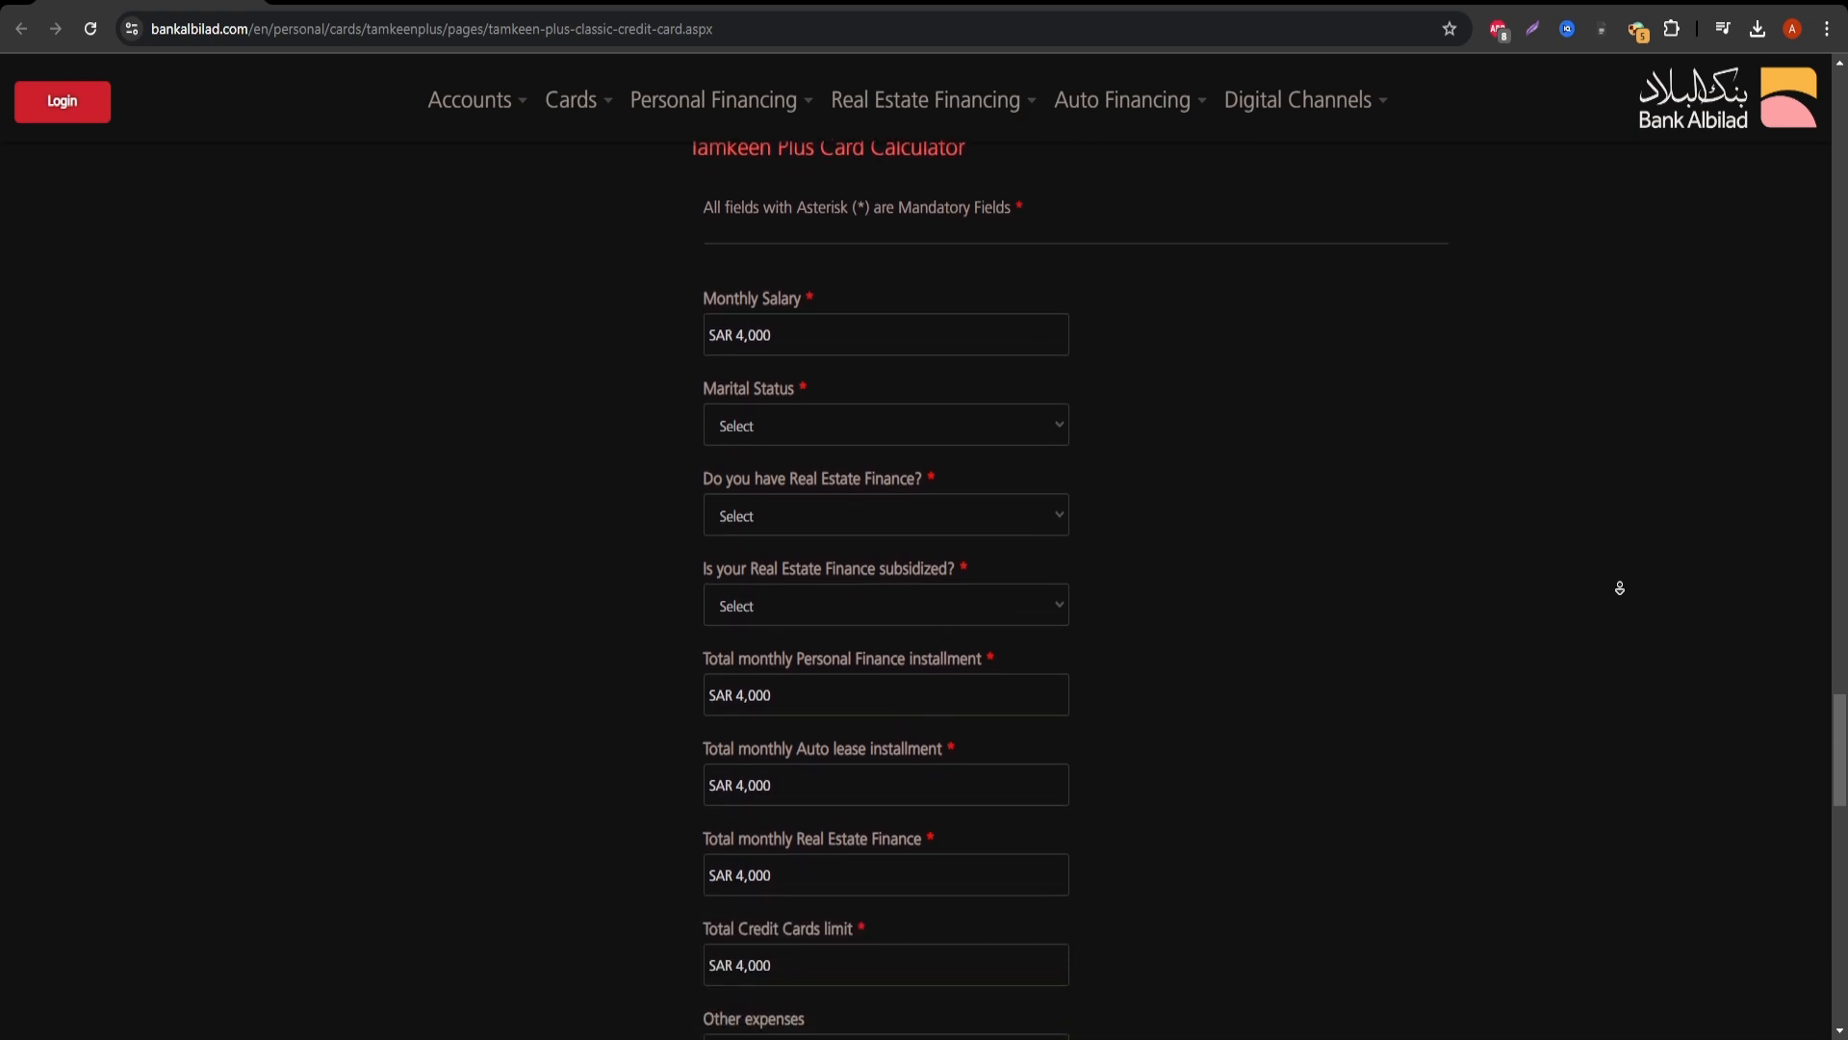
scroll(down, 3)
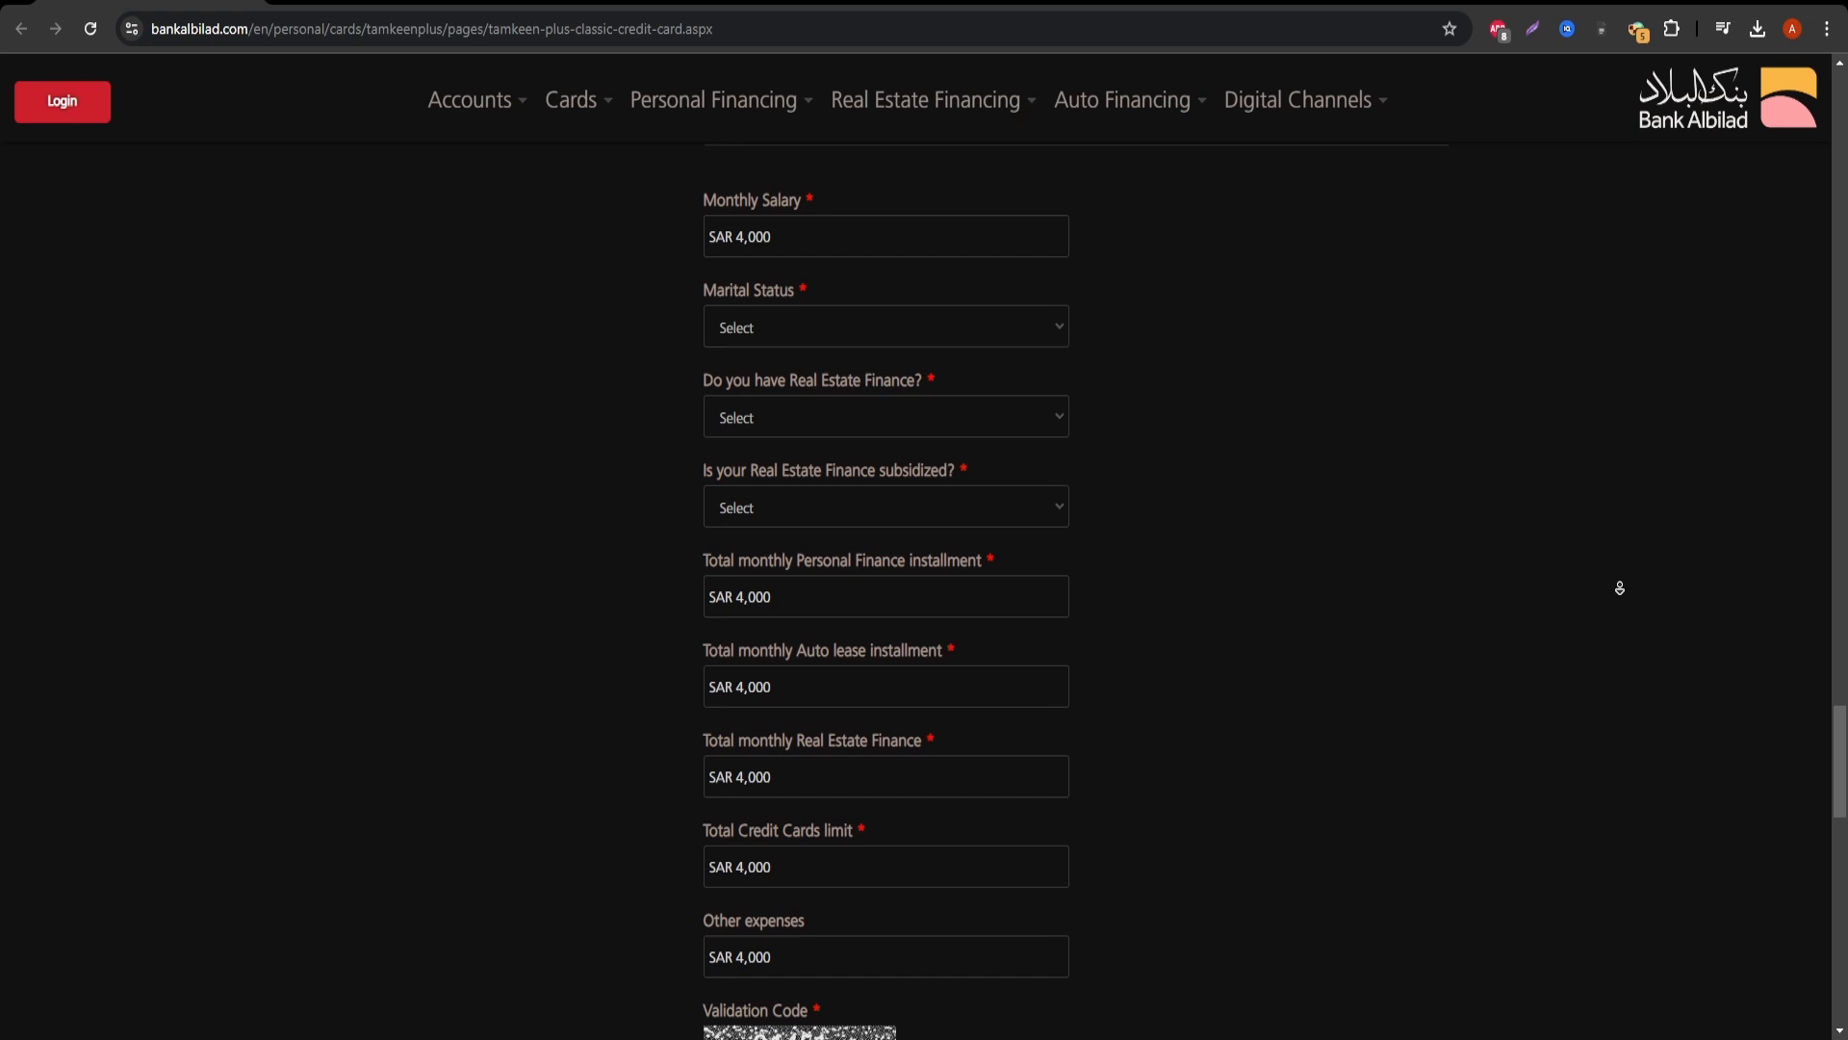
scroll(down, 3)
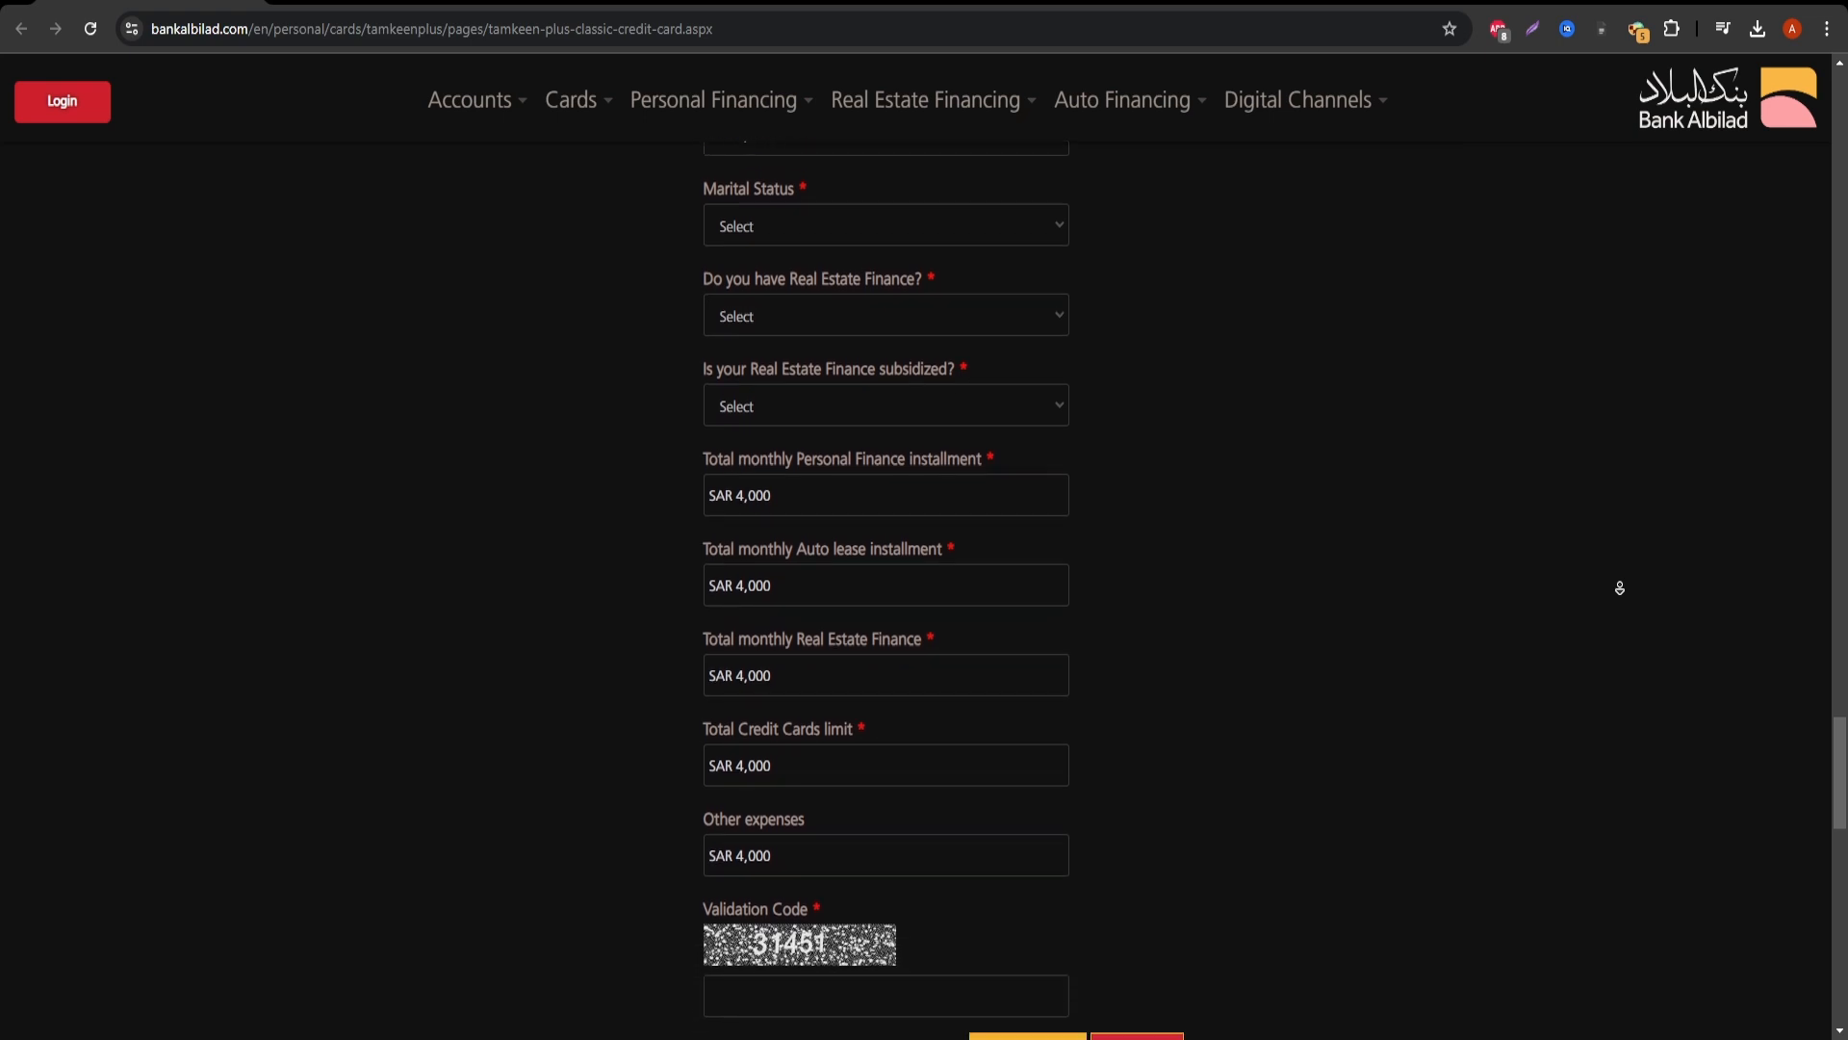
scroll(down, 3)
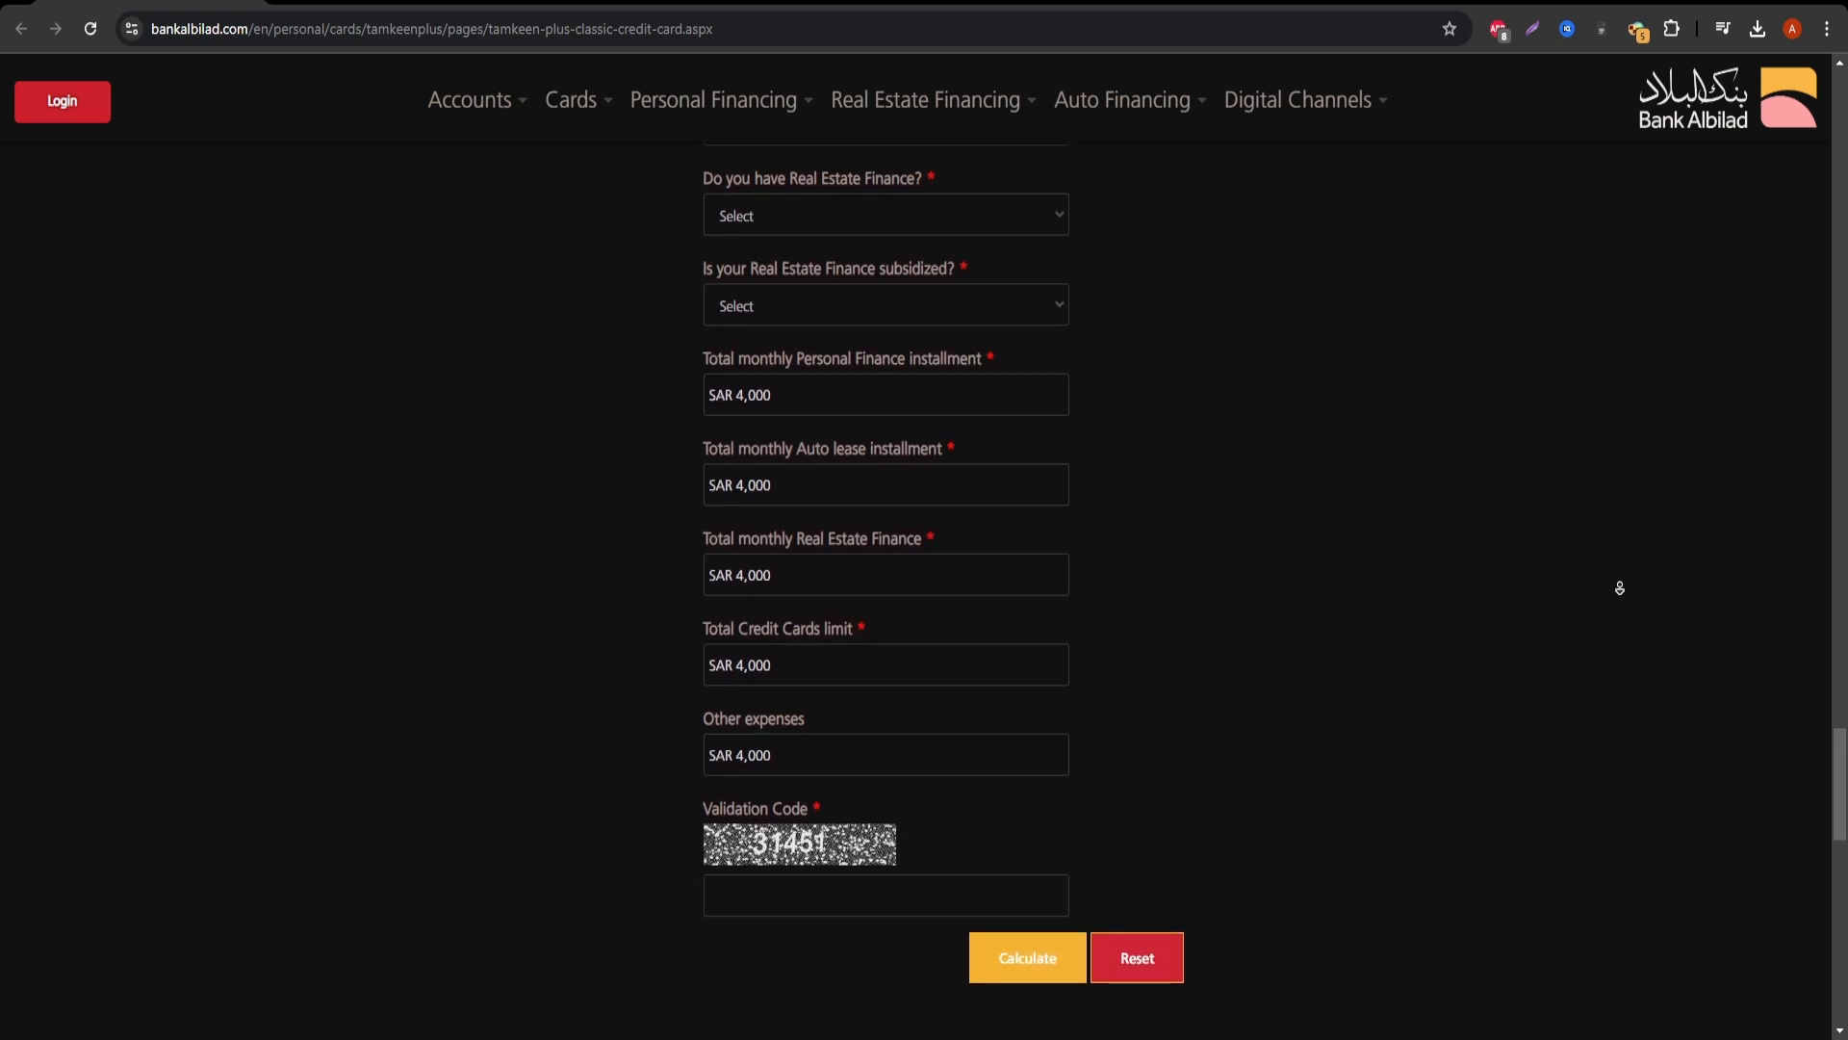
scroll(down, 3)
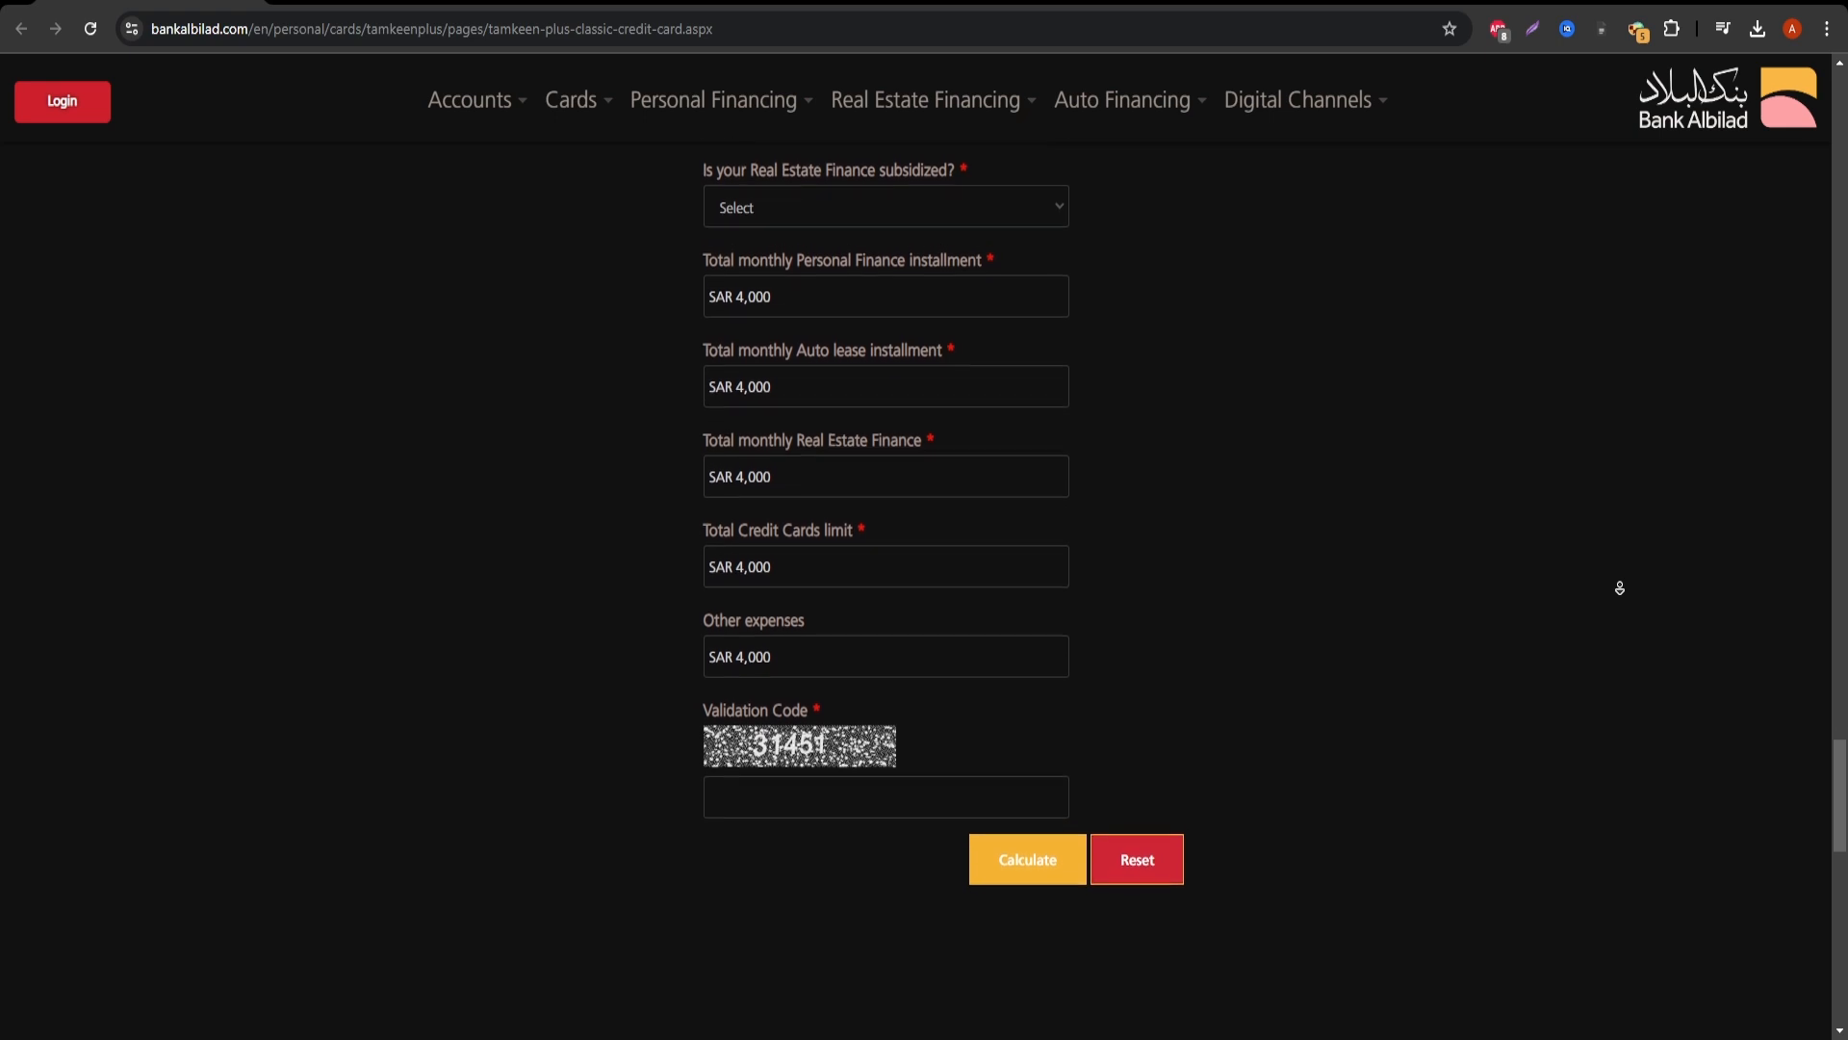
scroll(down, 3)
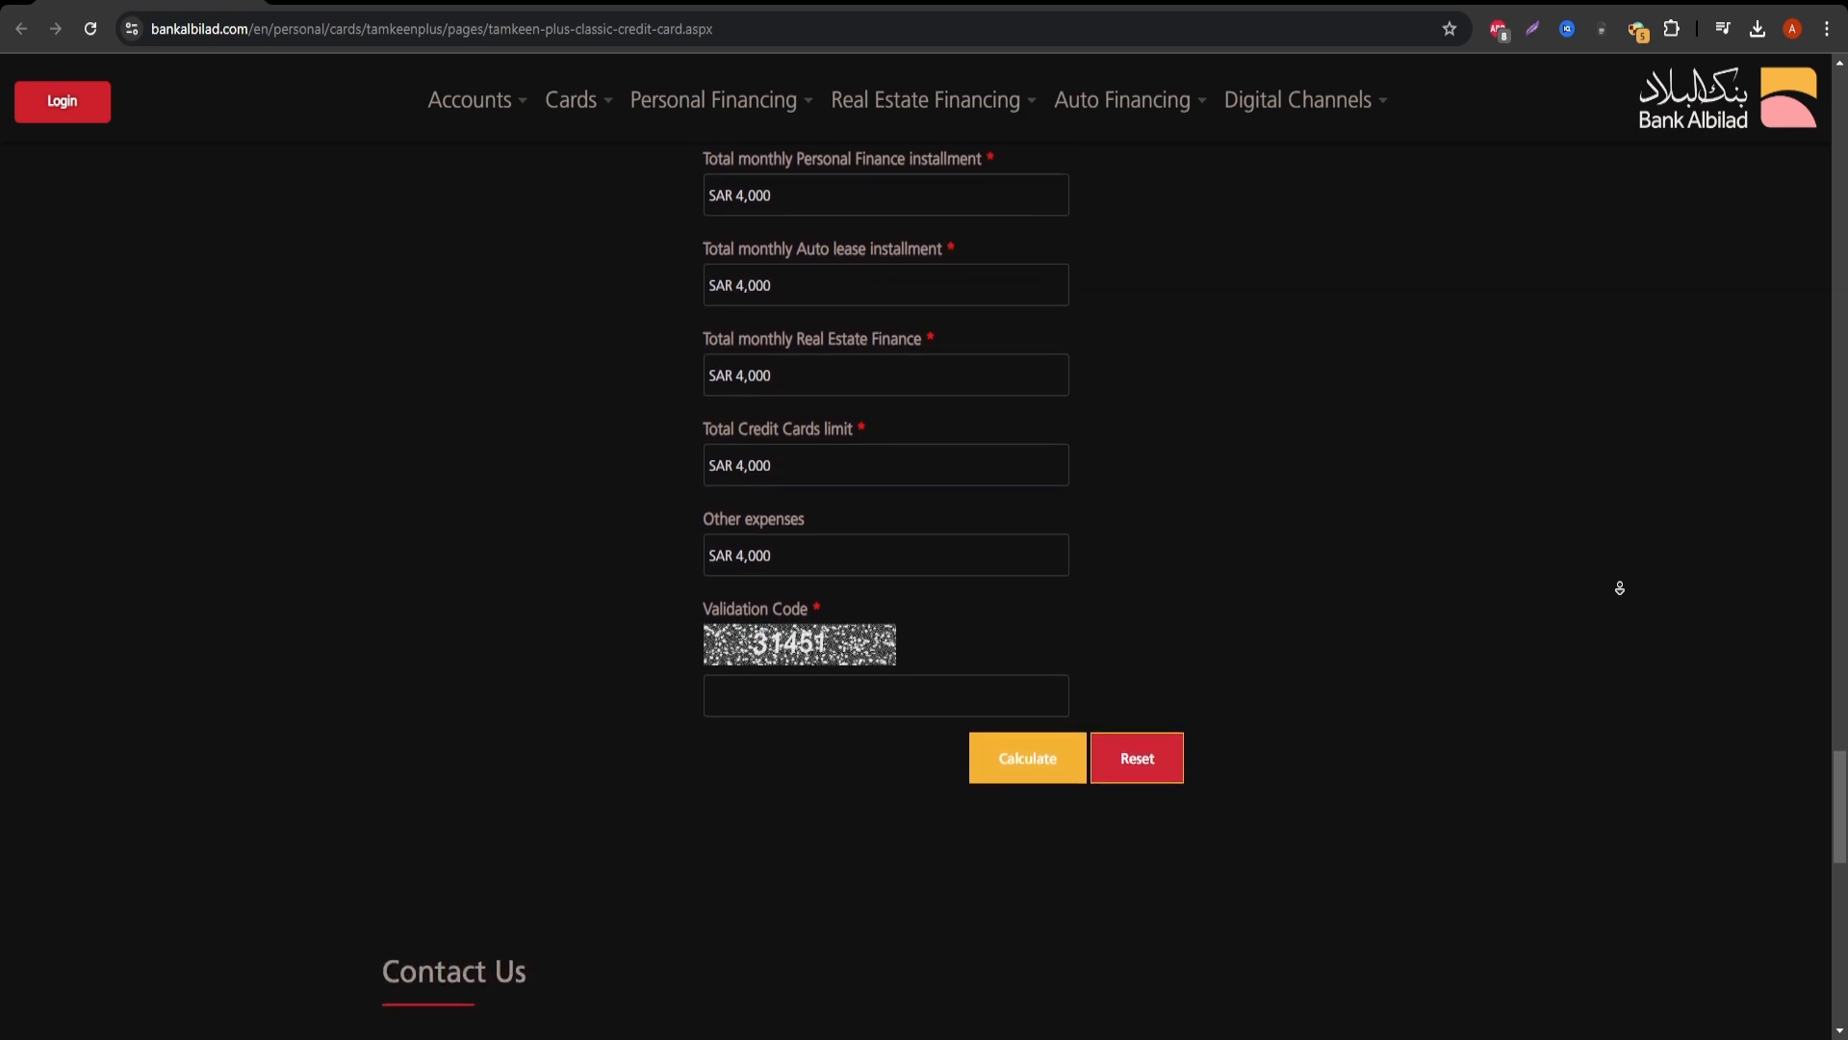
scroll(down, 3)
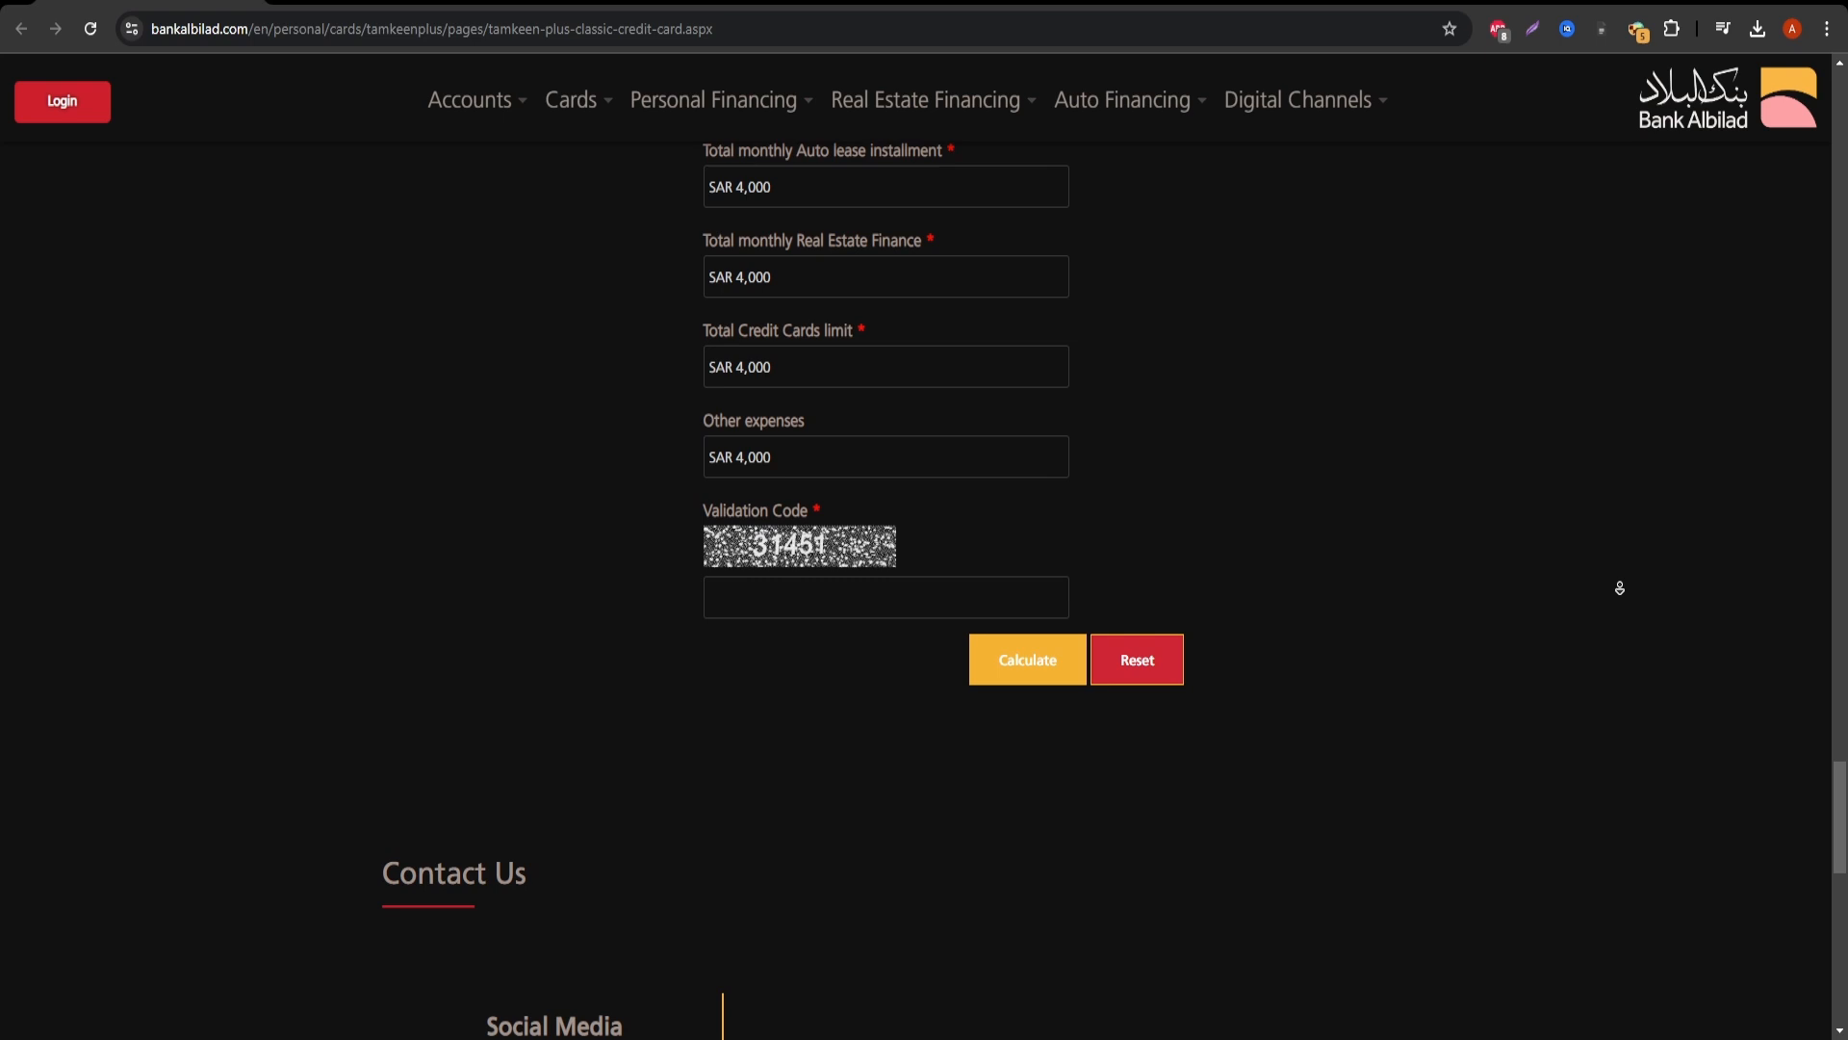
scroll(down, 3)
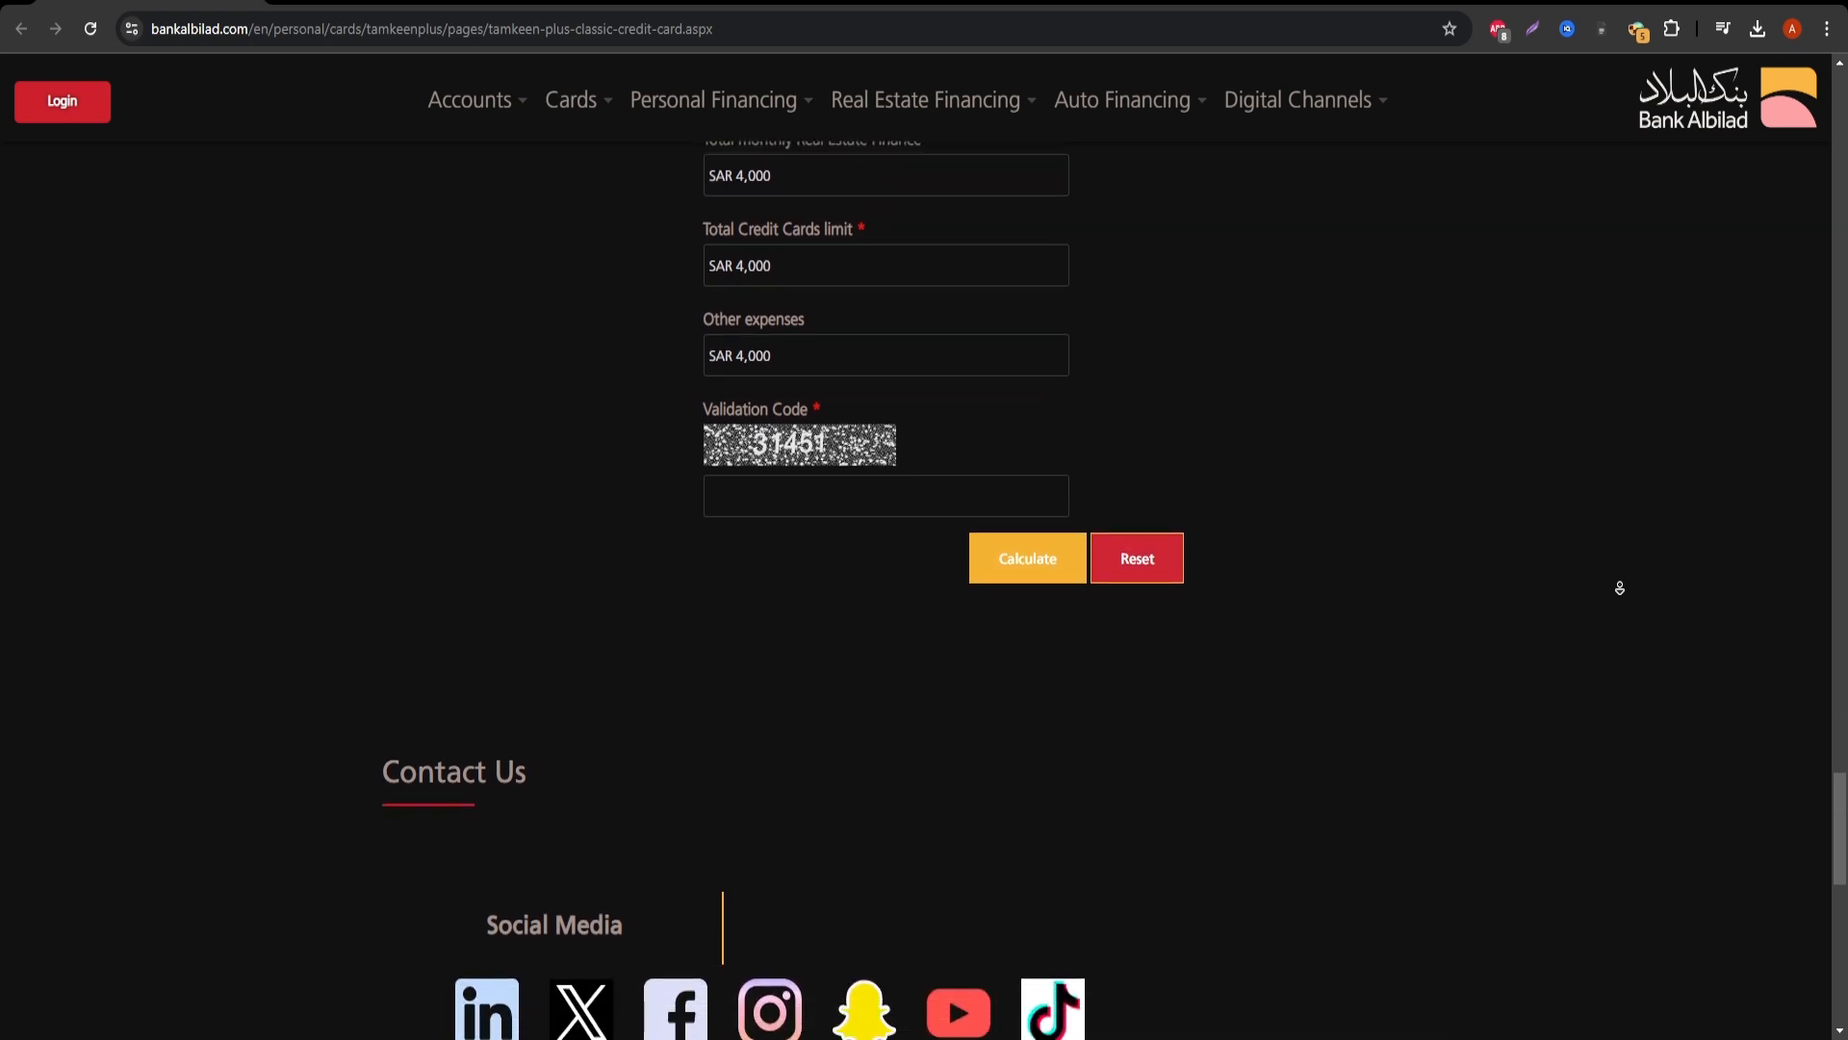
scroll(down, 3)
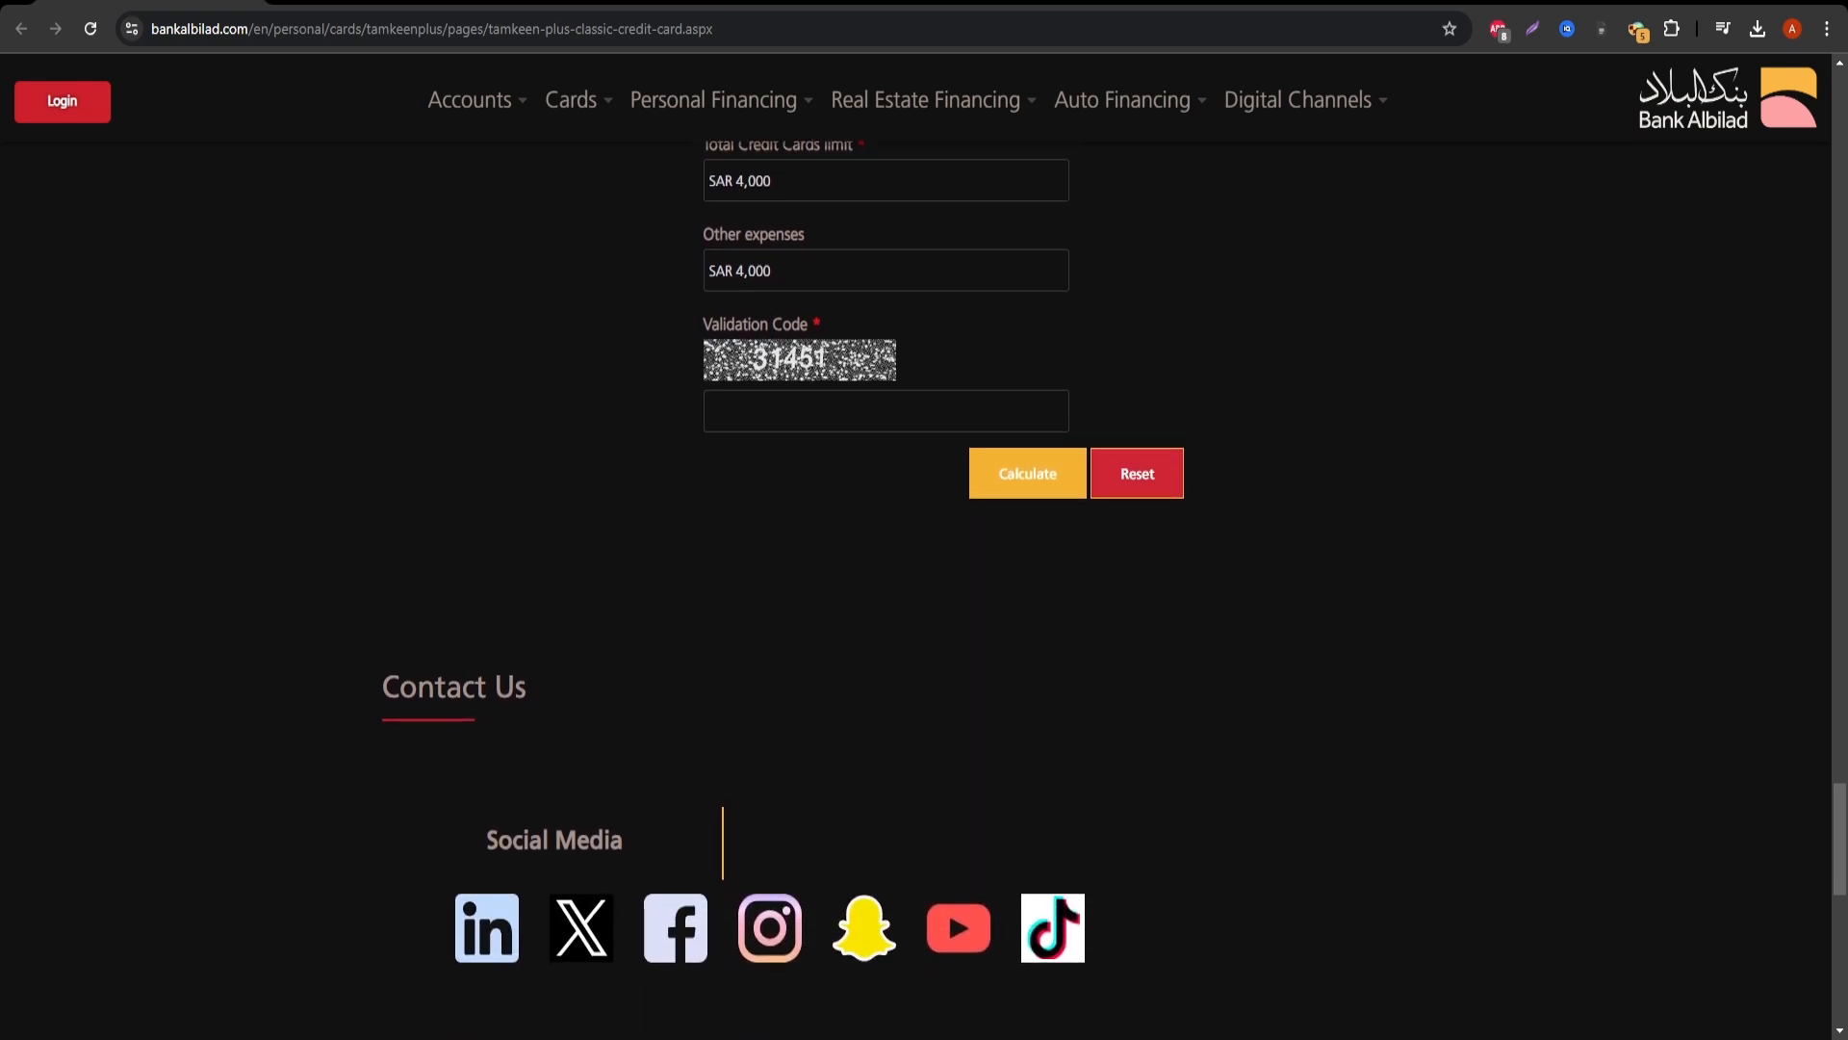